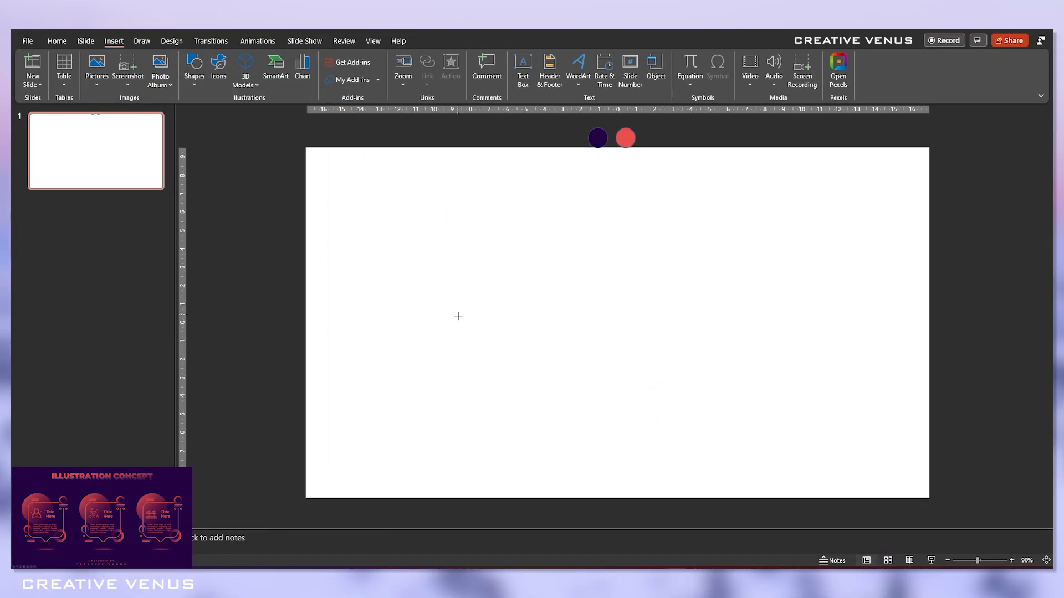
- Draw a rounded square, then add a small square rotated 45° onto its bottom edge
left_click_drag(399, 270, 481, 363)
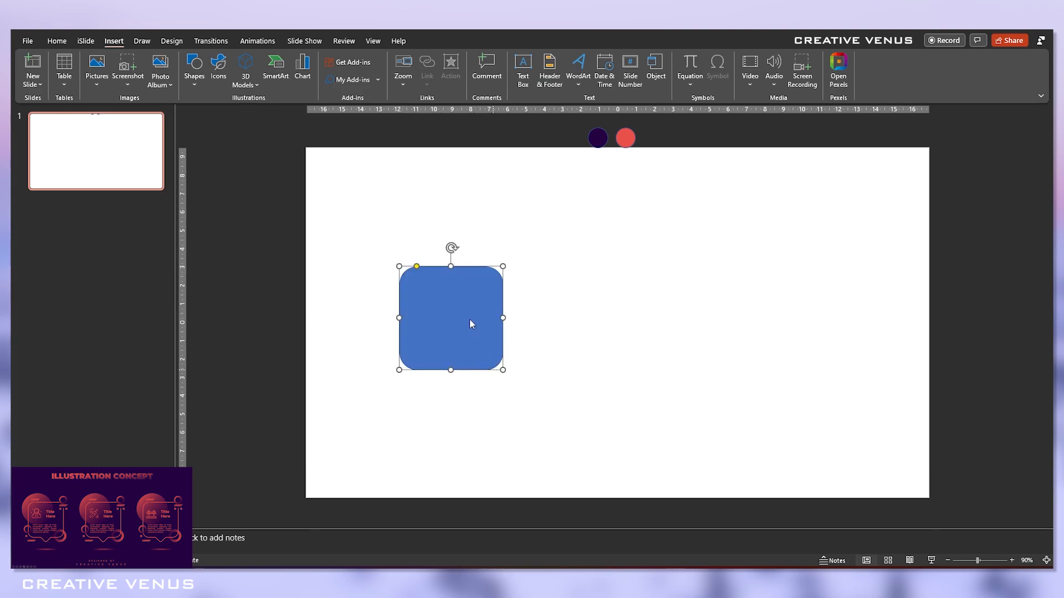
left_click_drag(450, 317, 408, 314)
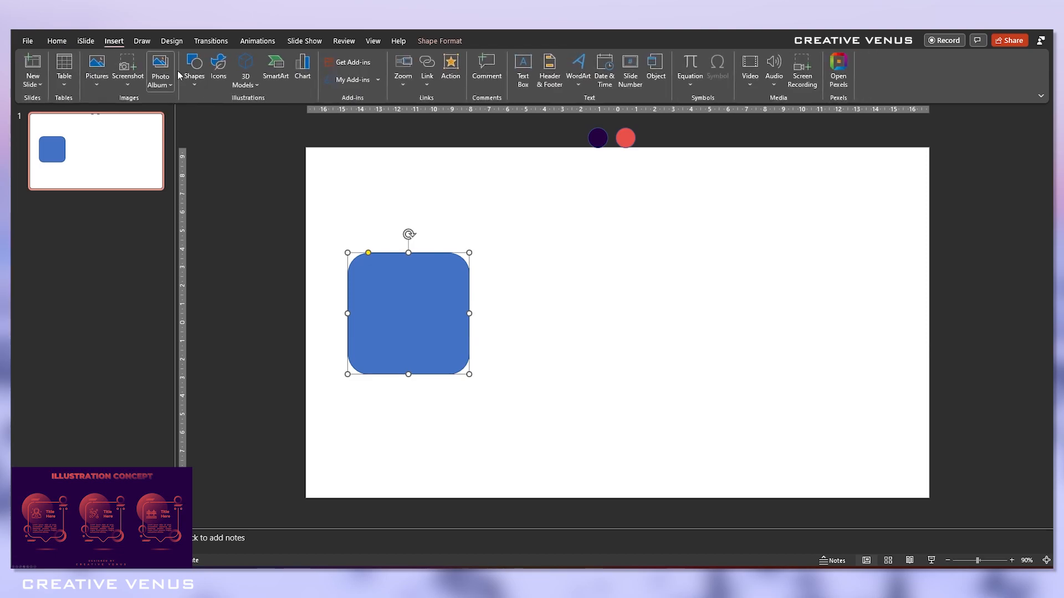
left_click(194, 70)
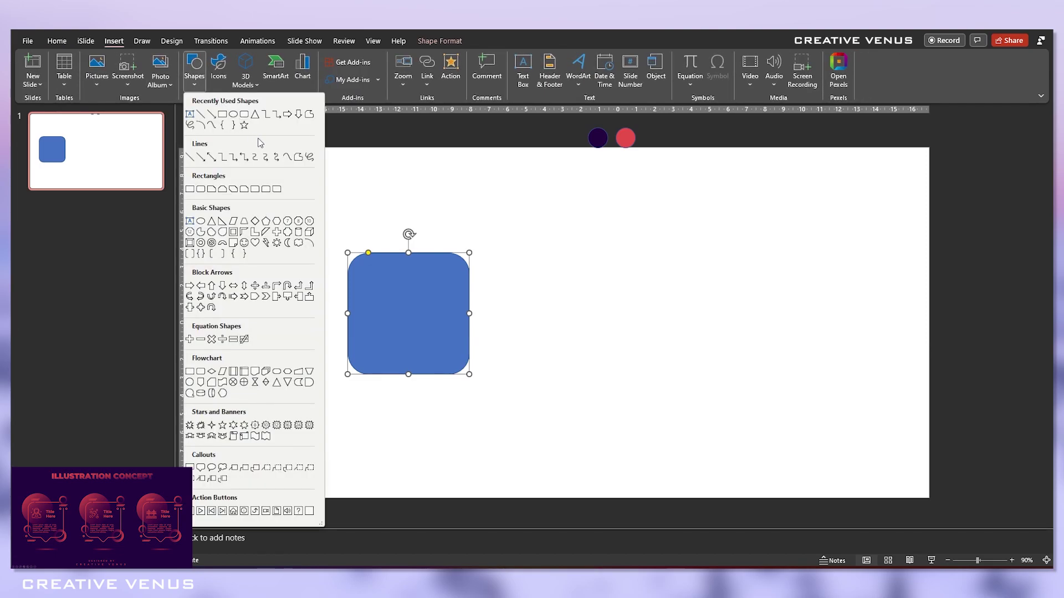
mouse_move(260, 138)
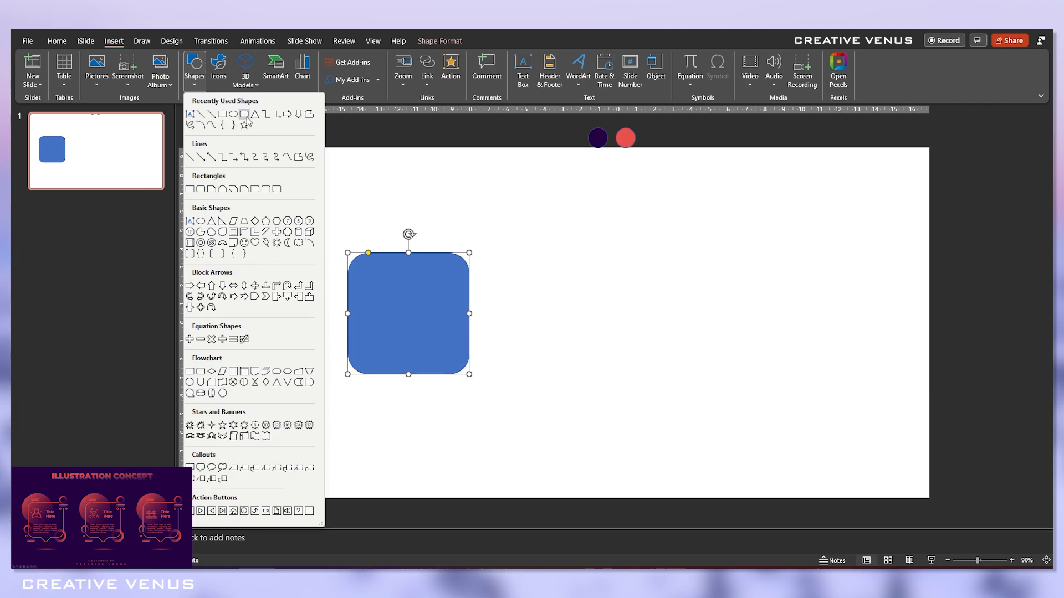
left_click(245, 189)
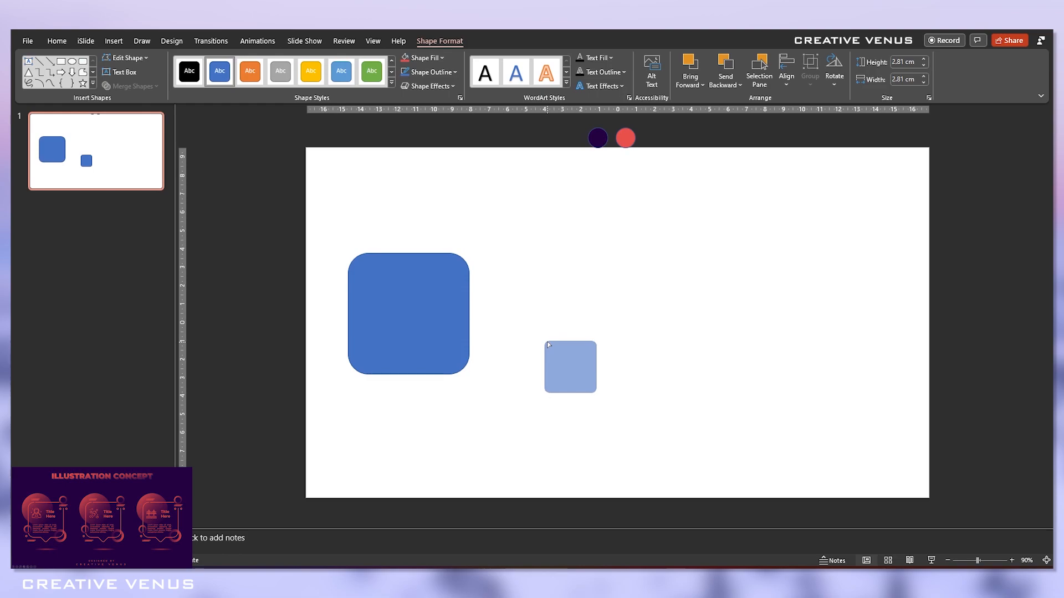
left_click_drag(570, 340, 599, 333)
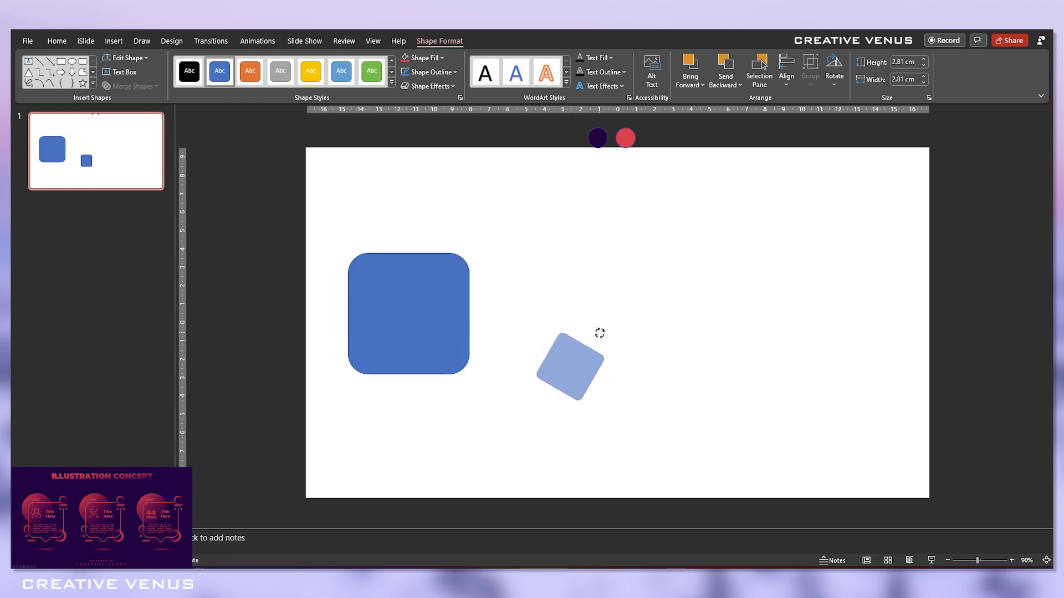
left_click_drag(569, 366, 408, 351)
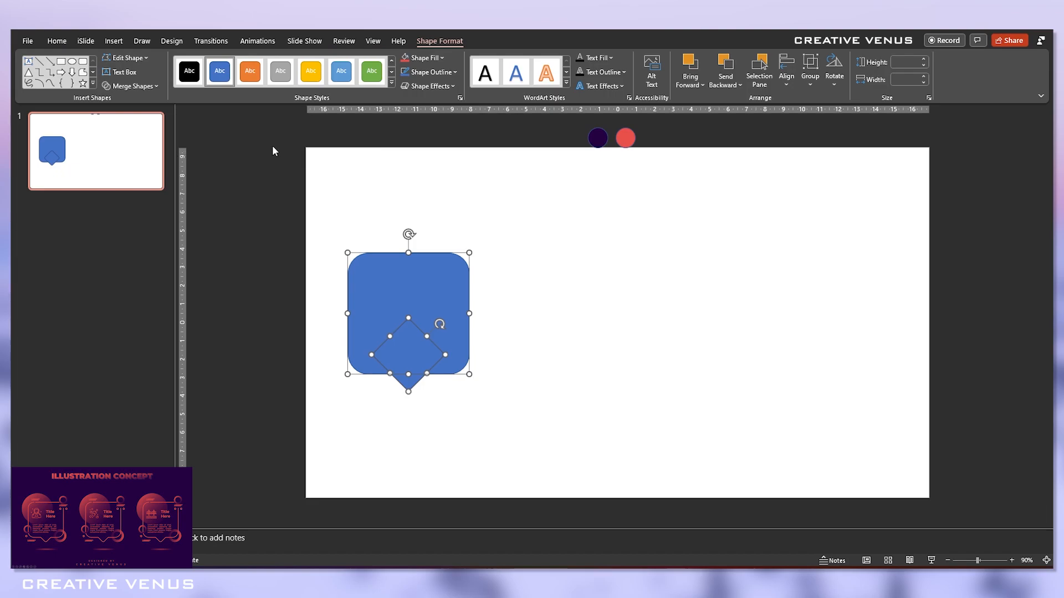
- Union the rounded square and diamond, then set No fill with a solid line
left_click(130, 86)
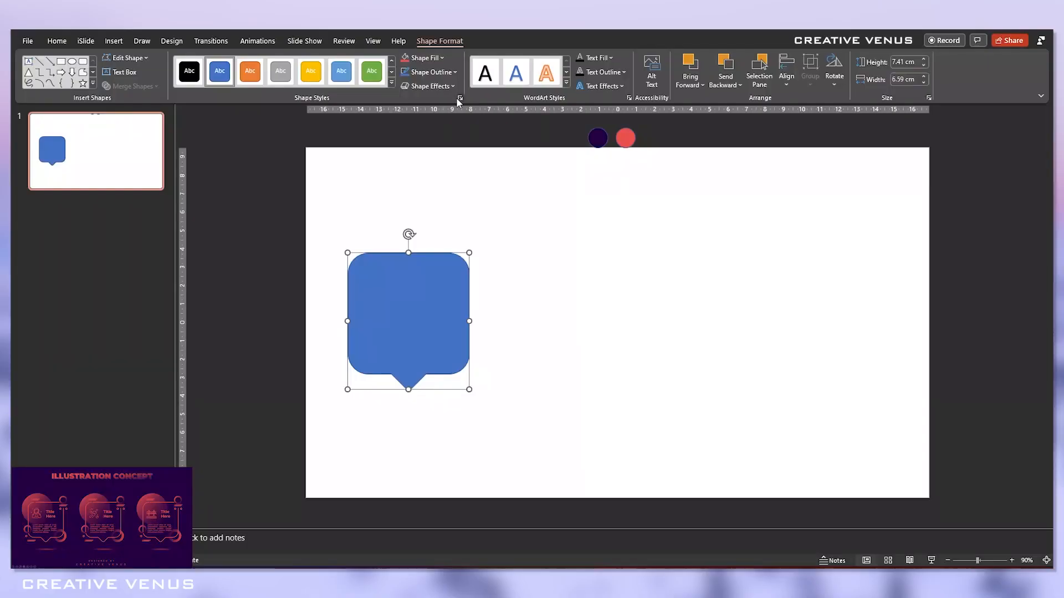
left_click(460, 98)
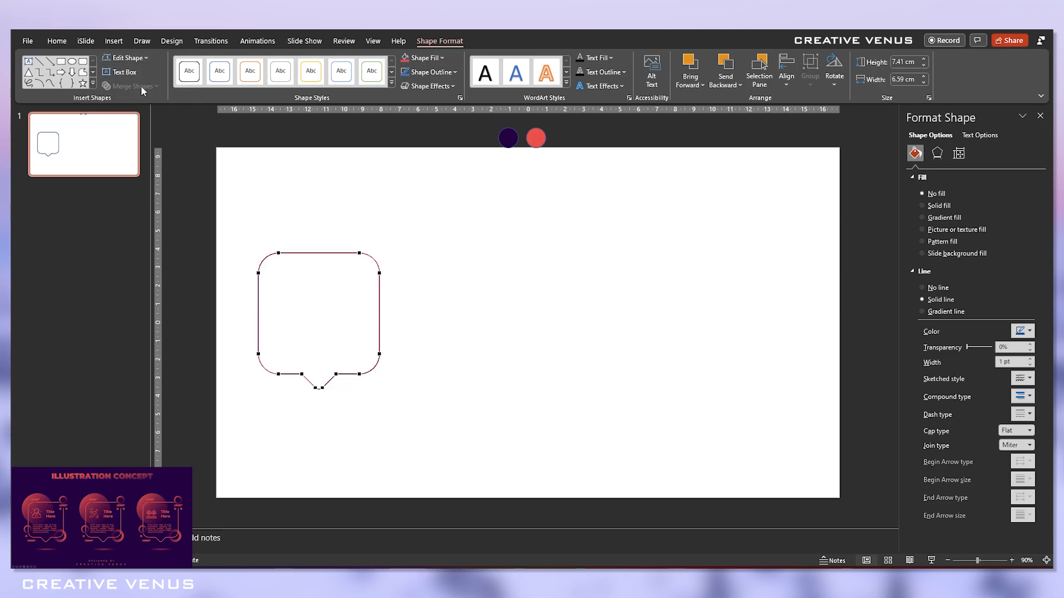
- Use Edit Points to open the outline's path at the top-right corner
left_click(57, 40)
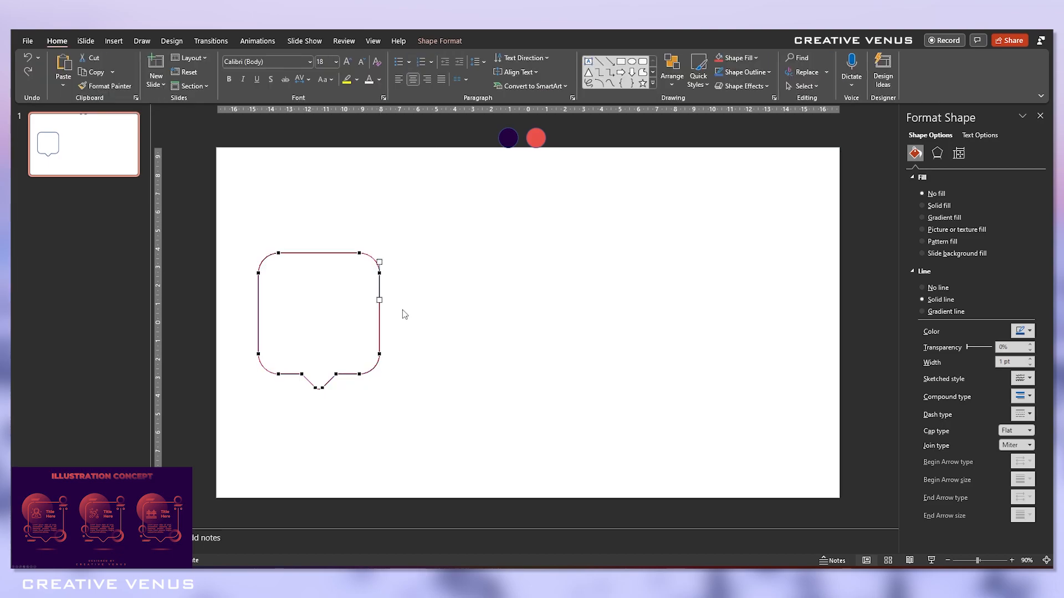
right_click(379, 262)
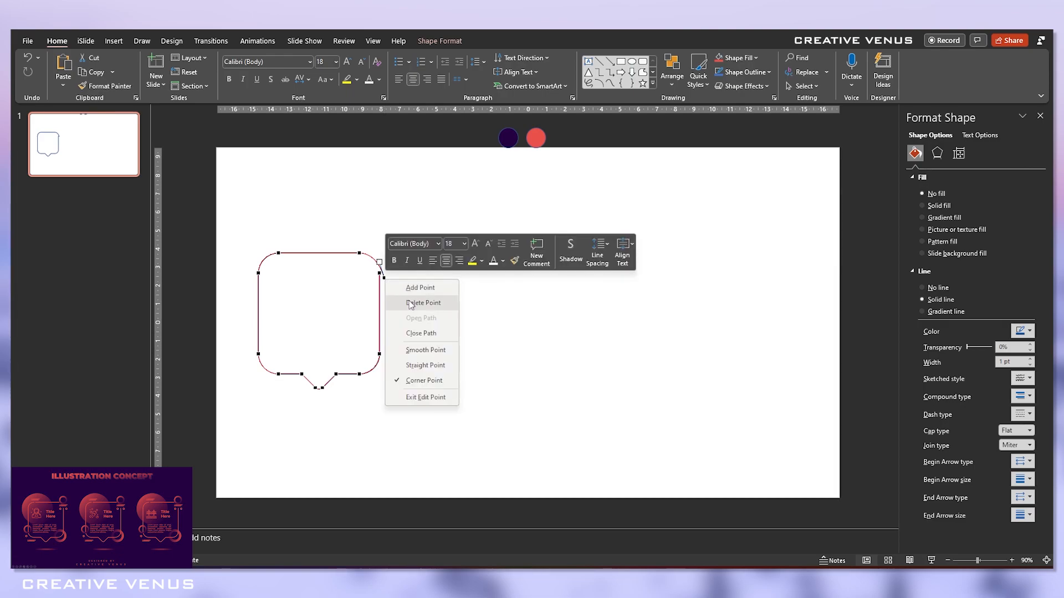
left_click(422, 303)
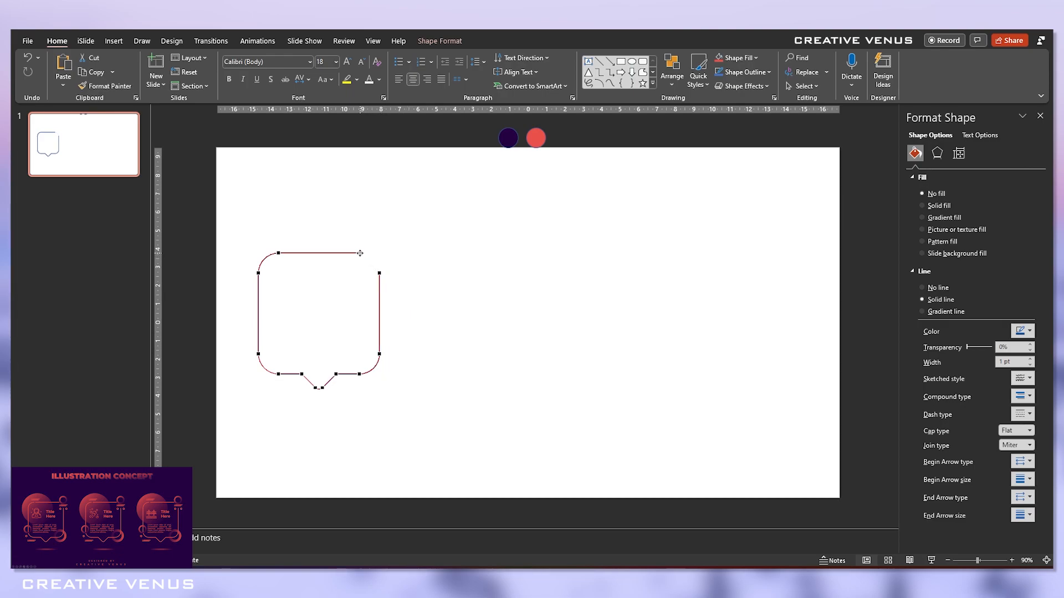
right_click(360, 254)
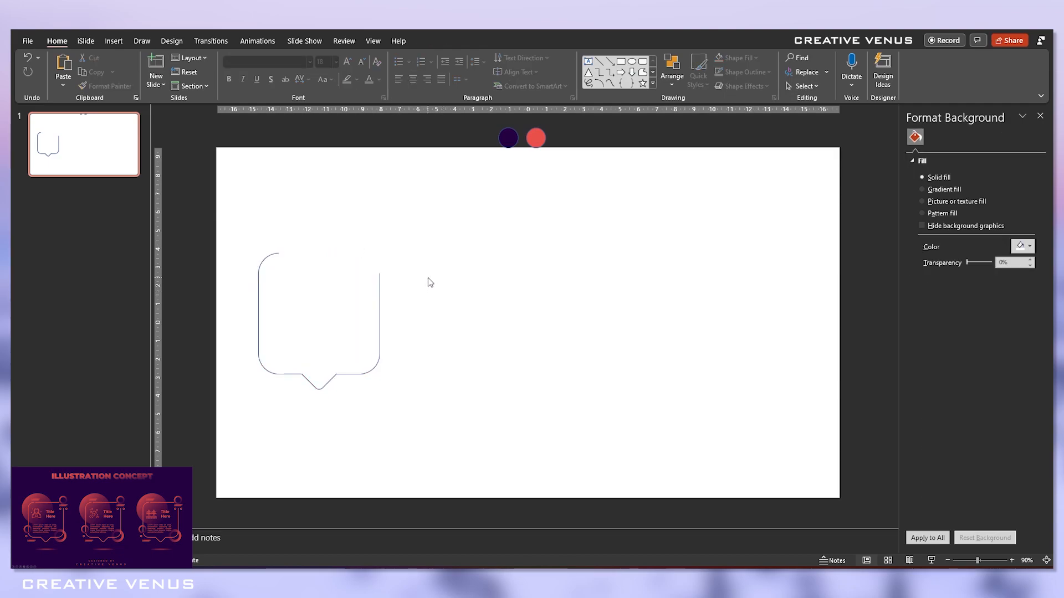
left_click(318, 318)
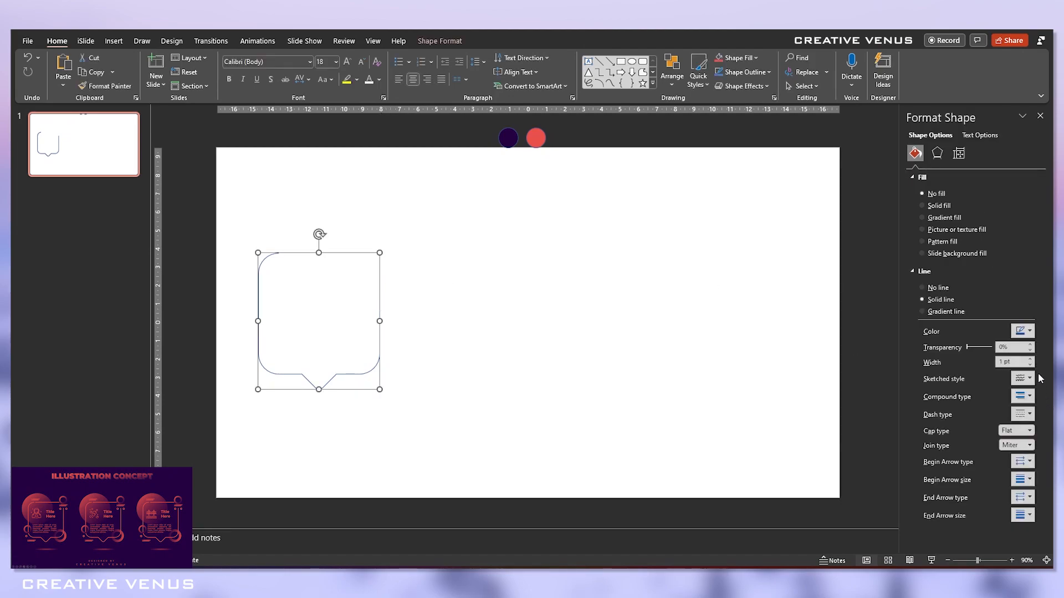
- Set the bubble outline to 2.25 pt width with Round cap and join types
left_click(1031, 360)
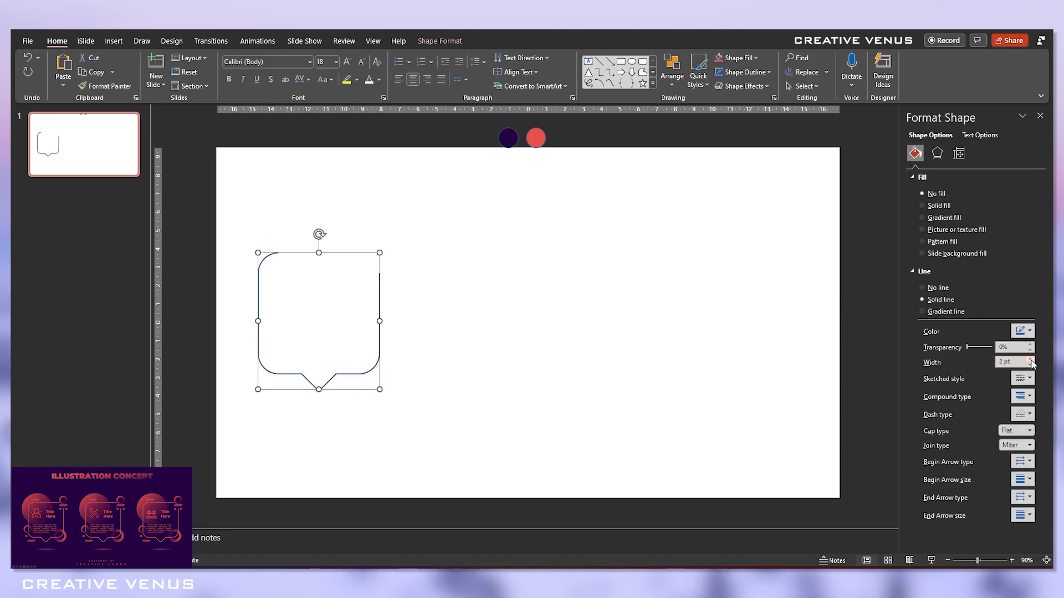
left_click(1031, 359)
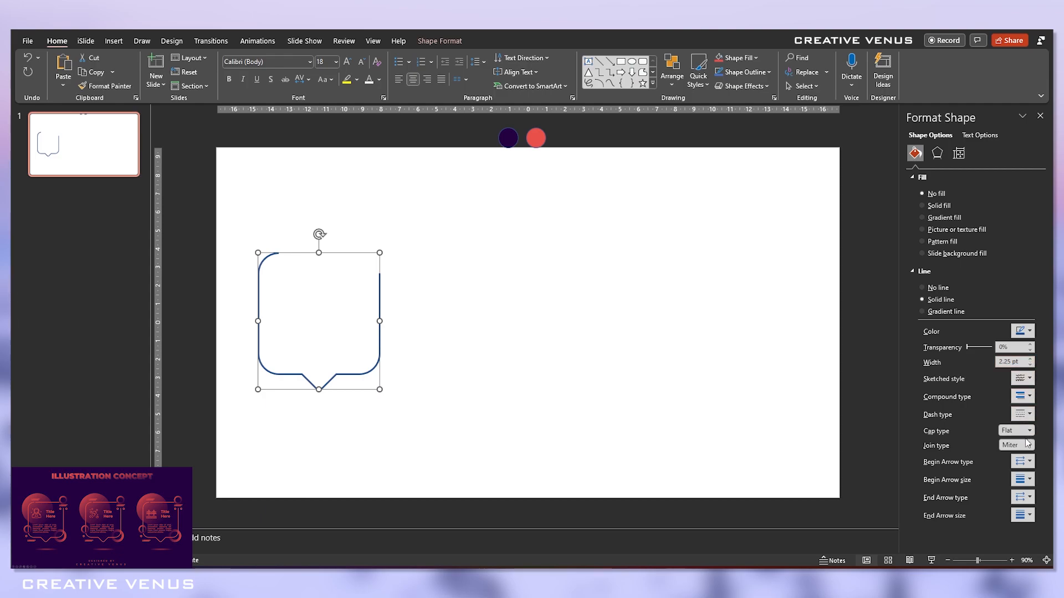
left_click(1029, 431)
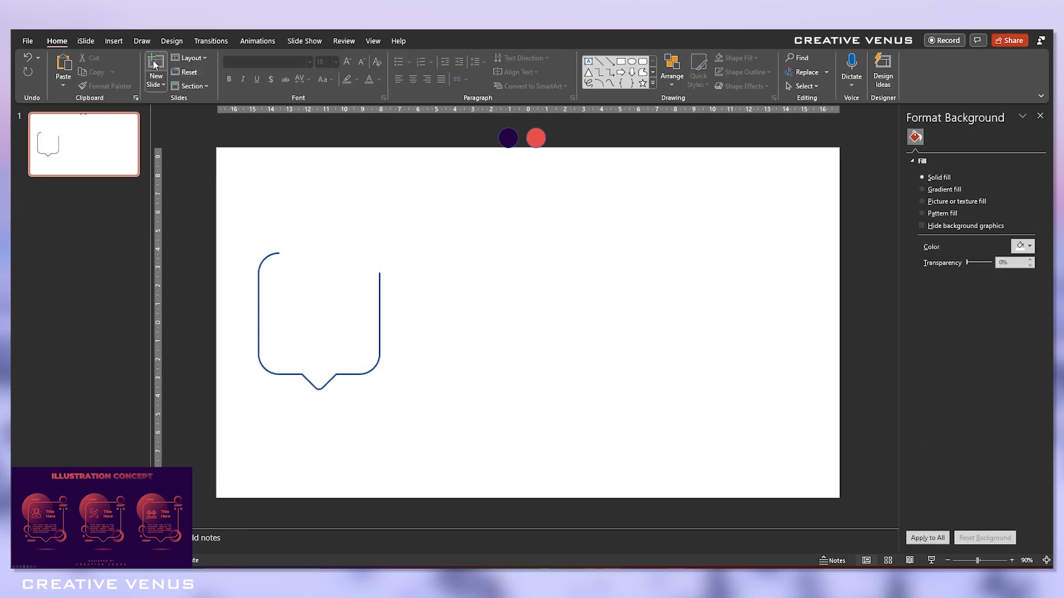
left_click(316, 319)
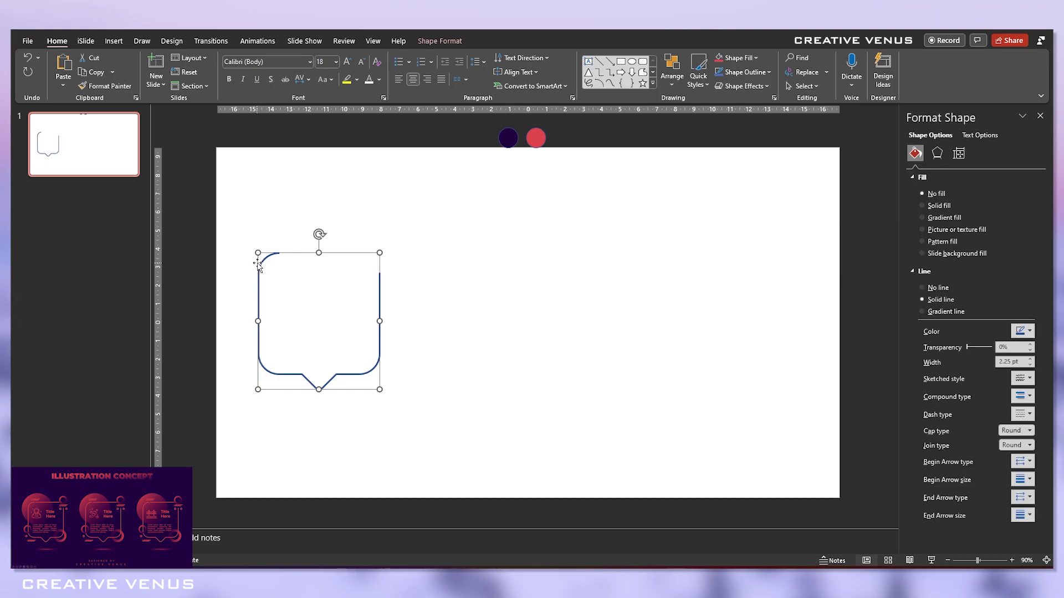
left_click(113, 41)
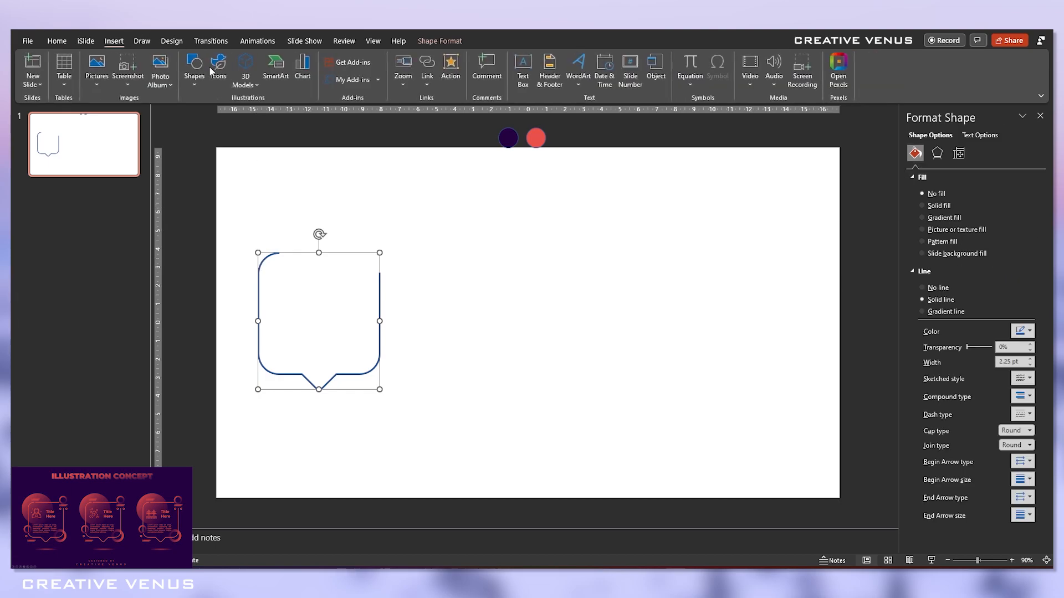
- Draw a 2.25 pt line into the bubble's top gap and a short line beside the tail
left_click(194, 69)
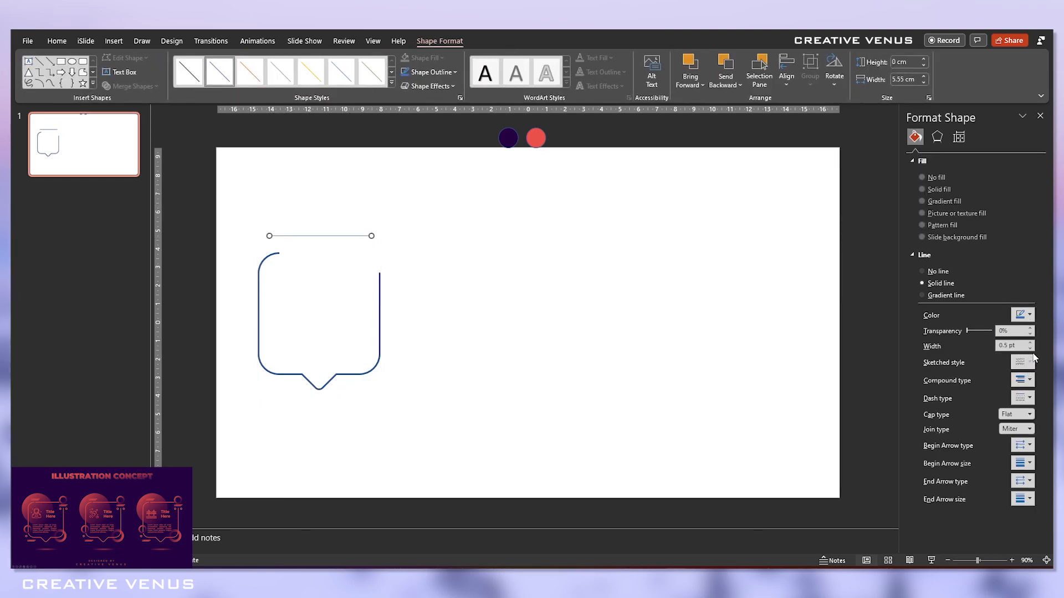
left_click(1030, 343)
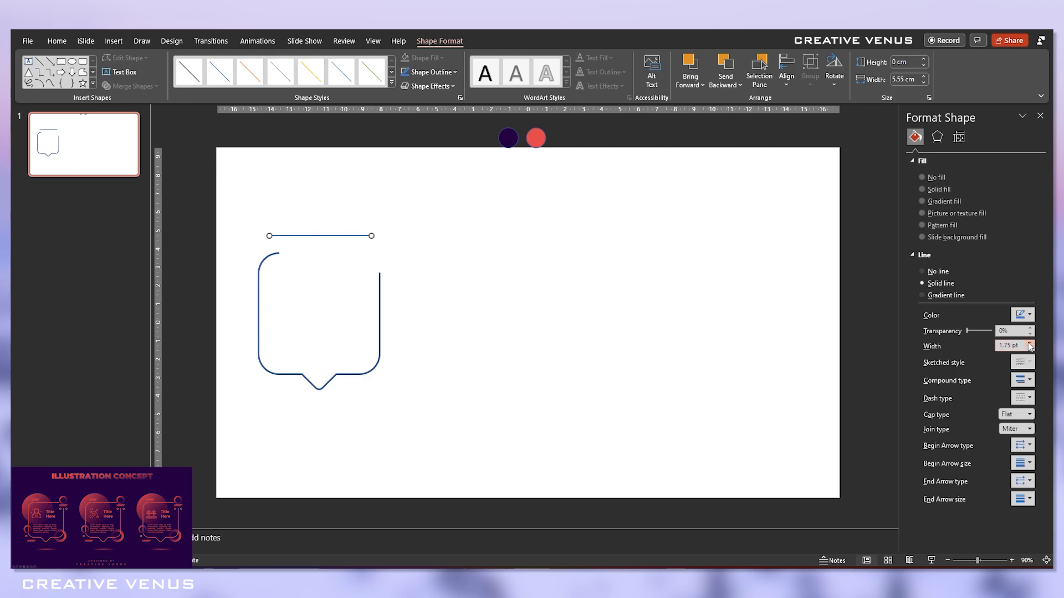
left_click(1033, 343)
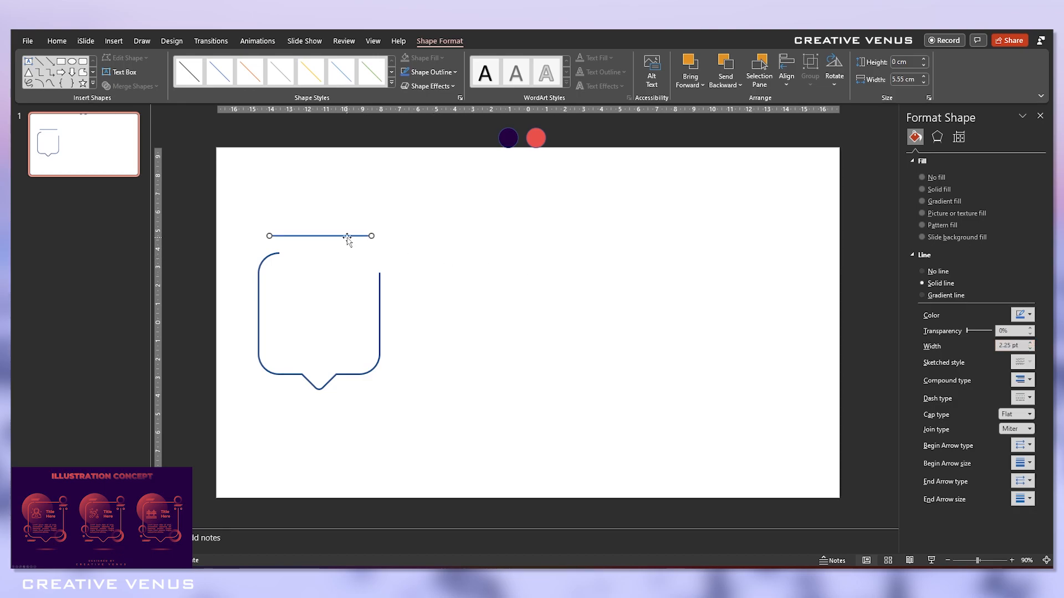
left_click_drag(347, 237, 367, 249)
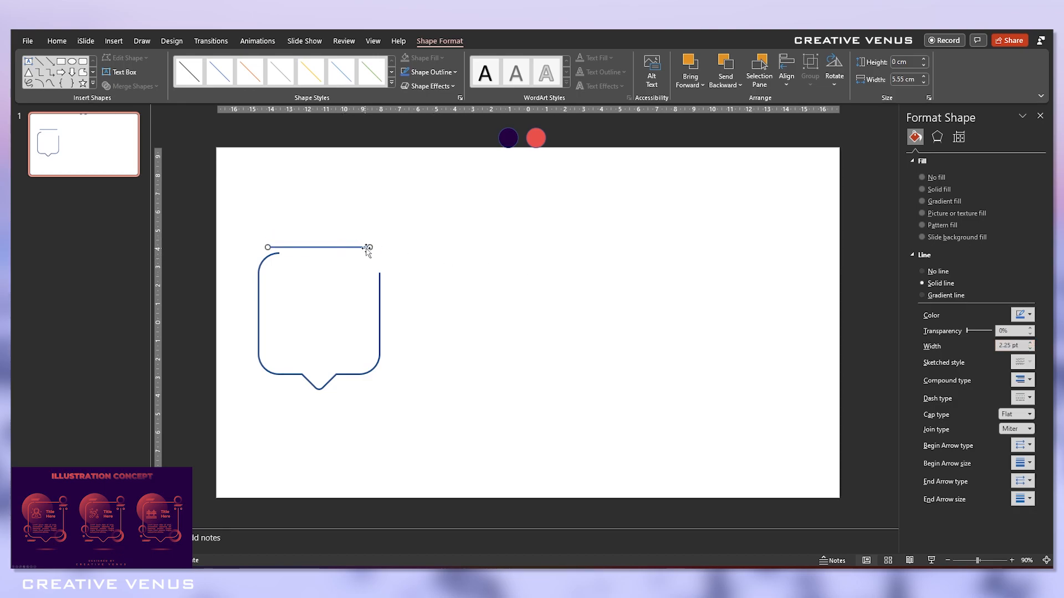
left_click_drag(369, 247, 350, 248)
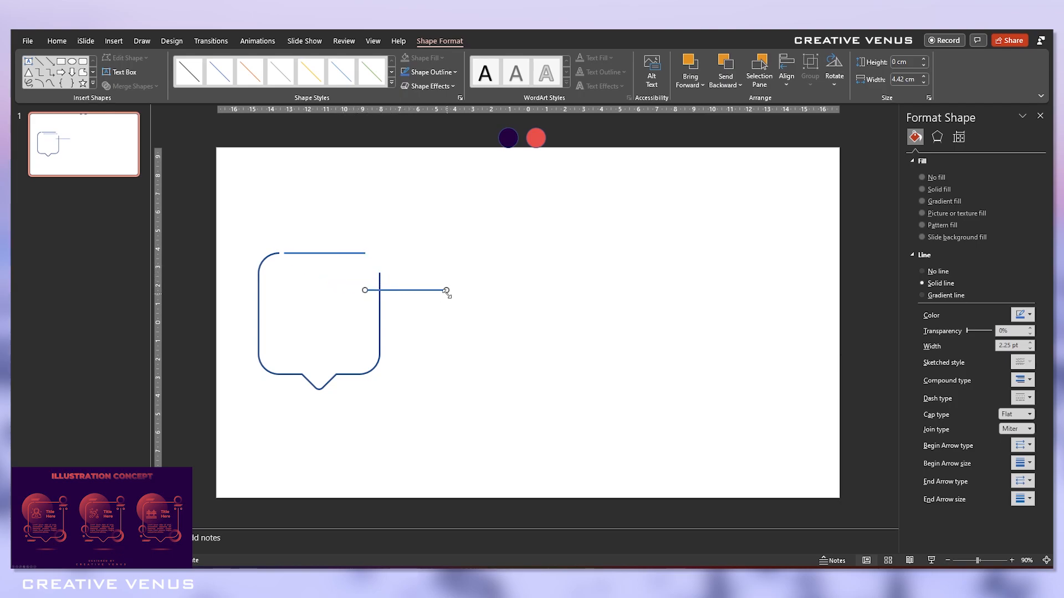
left_click_drag(445, 292, 402, 325)
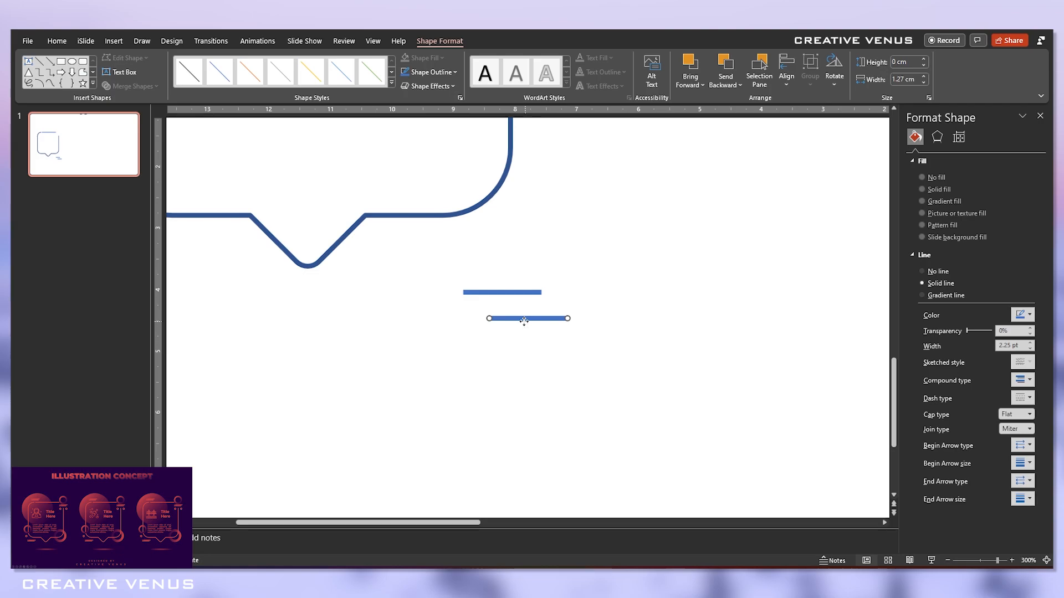
- Offset a second dash, then give the top line and both dashes Round caps and joins
left_click_drag(528, 319, 475, 305)
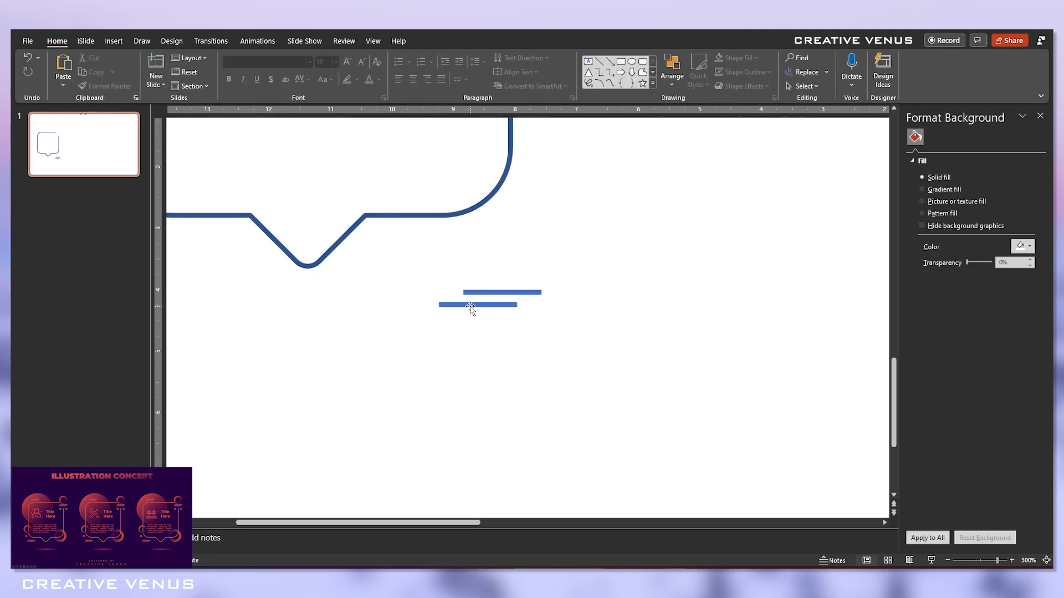
left_click(475, 304)
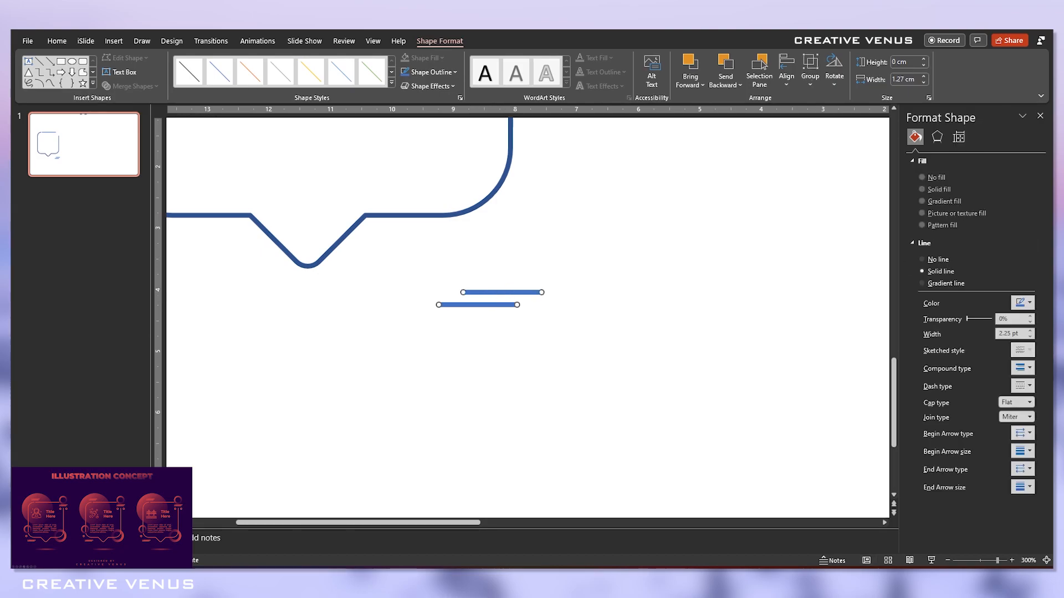
left_click(1028, 402)
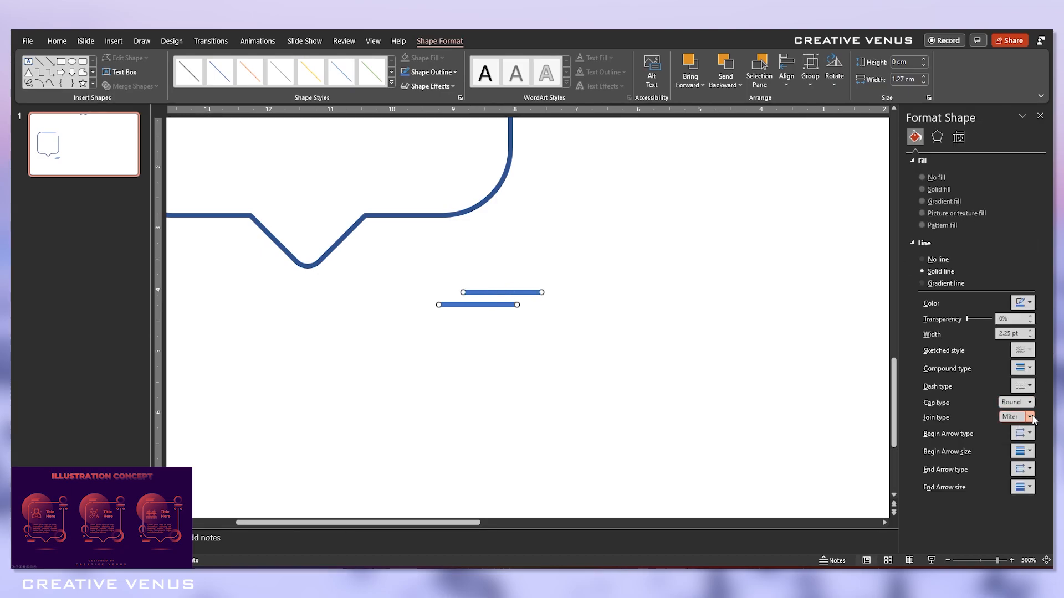
left_click(1030, 417)
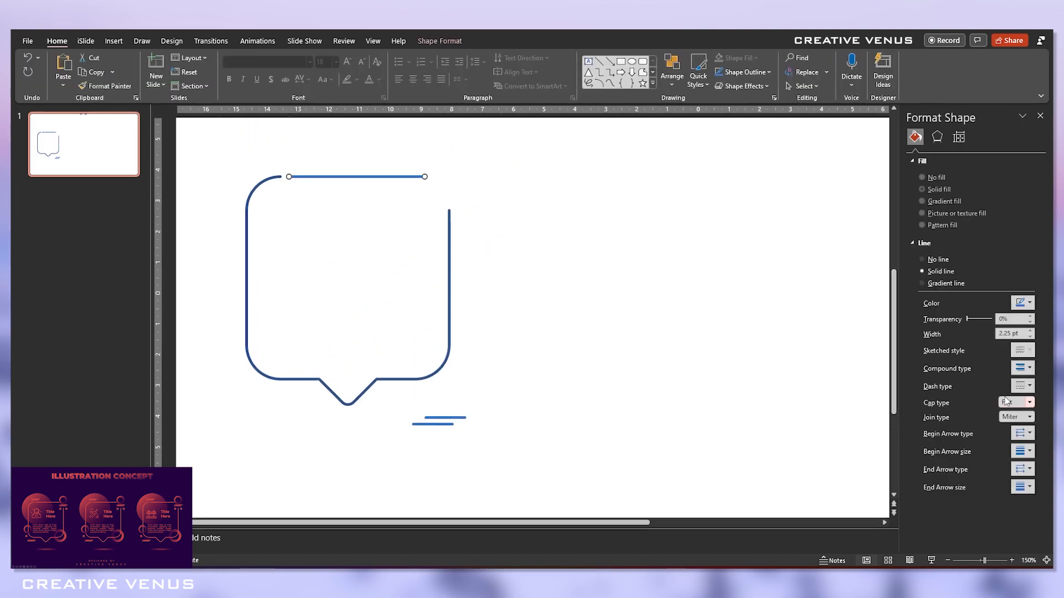
left_click(1030, 403)
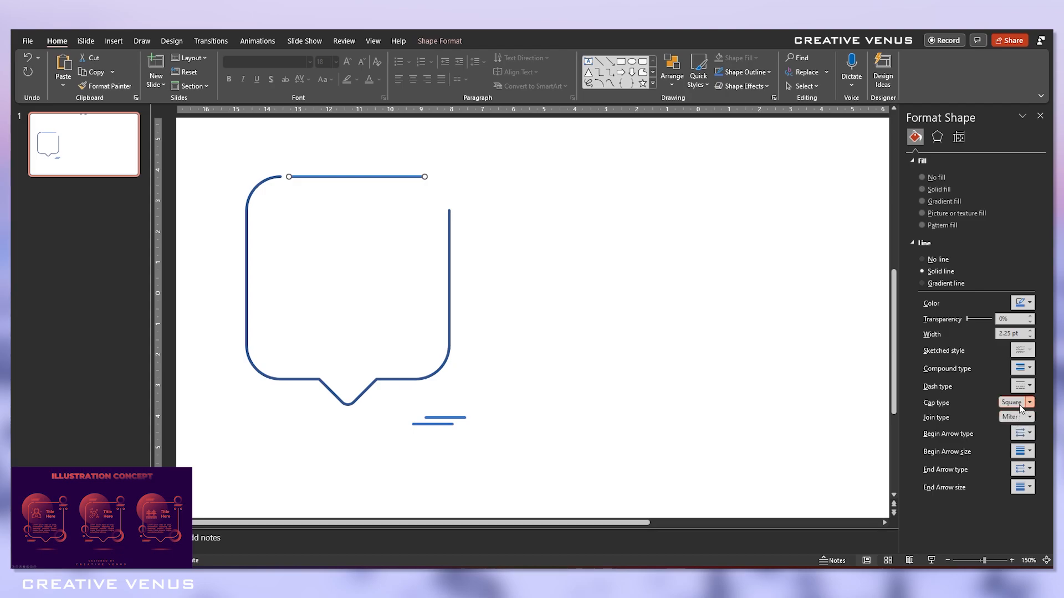
left_click(1032, 418)
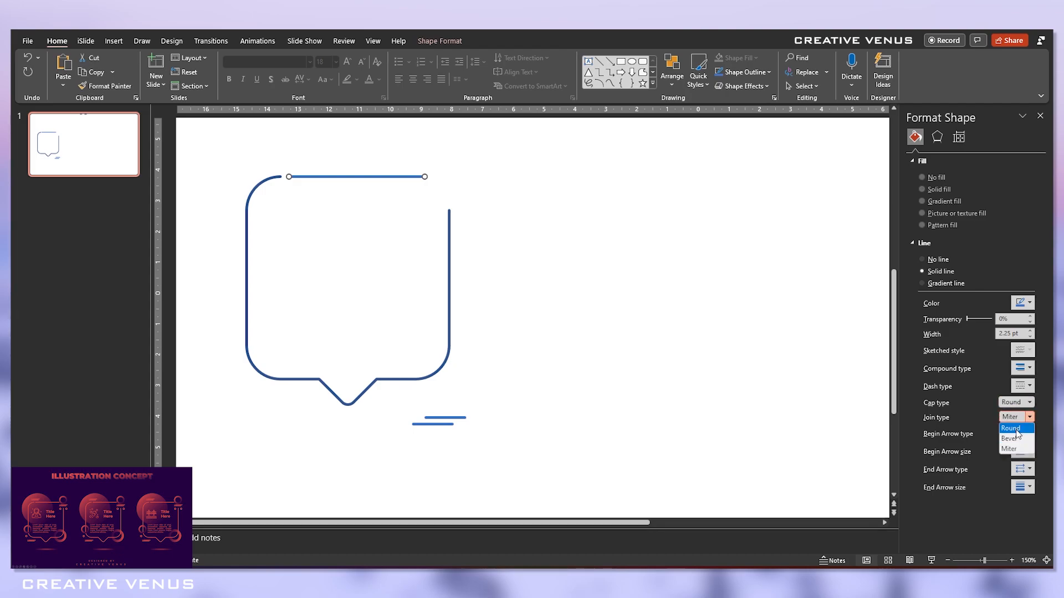
left_click(451, 425)
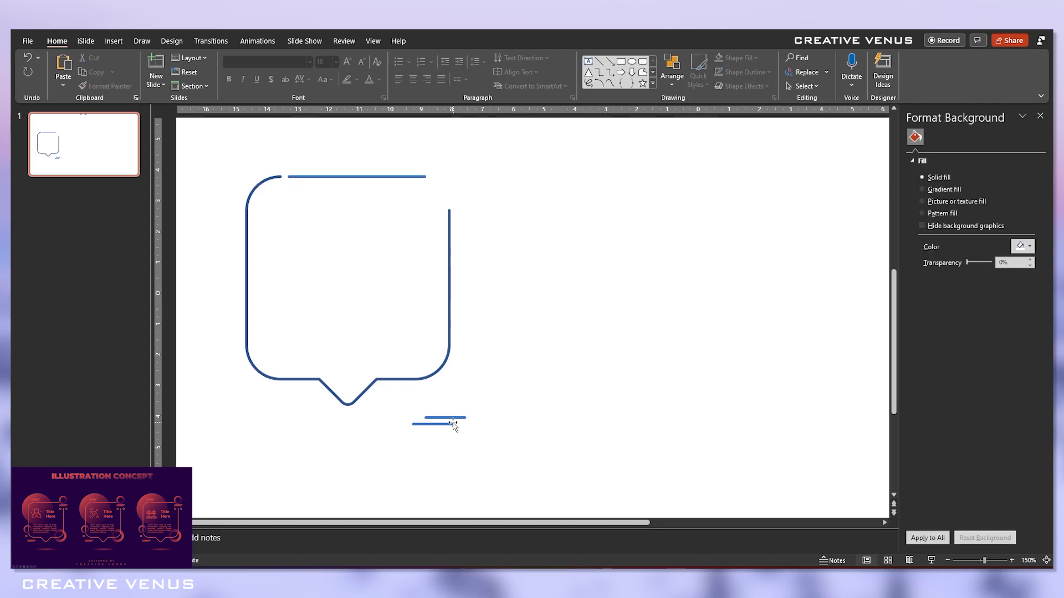
left_click(446, 422)
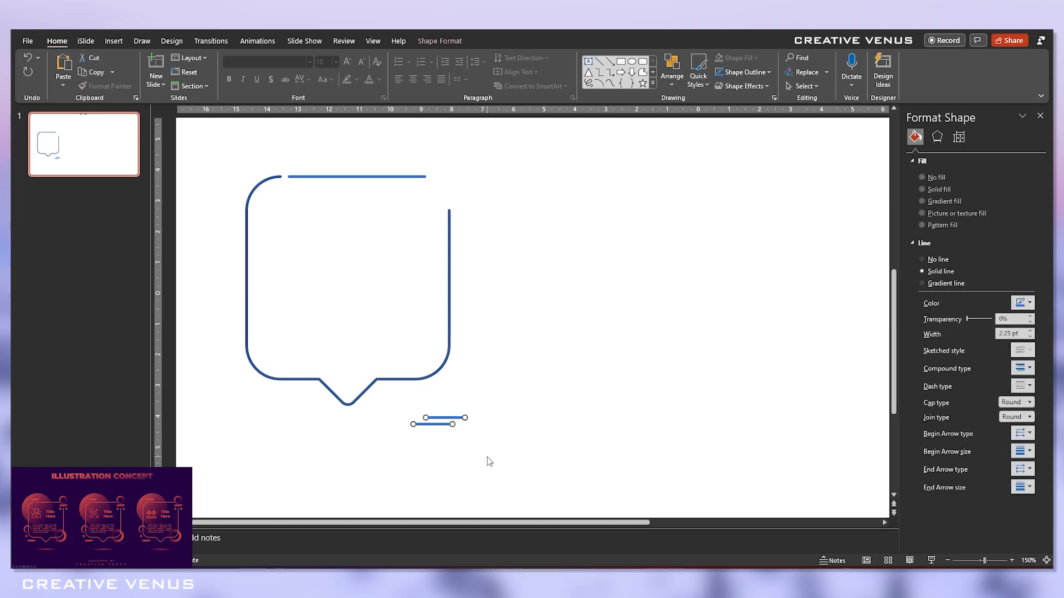
left_click(113, 40)
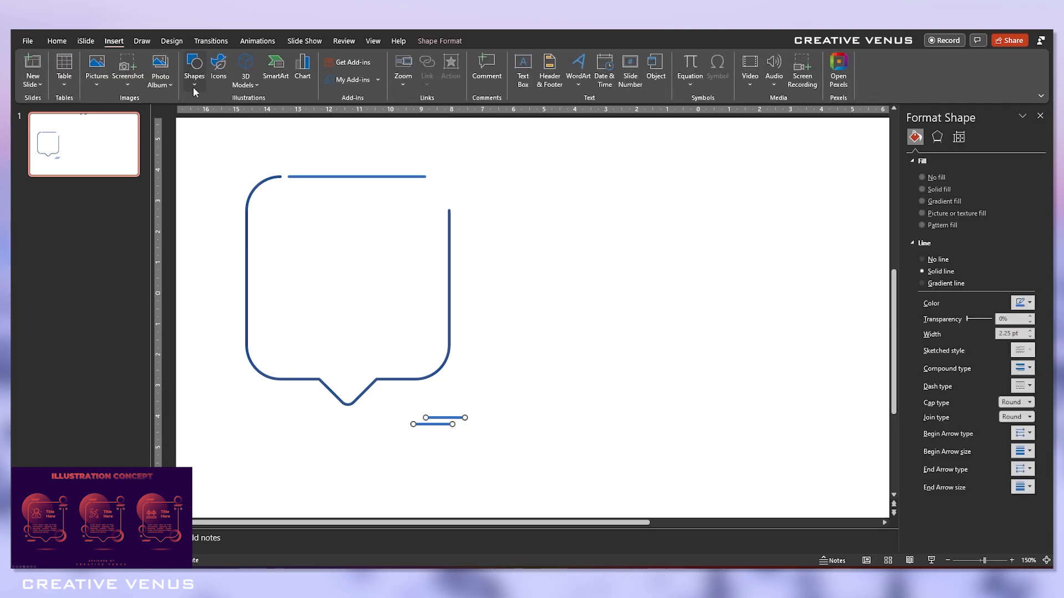
mouse_move(439, 378)
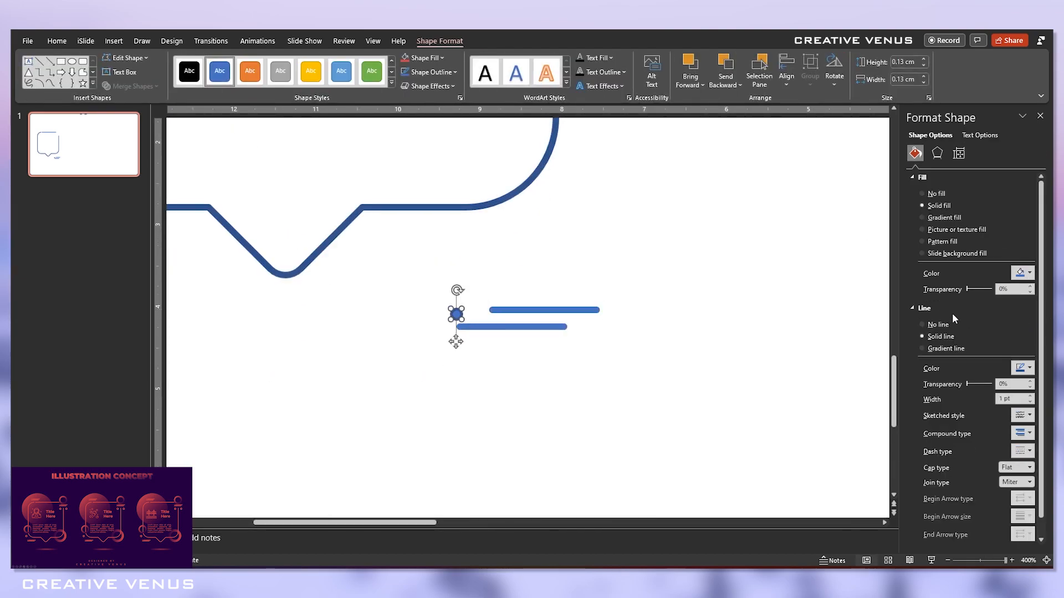
- Add a small outline-free dot beside the dashes, group them, and copy the accent to the bubble's corners
left_click(922, 324)
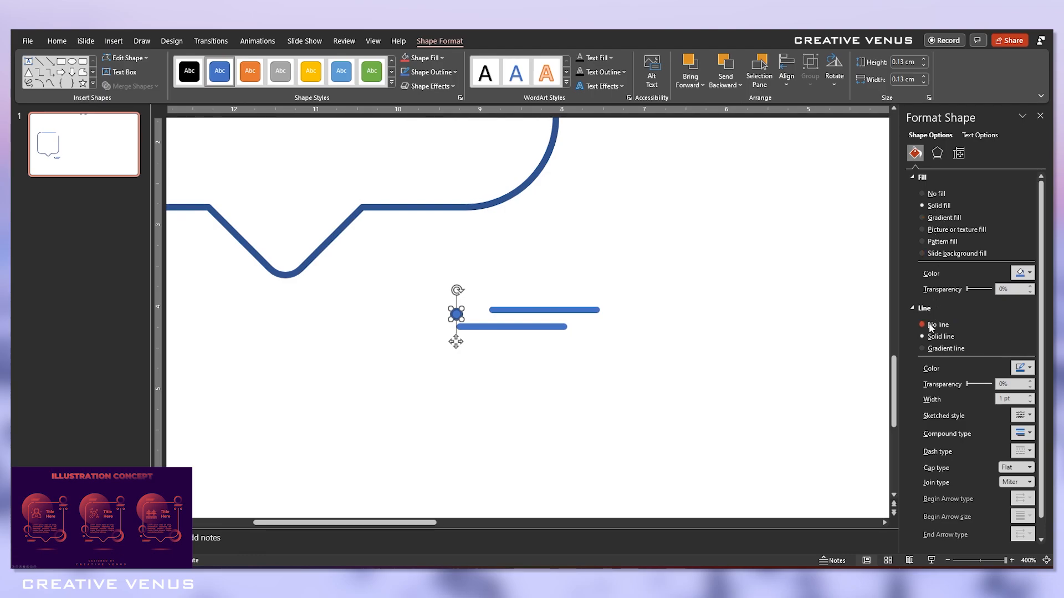
left_click(921, 325)
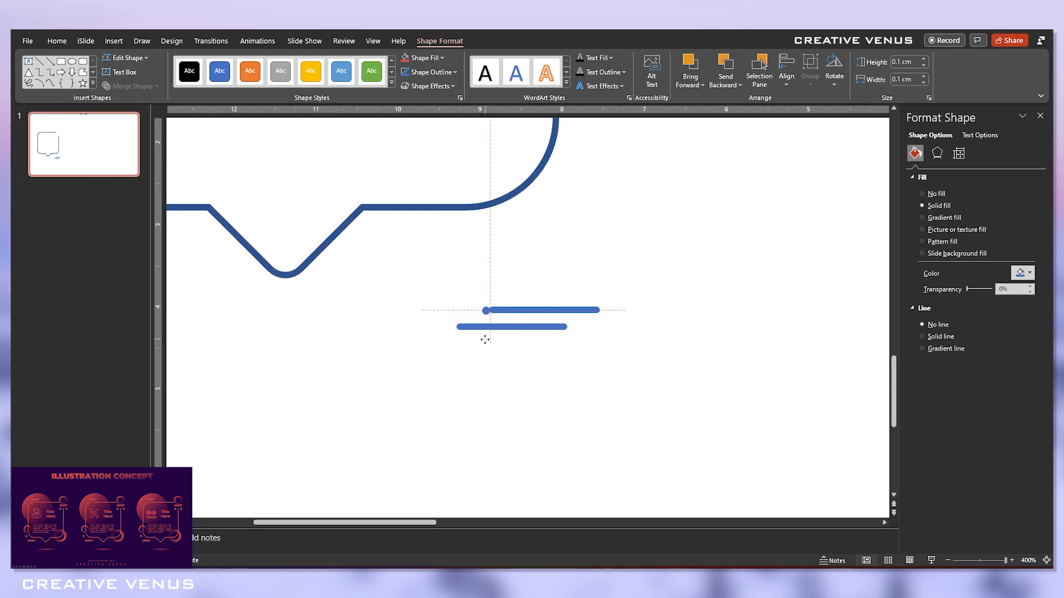
left_click(499, 310)
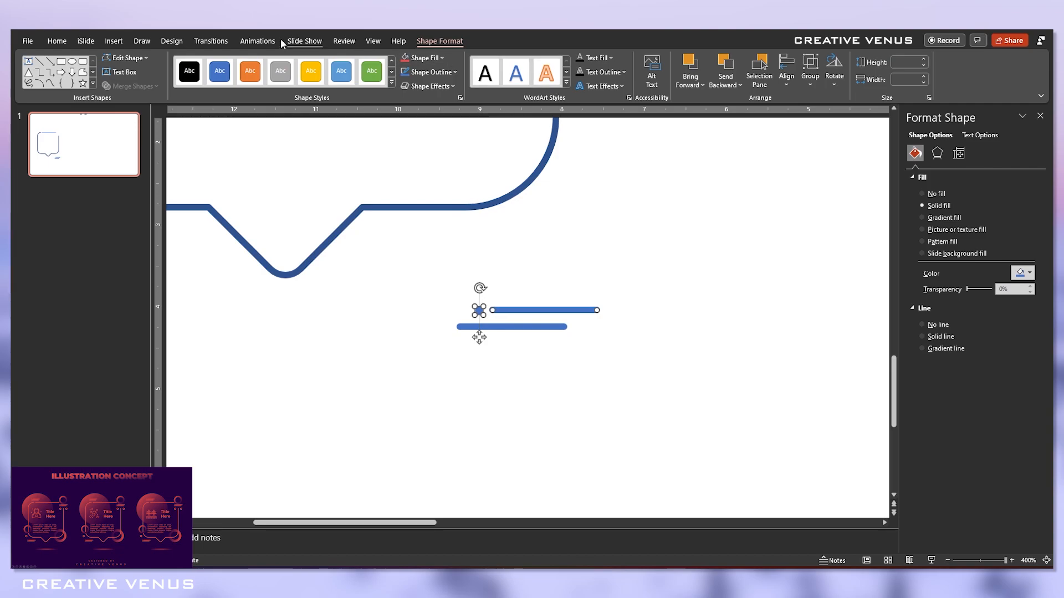
left_click(787, 69)
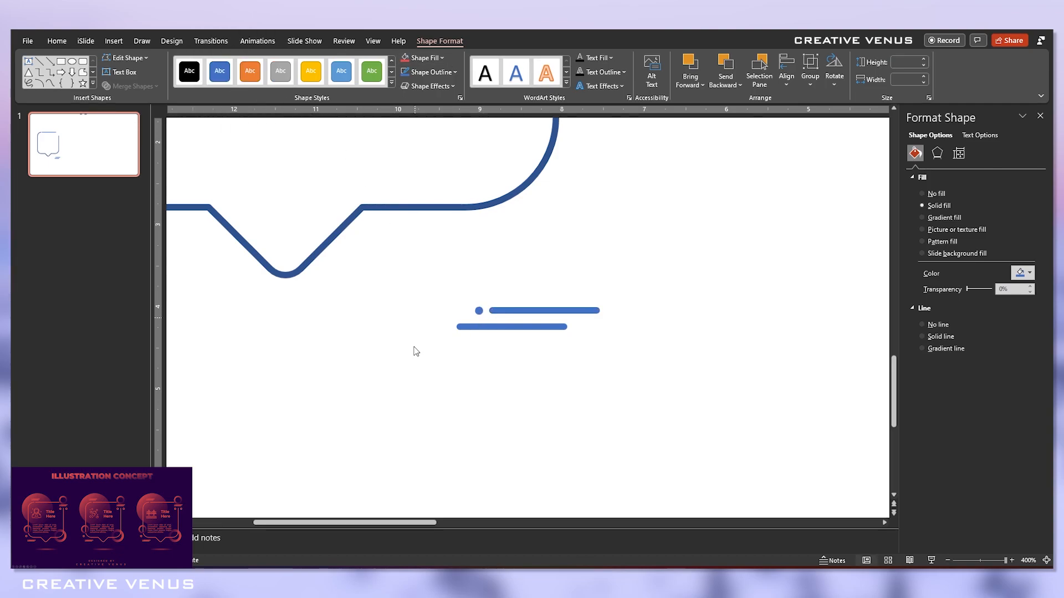
left_click(56, 40)
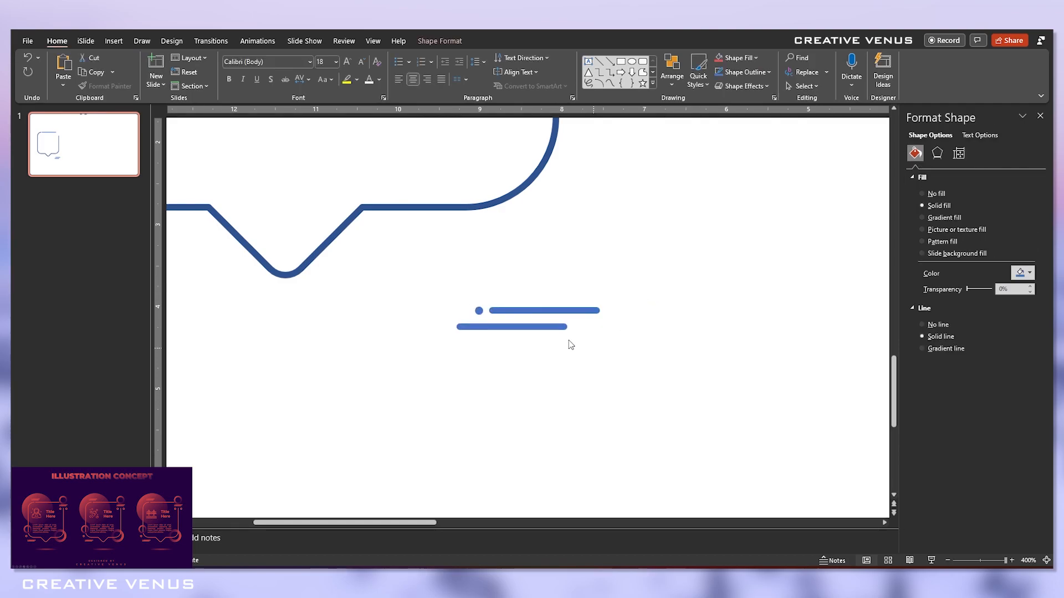
left_click(522, 327)
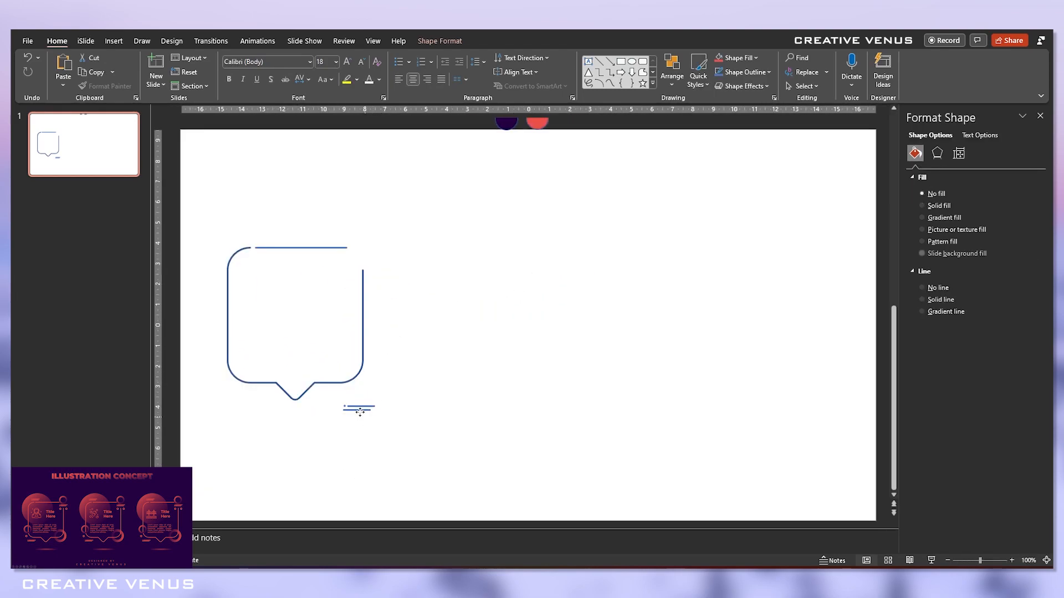
left_click_drag(359, 409, 375, 264)
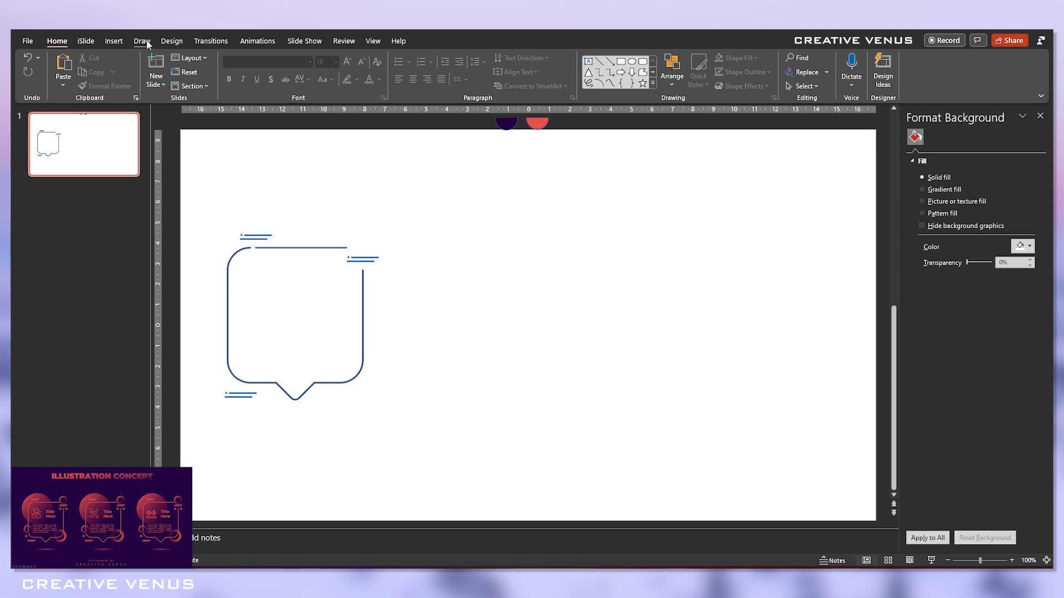
left_click(194, 71)
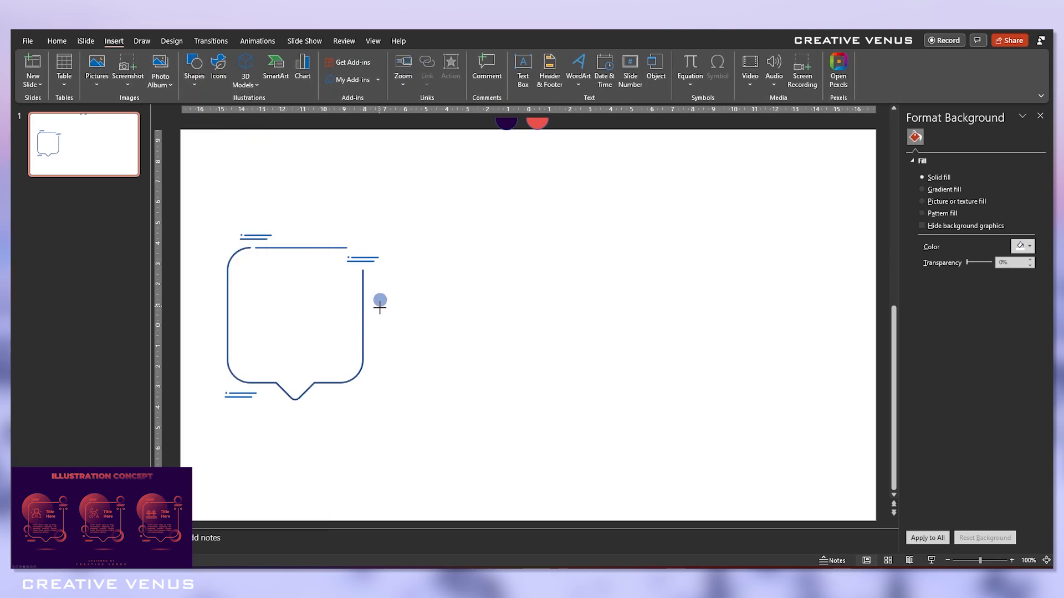
- Add a small No-fill circle inside the right edge and another beside the bottom-left dashes
left_click(379, 299)
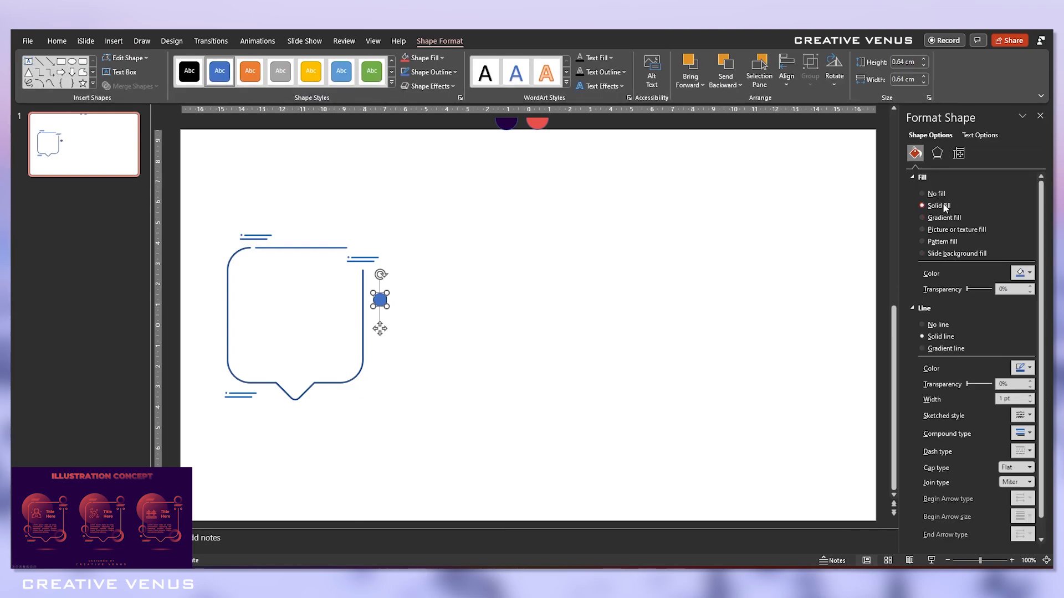
left_click(937, 193)
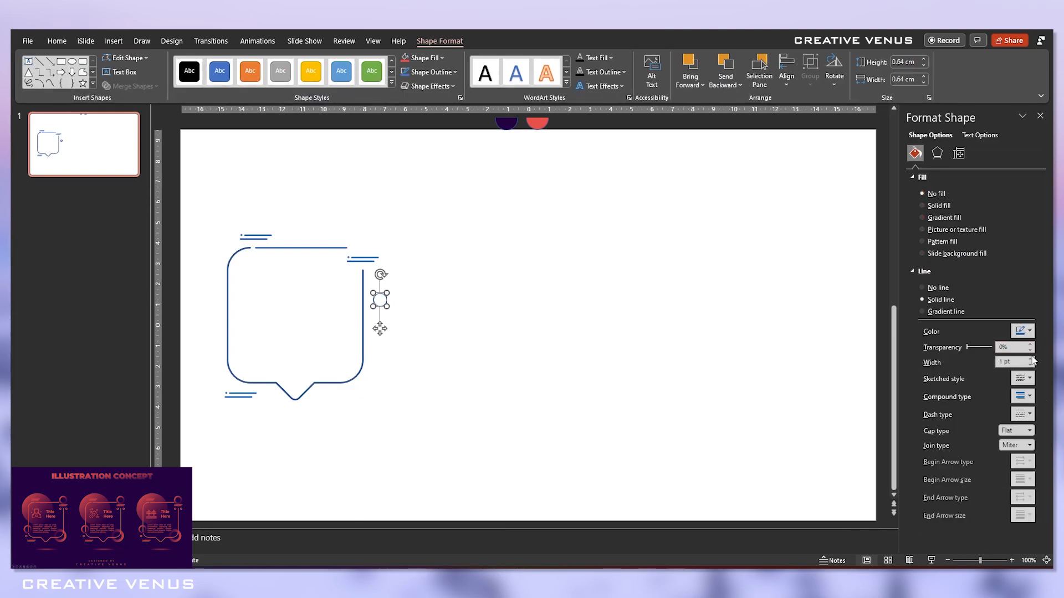
left_click(1032, 359)
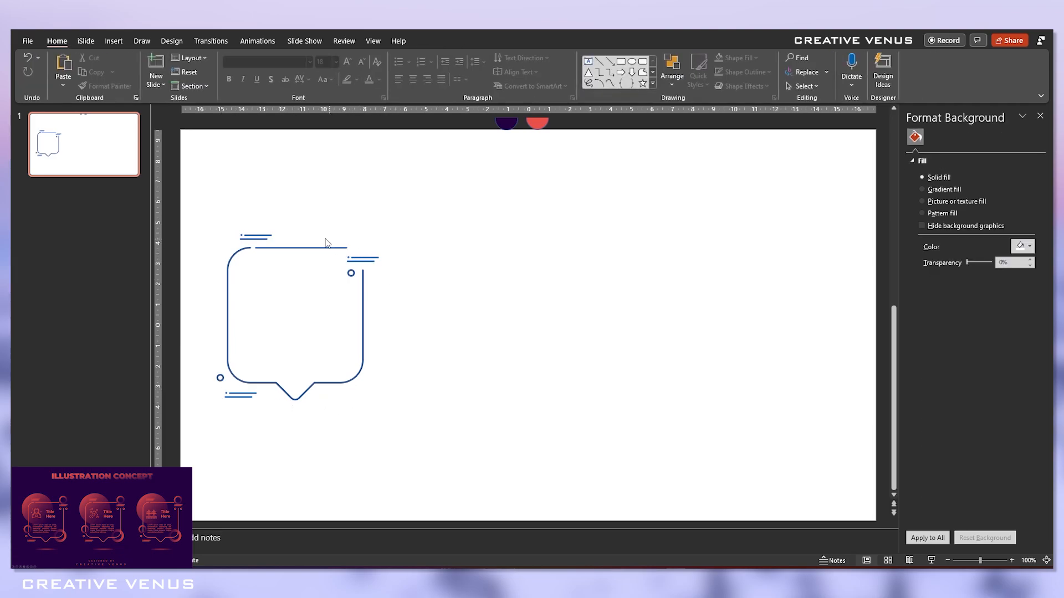
left_click(300, 248)
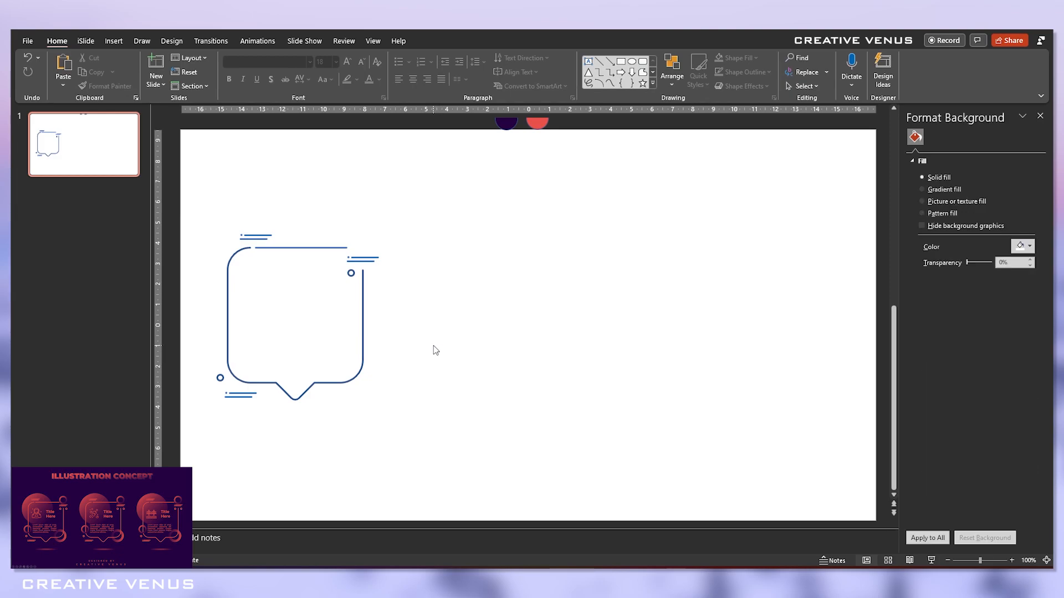
left_click(113, 41)
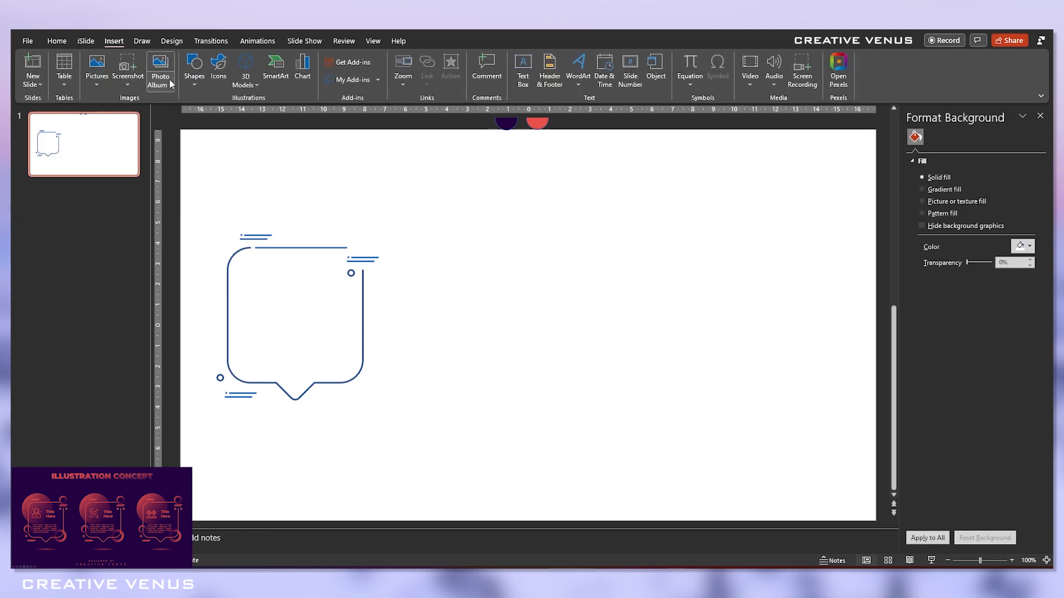
- Draw a thick donut ring on the bubble's bottom-right corner, then pick the dark purple swatch
left_click(194, 70)
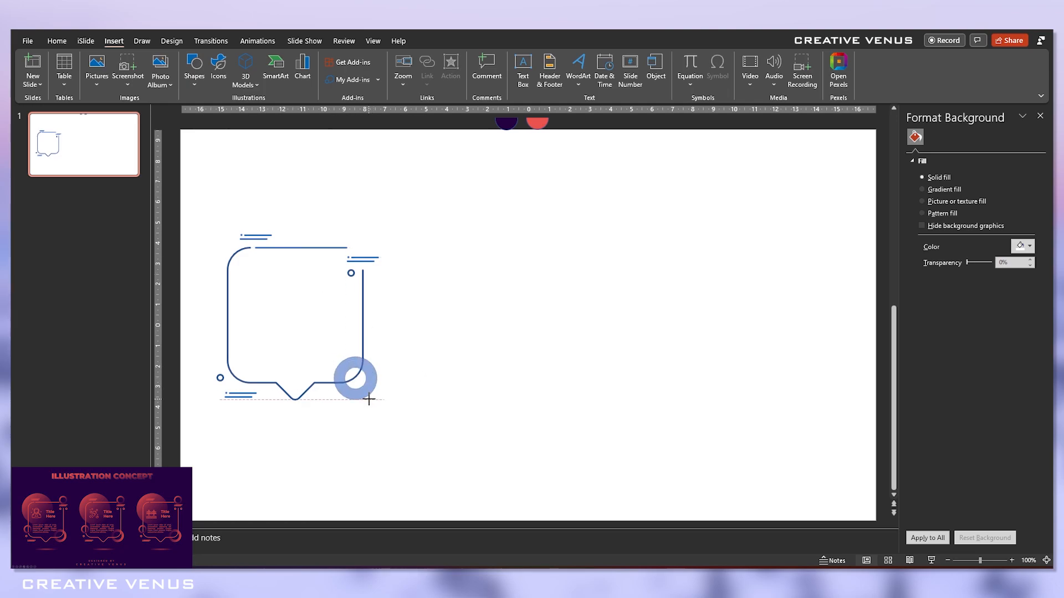
left_click(355, 378)
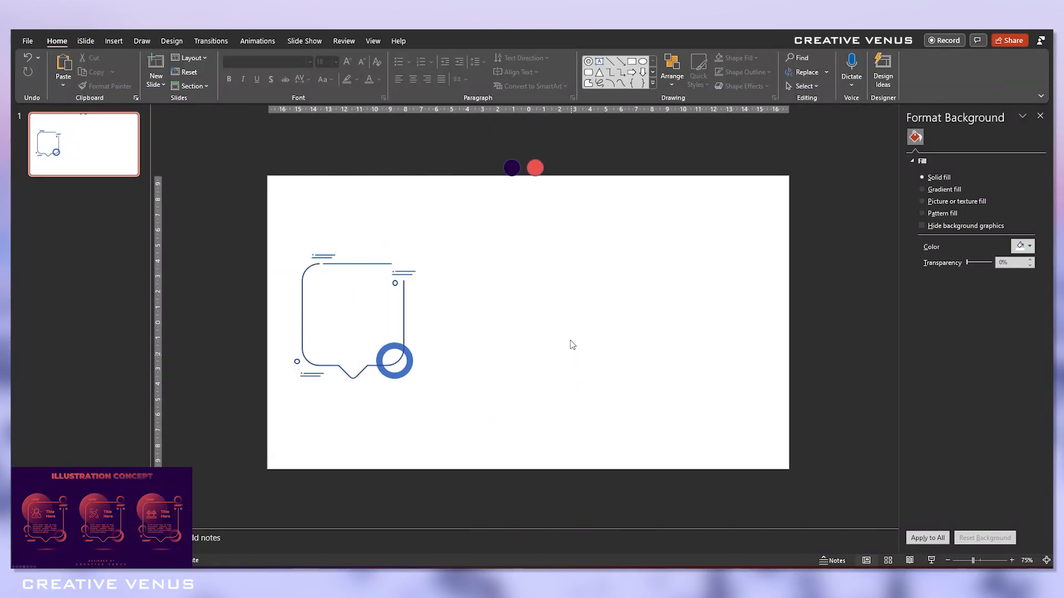
left_click_drag(558, 277, 678, 431)
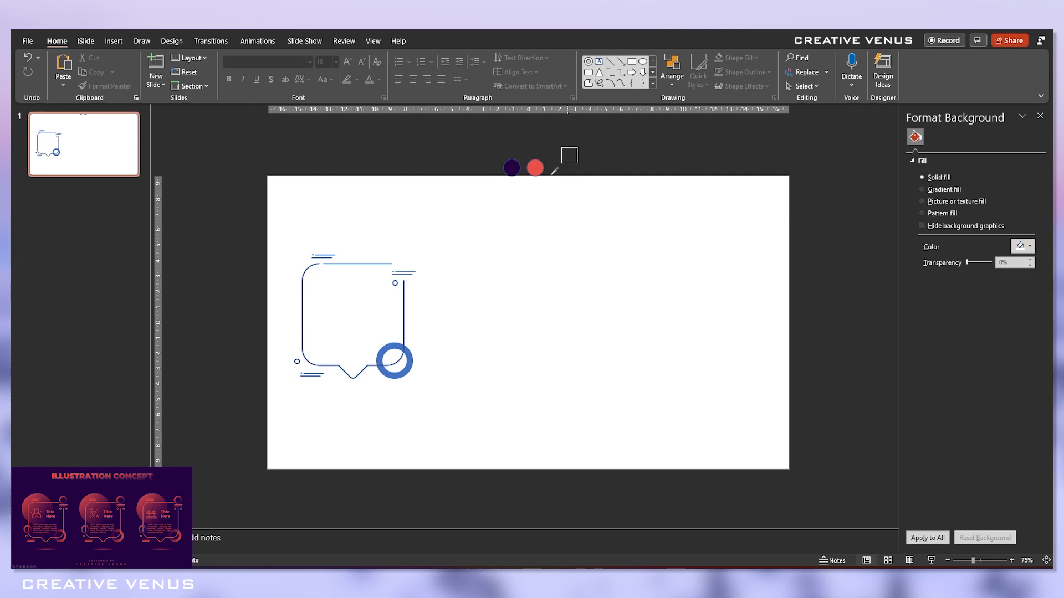
- Apply dark purple to the background and recolour the bubble's outline and accents coral red
left_click(511, 168)
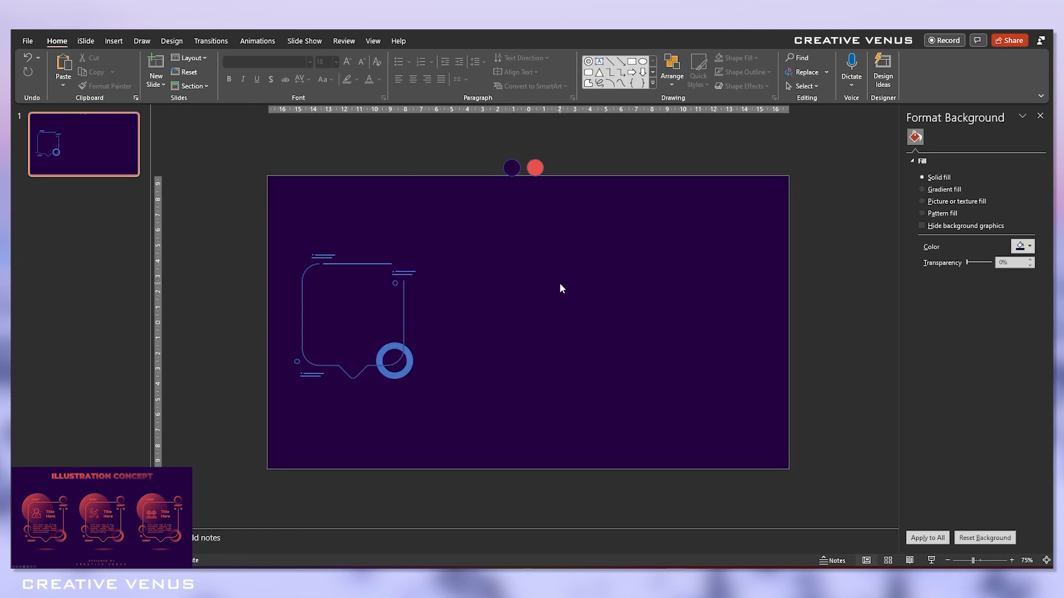
left_click(352, 318)
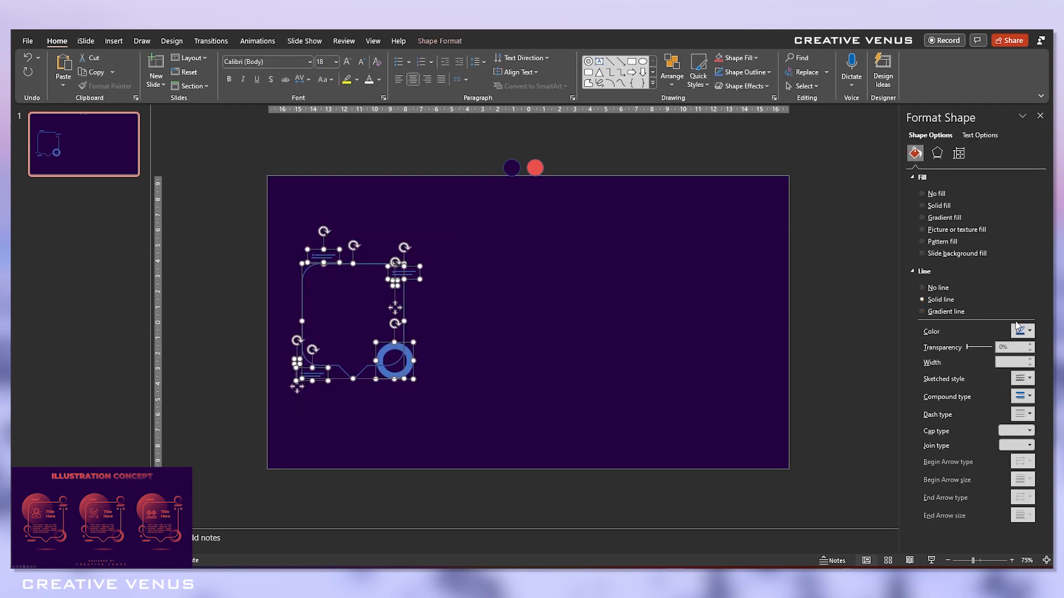
left_click(1027, 332)
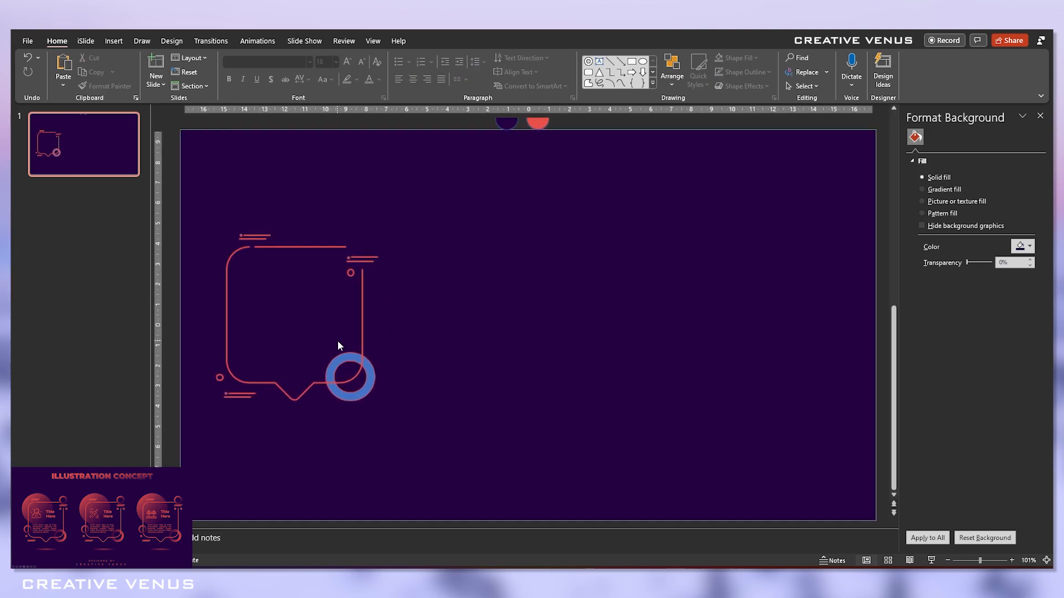
left_click(349, 377)
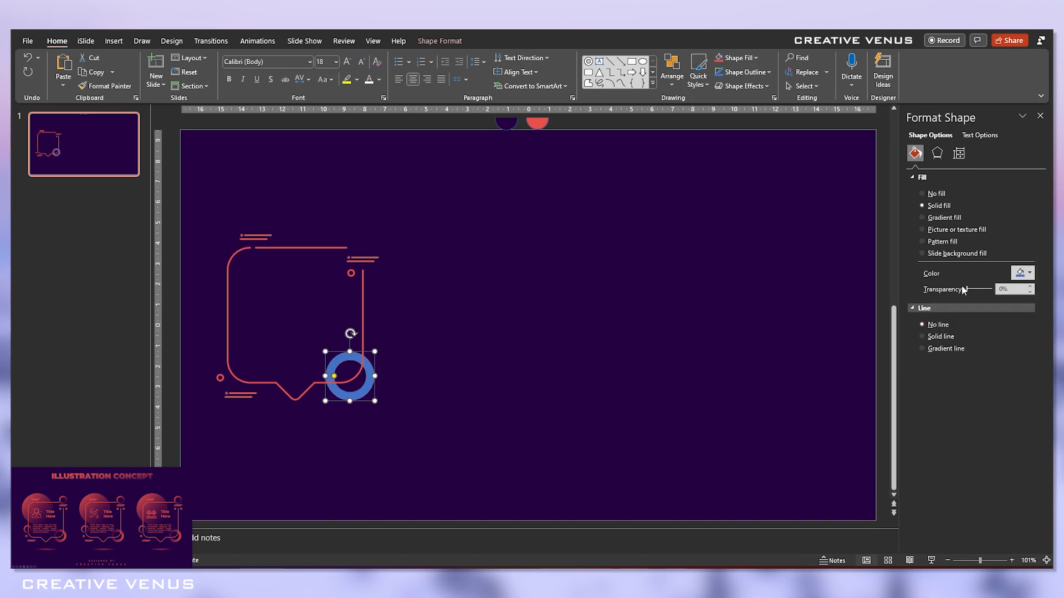
- Fill the thick ring with a 45° linear gradient from coral to dark purple
left_click(922, 217)
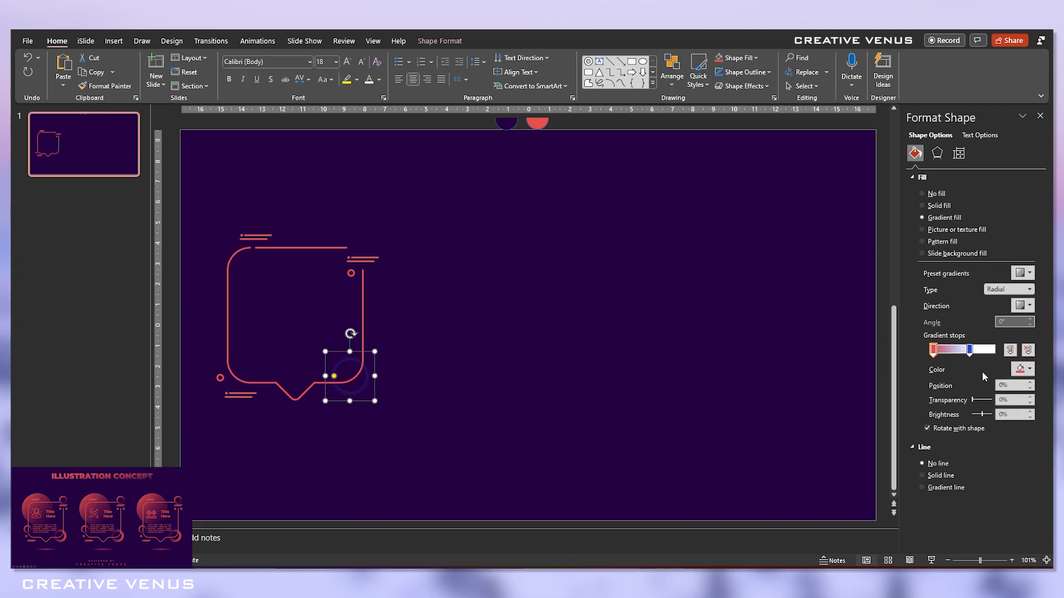
left_click(1030, 369)
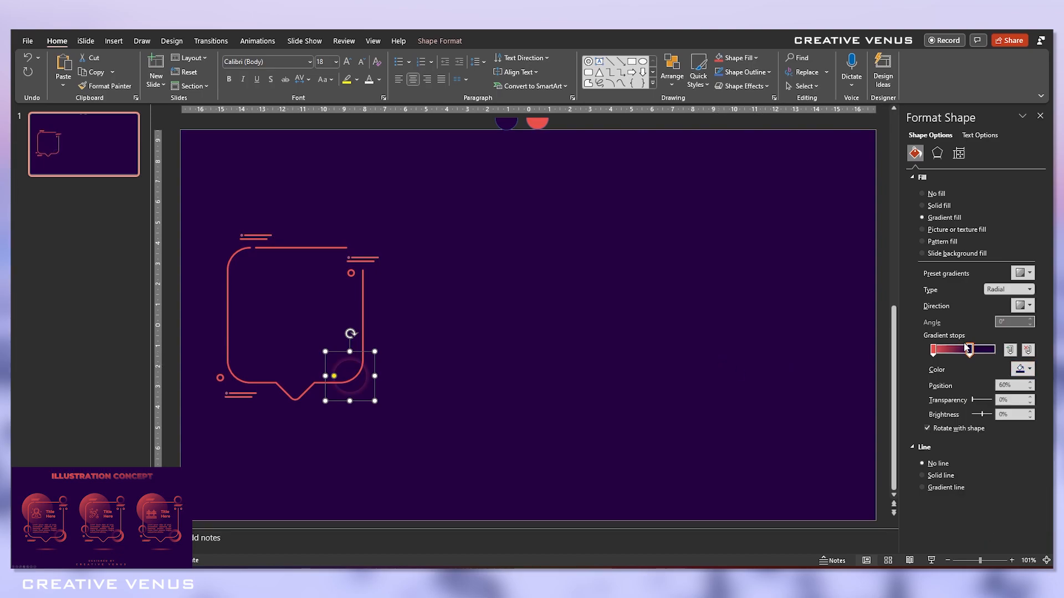
left_click(1009, 289)
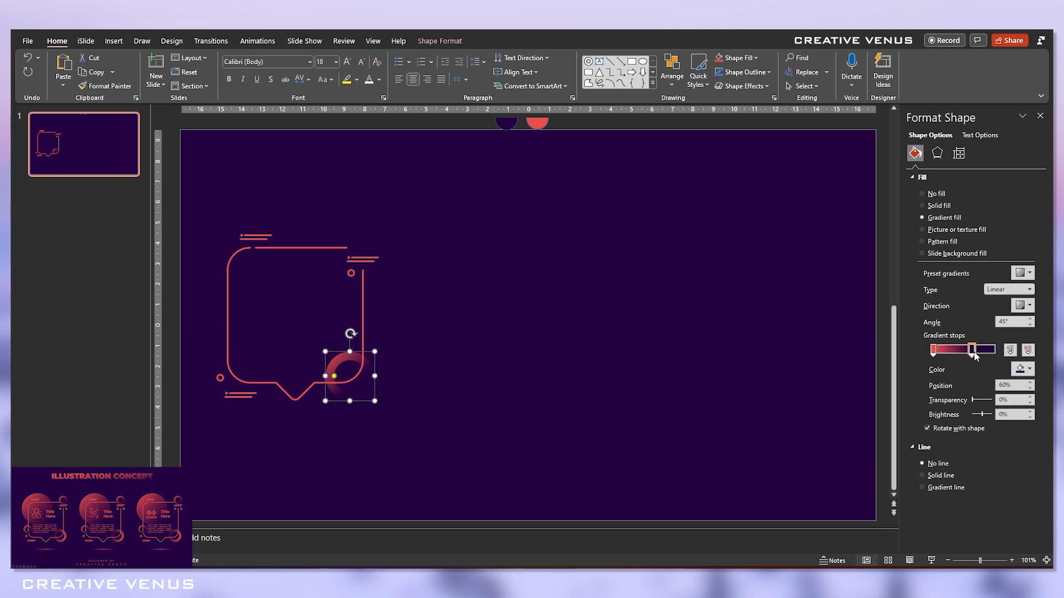
left_click_drag(971, 350, 987, 350)
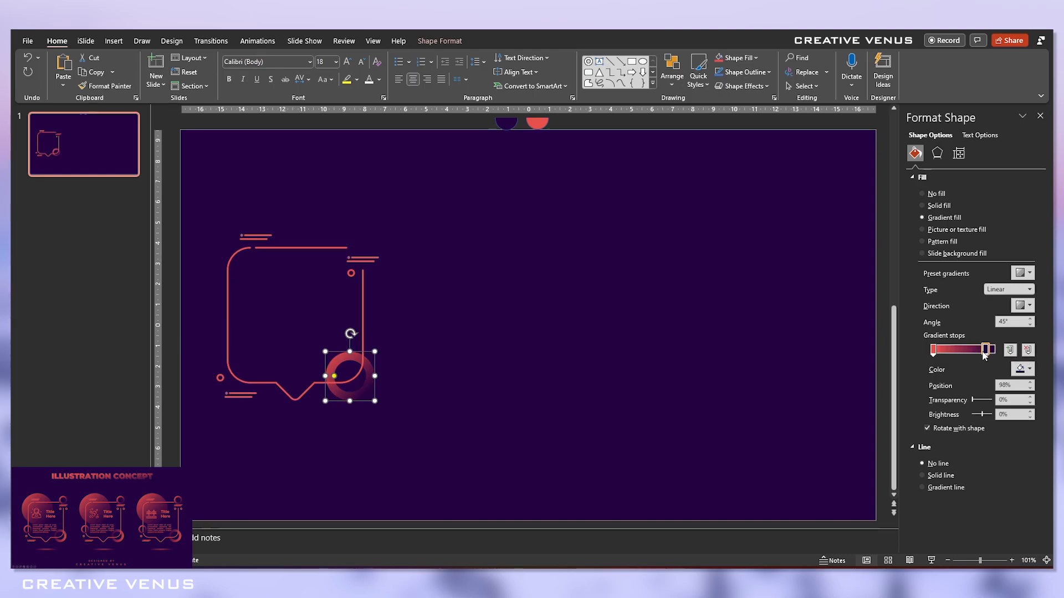
left_click_drag(988, 349, 977, 350)
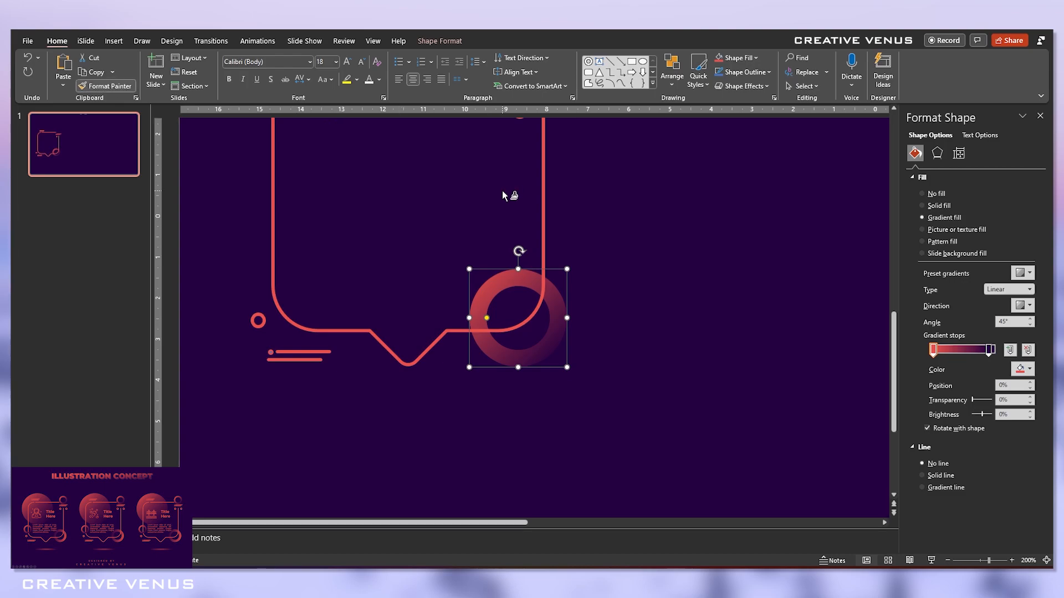
scroll("down", 3)
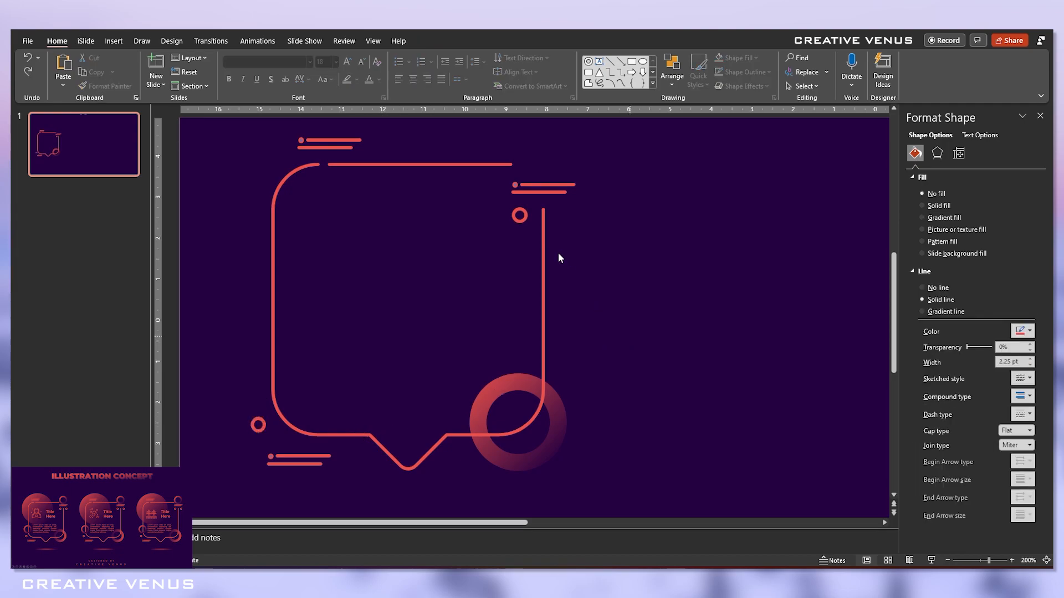
left_click(543, 187)
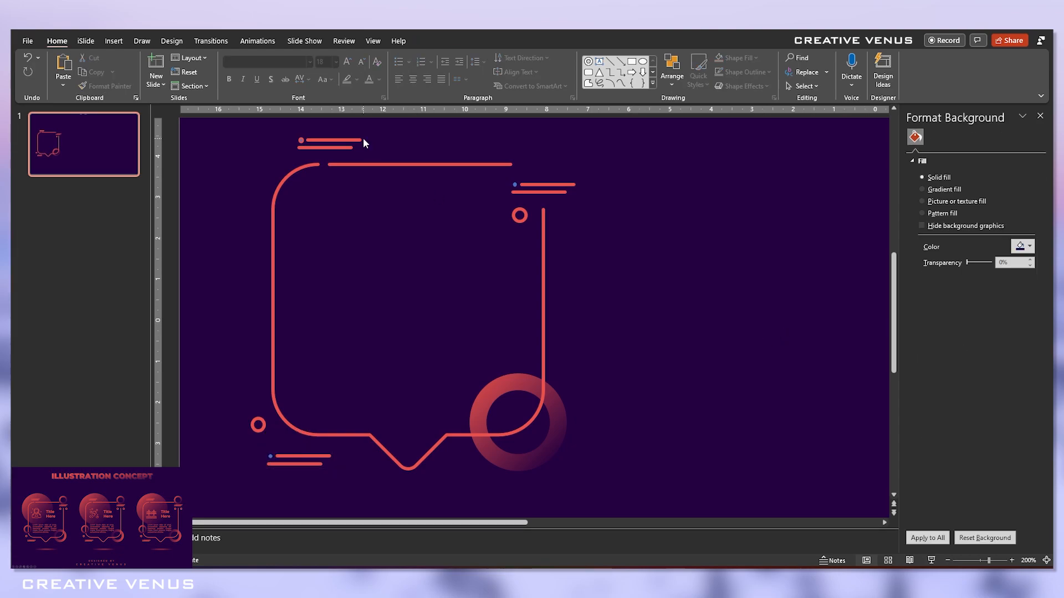
- Set No line on the short accents above, top-right and bottom-left of the bubble
left_click(304, 141)
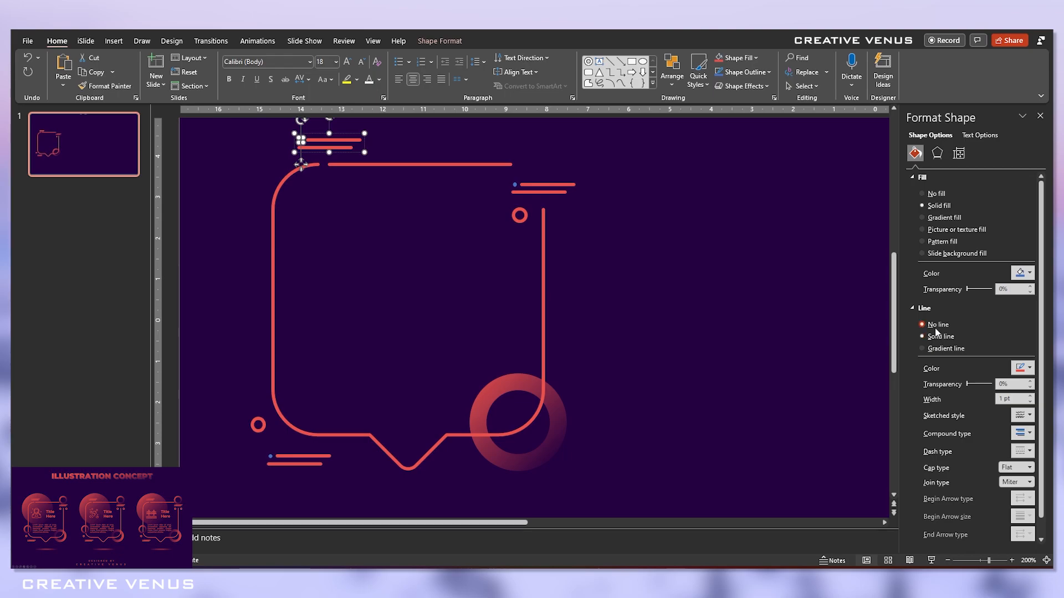
left_click(1031, 273)
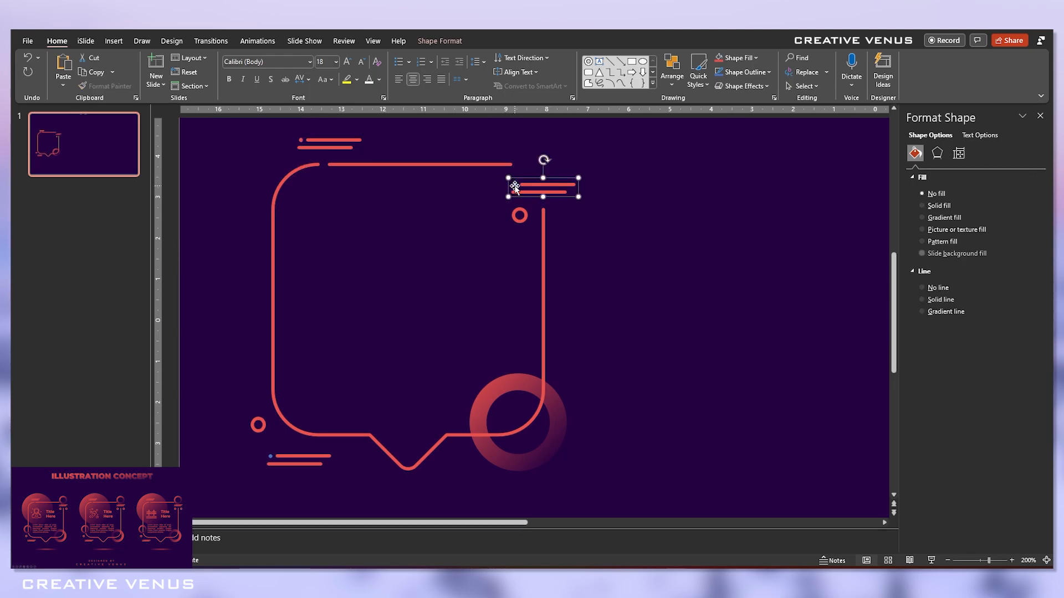
left_click(922, 206)
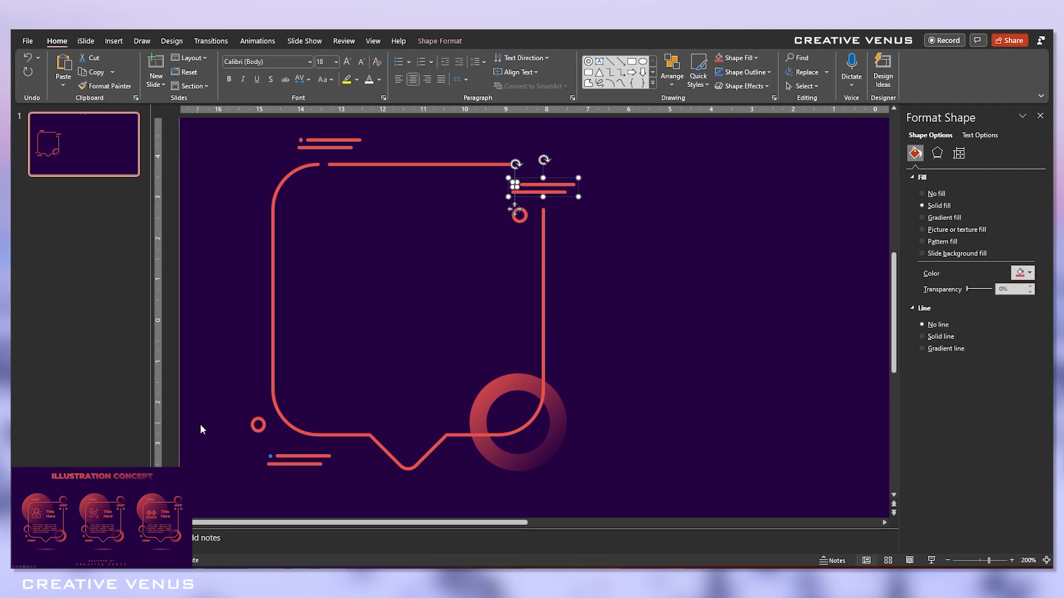
left_click_drag(543, 187, 299, 459)
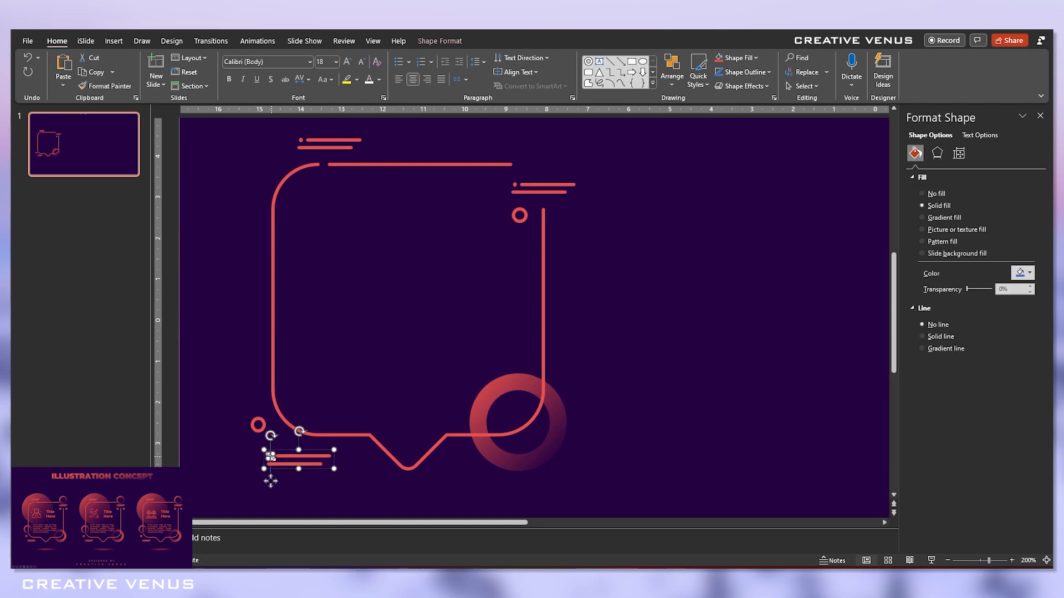
left_click(1030, 273)
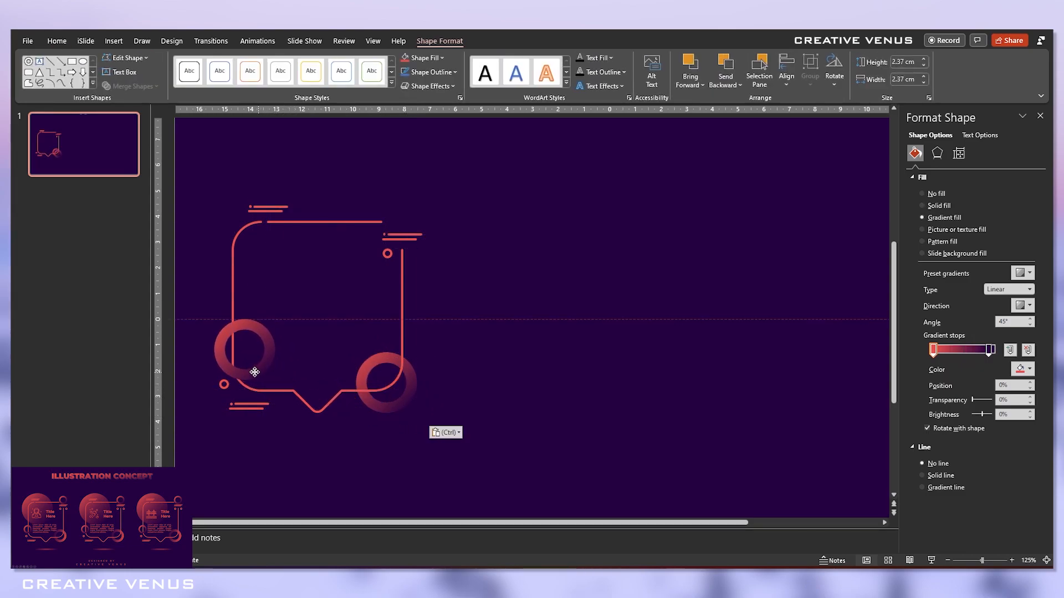
- Move the copied ring onto the bubble's left edge and shrink it into a small accent
left_click_drag(254, 372, 226, 349)
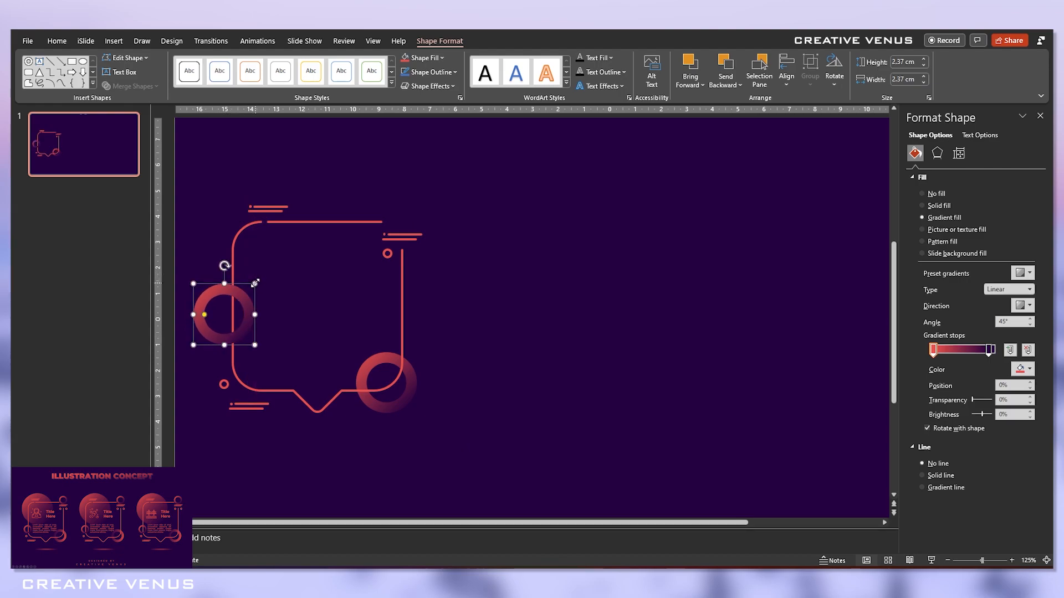
left_click_drag(256, 283, 228, 314)
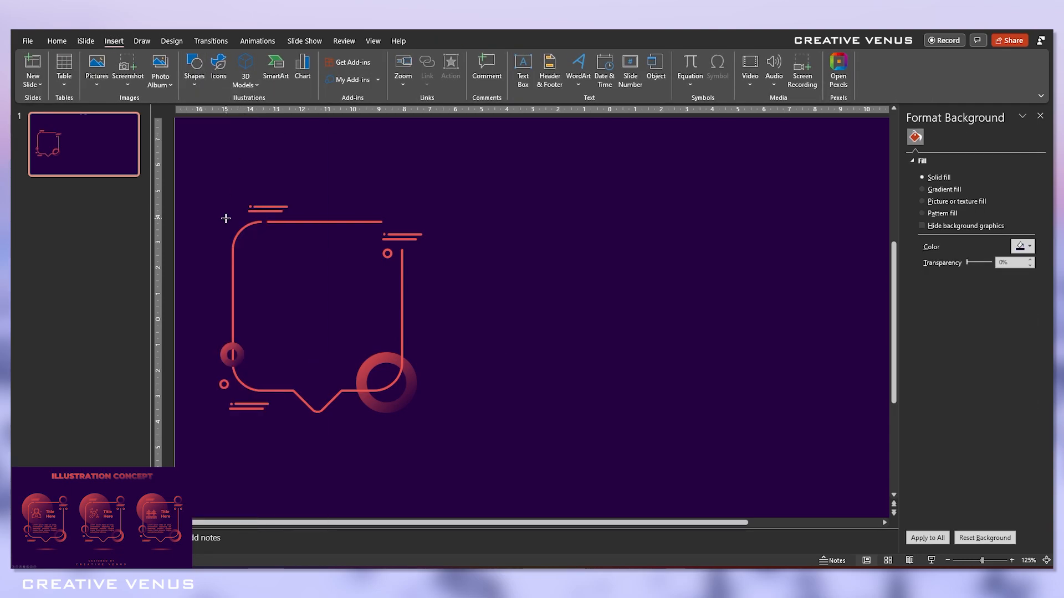
- Draw a circle over the bubble's top-left corner with a coral gradient fading to transparent
left_click_drag(226, 218, 312, 326)
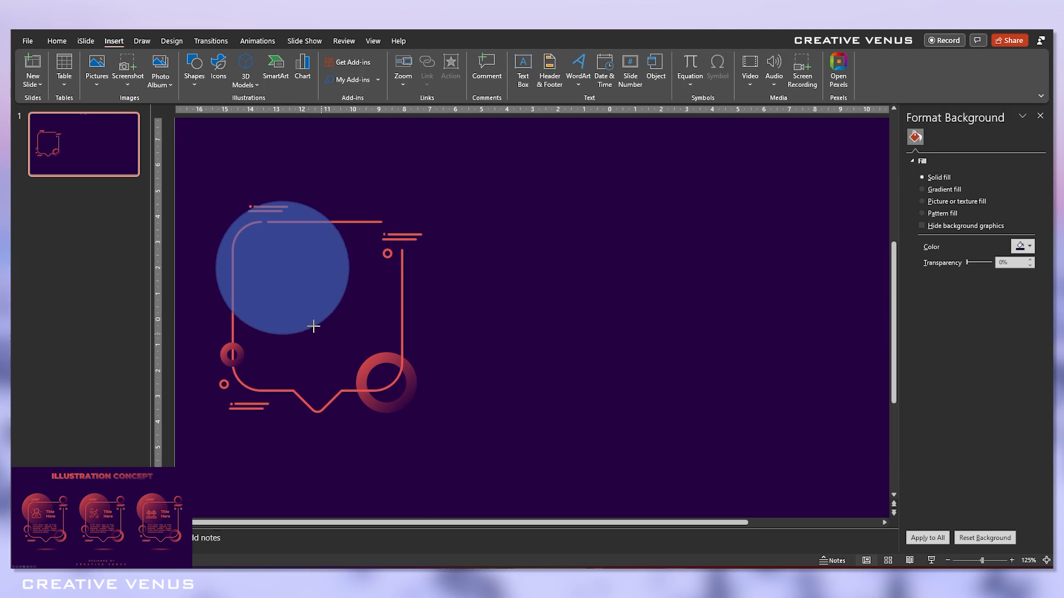
left_click(278, 276)
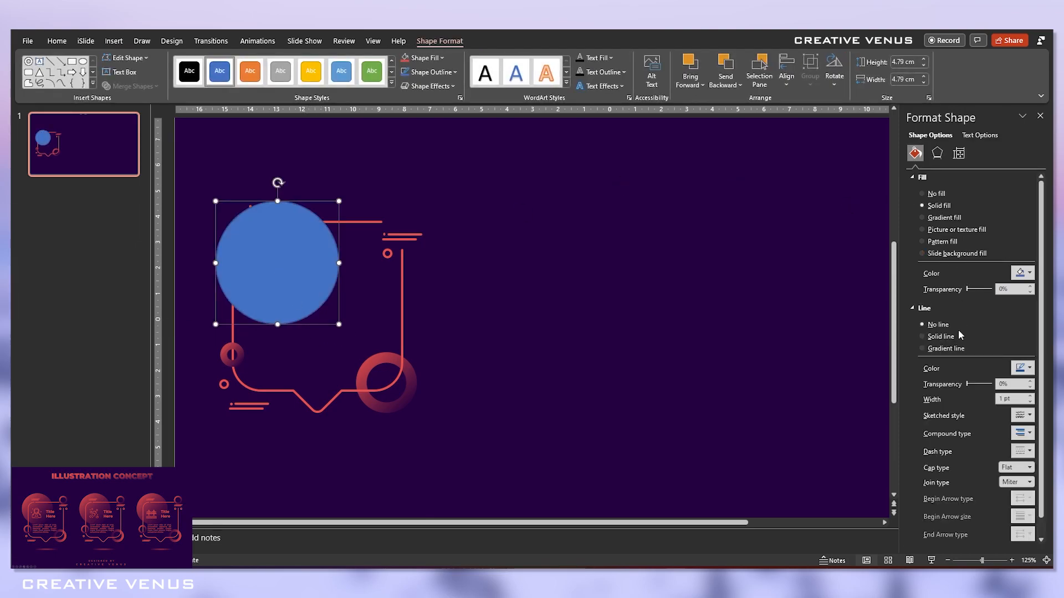
mouse_move(972, 224)
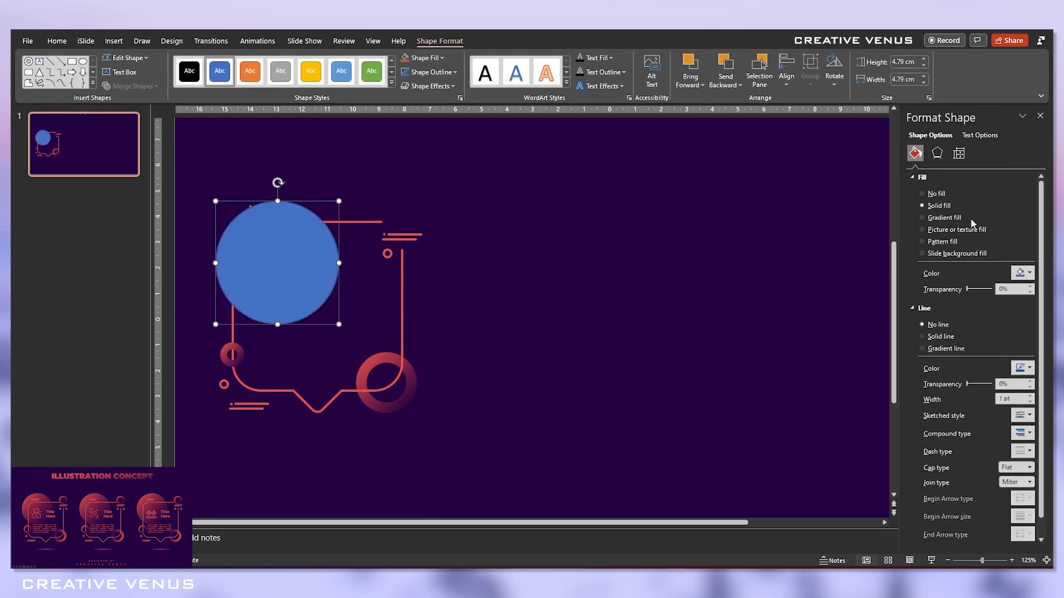
mouse_move(971, 241)
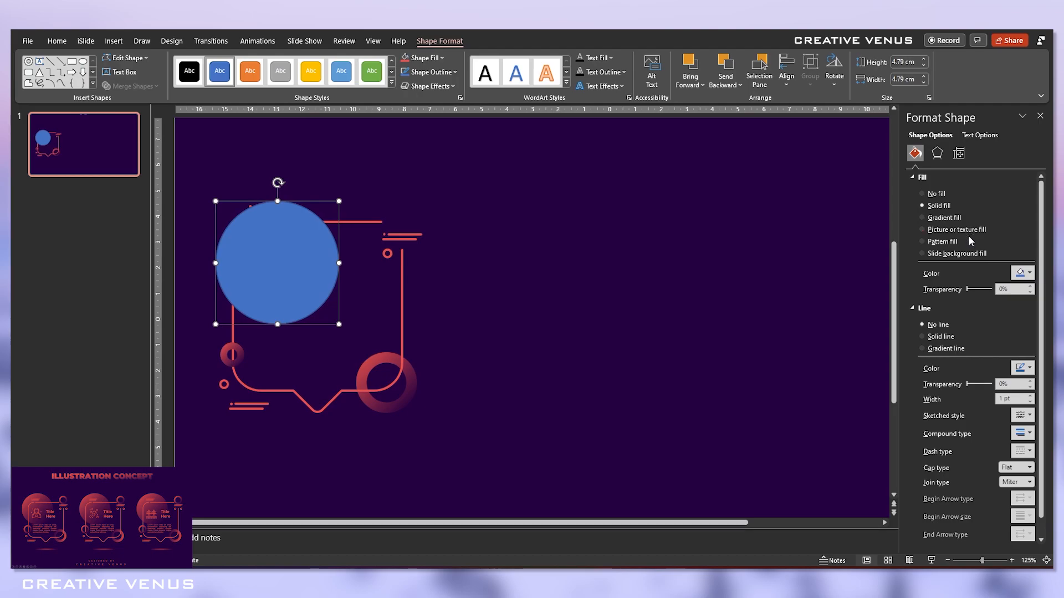
left_click(944, 217)
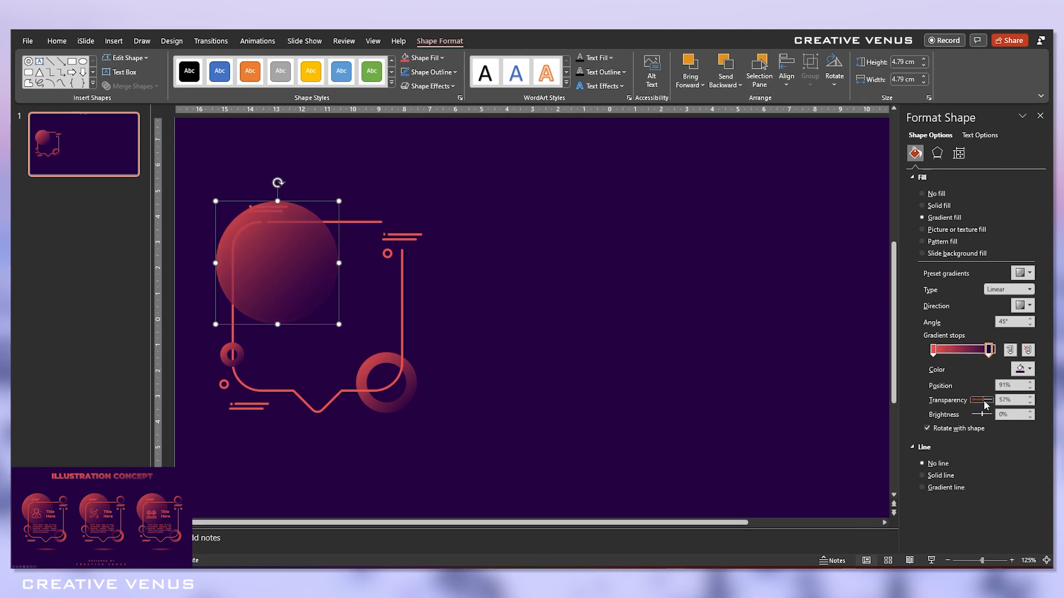
left_click_drag(988, 399, 980, 415)
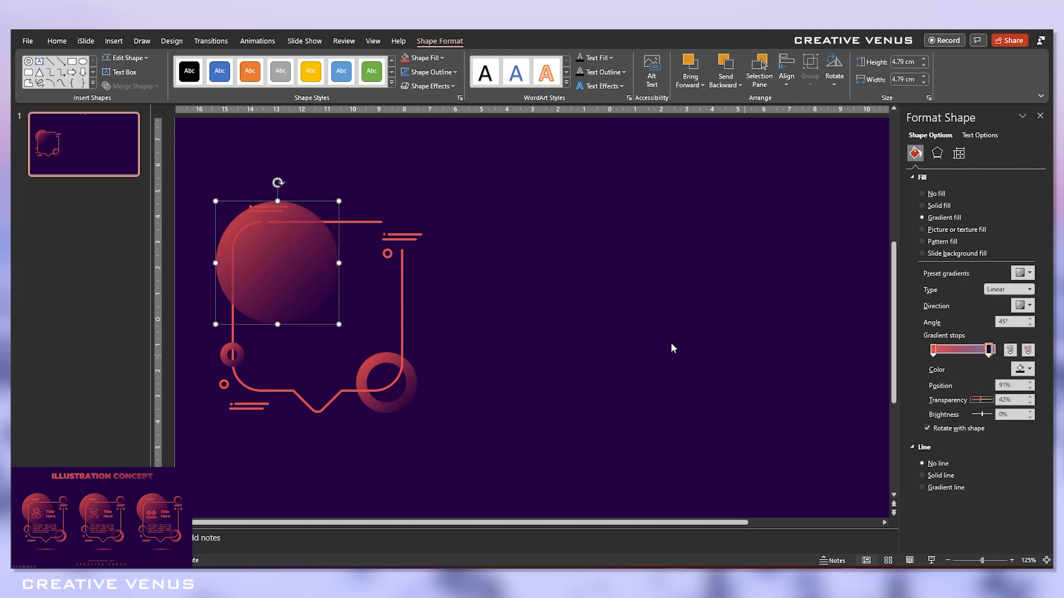
- Send the circle behind the bubble lines and position it at the top-left corner
right_click(289, 275)
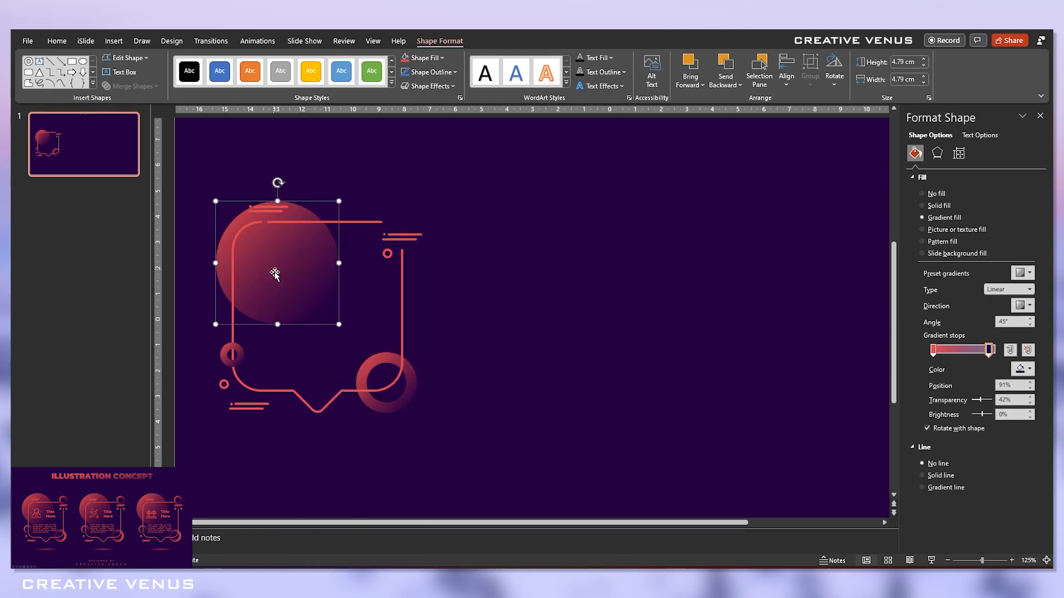
left_click_drag(275, 261, 315, 308)
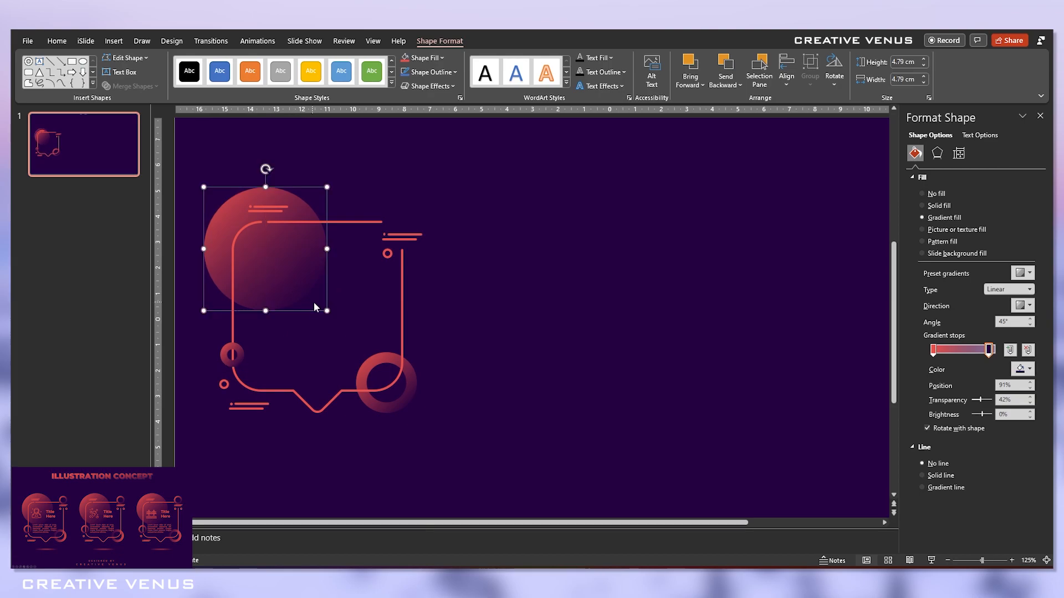
left_click_drag(326, 309, 353, 338)
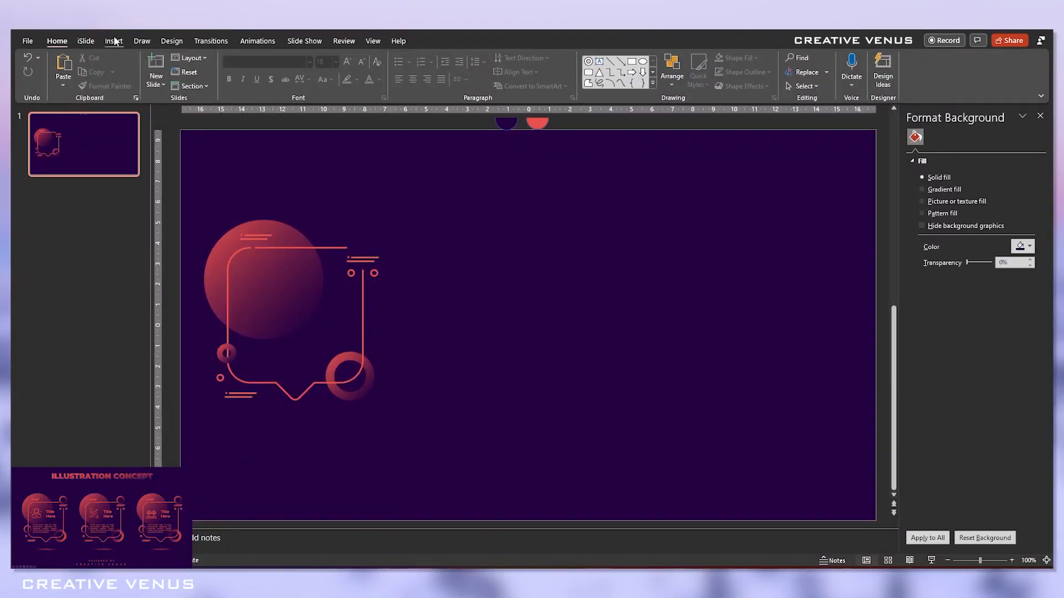
- Insert the outlined astronaut icon from the Celebration category of the Icons library
left_click(114, 41)
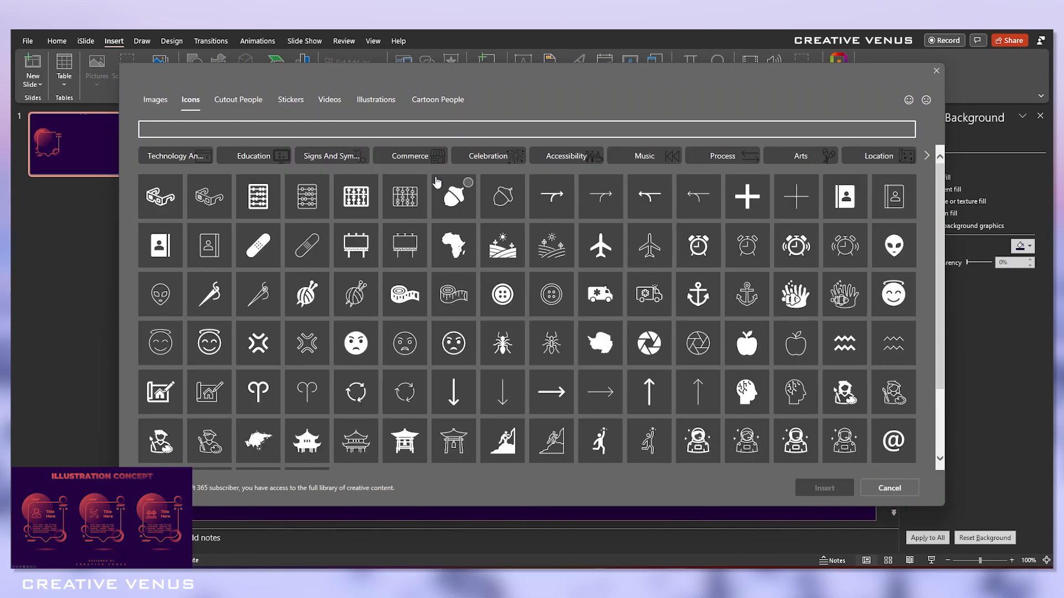
mouse_move(487, 167)
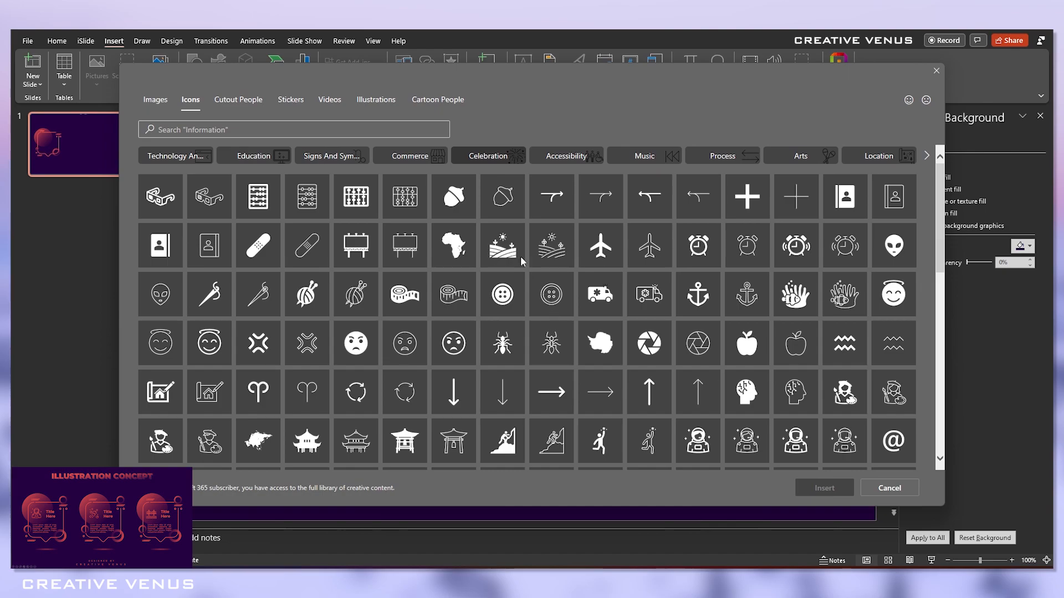
left_click(487, 156)
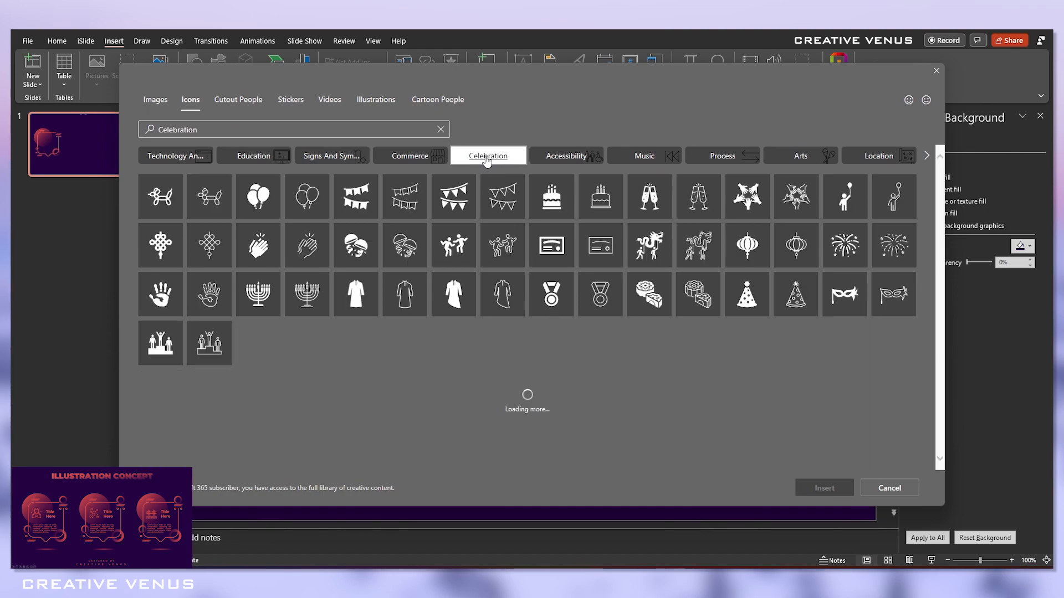
mouse_move(609, 304)
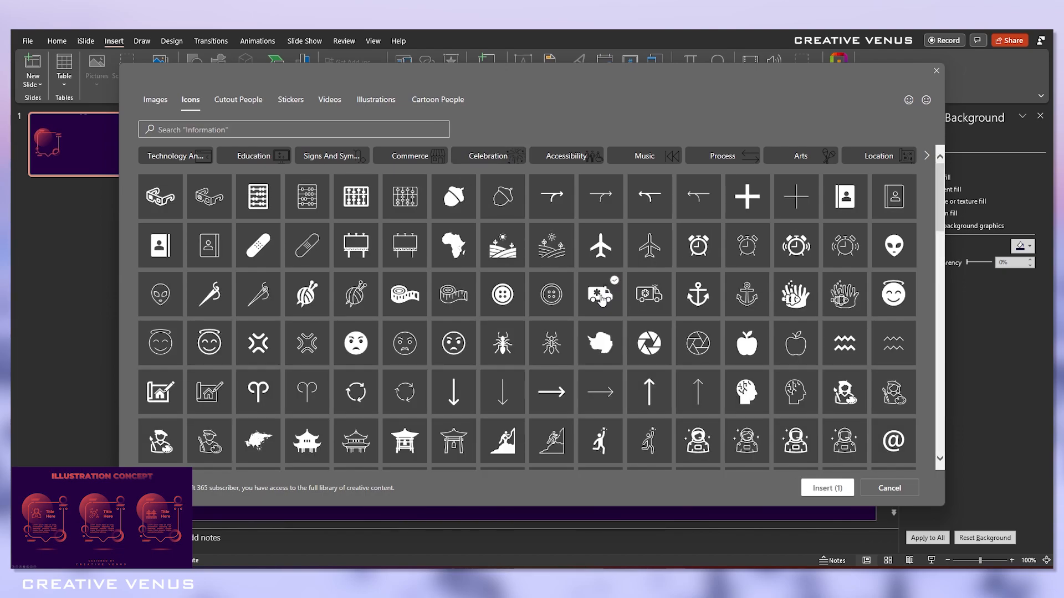
mouse_move(802, 419)
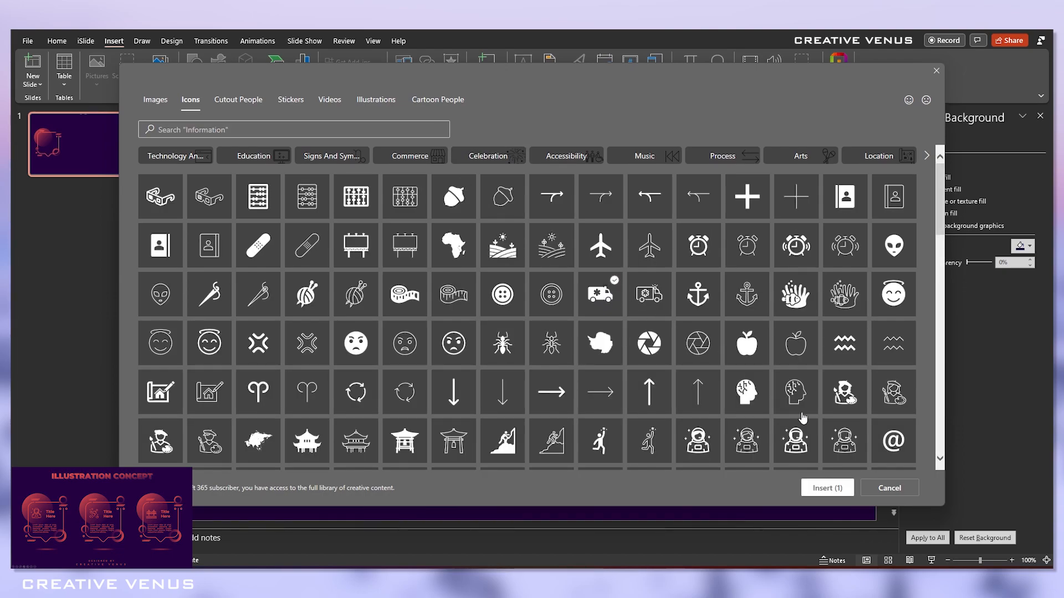
mouse_move(859, 453)
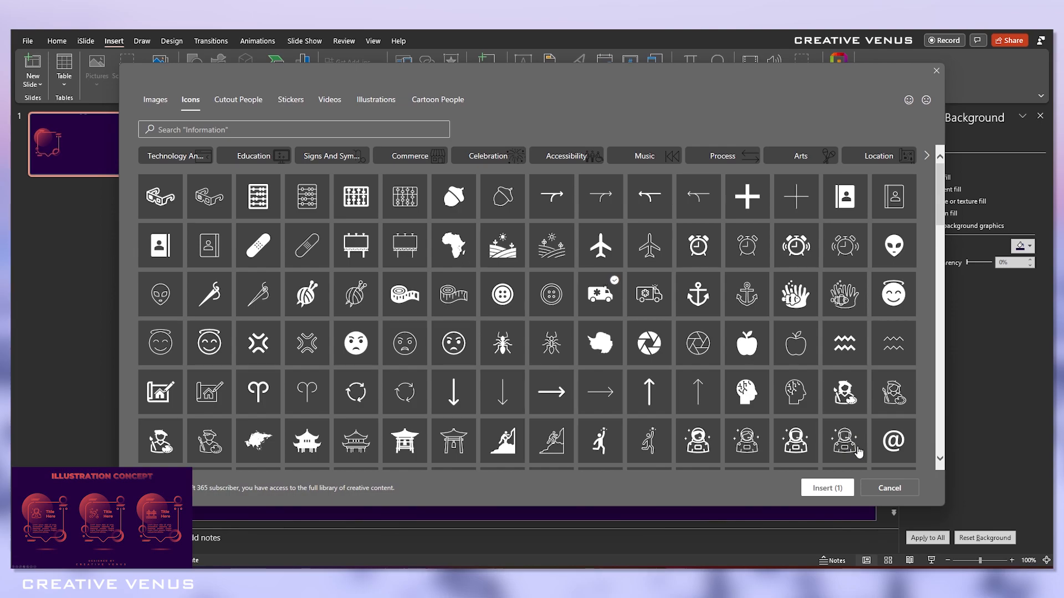
left_click(844, 442)
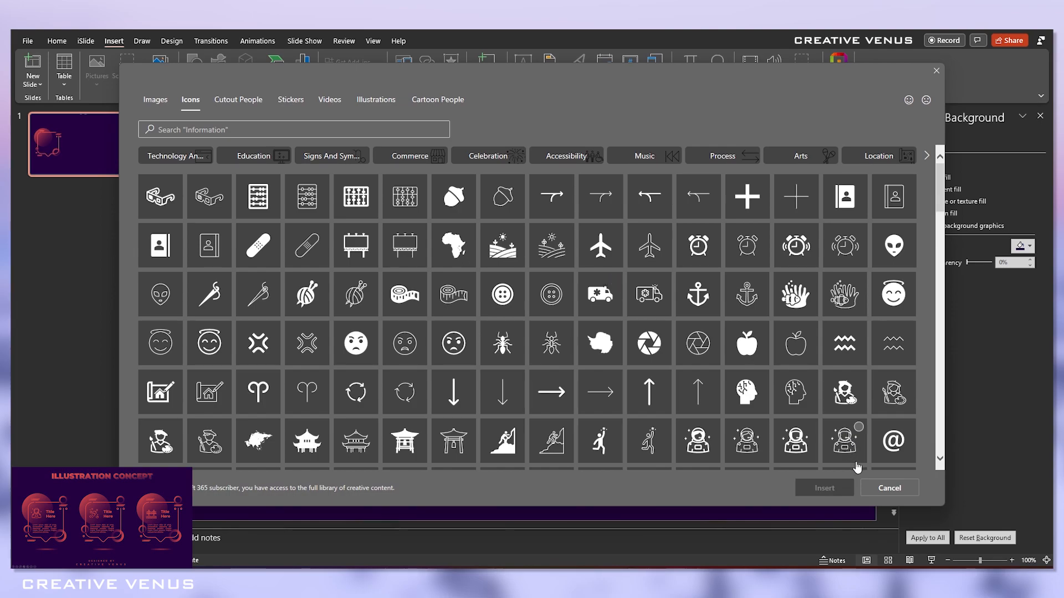
left_click(844, 442)
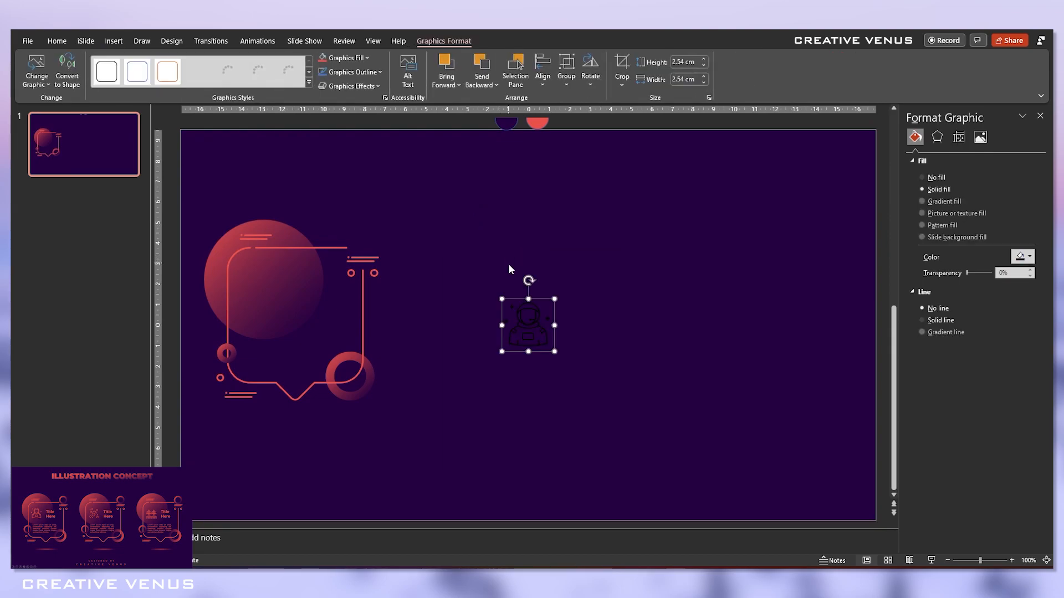
- Move the astronaut icon into the gradient circle and recolour it coral
left_click_drag(528, 324, 265, 272)
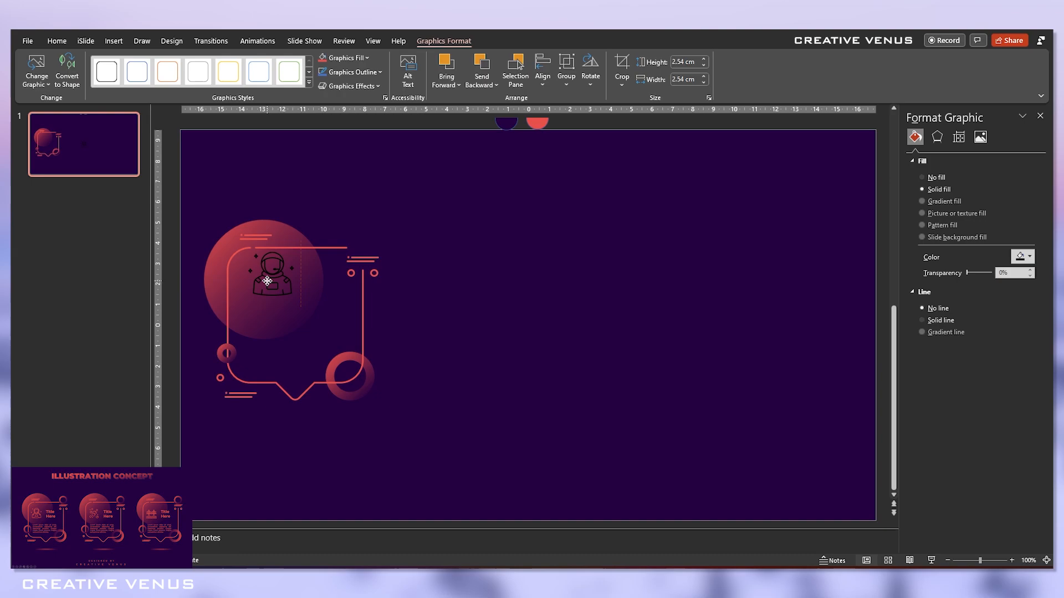
left_click(267, 280)
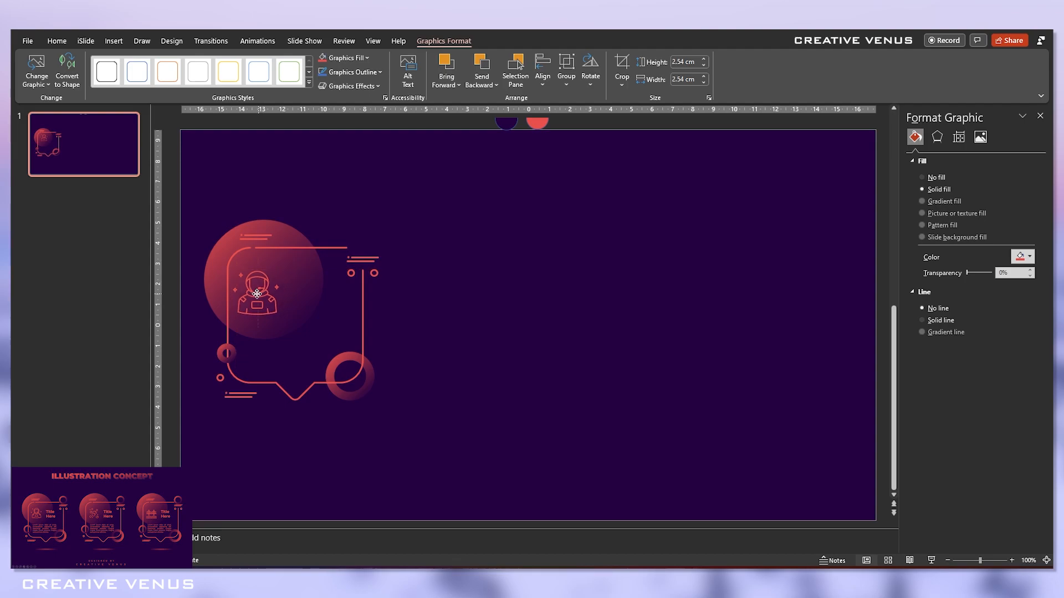
left_click(258, 293)
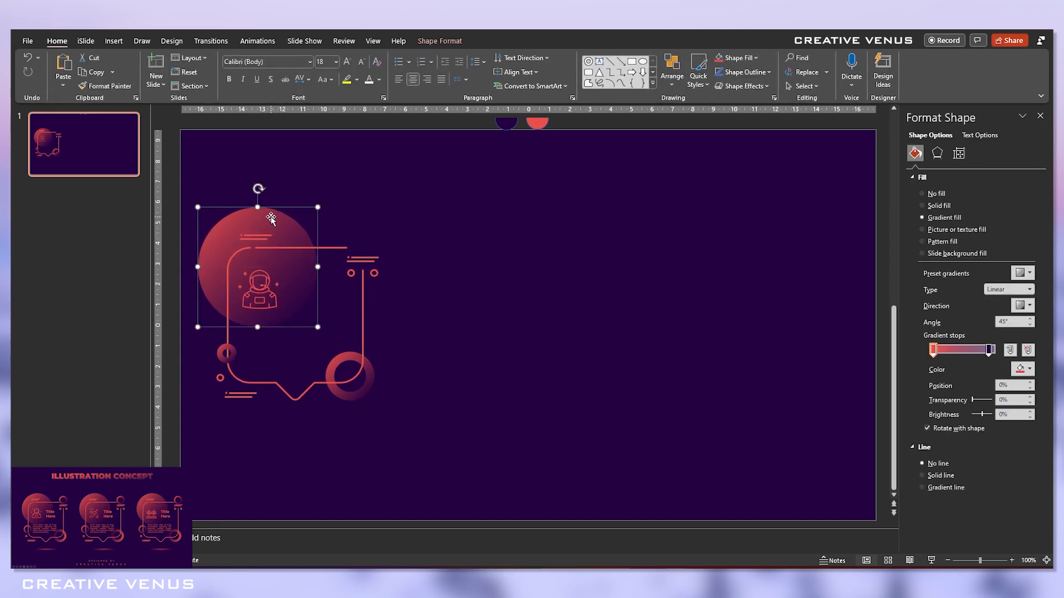
left_click(113, 41)
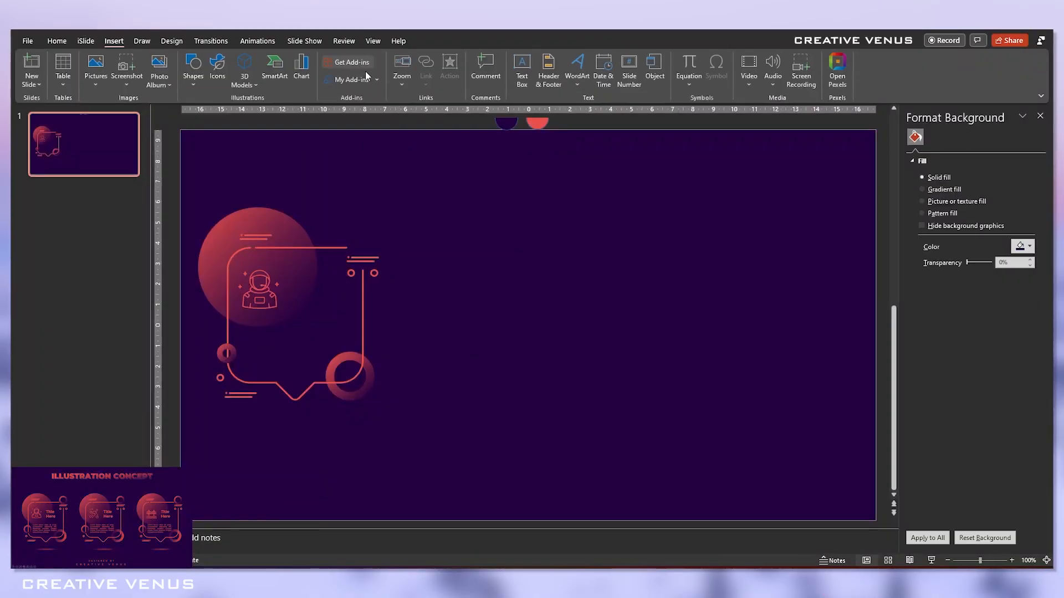
- Add a Montserrat SemiBold 20 'Title Here' box beside the astronaut and duplicate it below
left_click(521, 67)
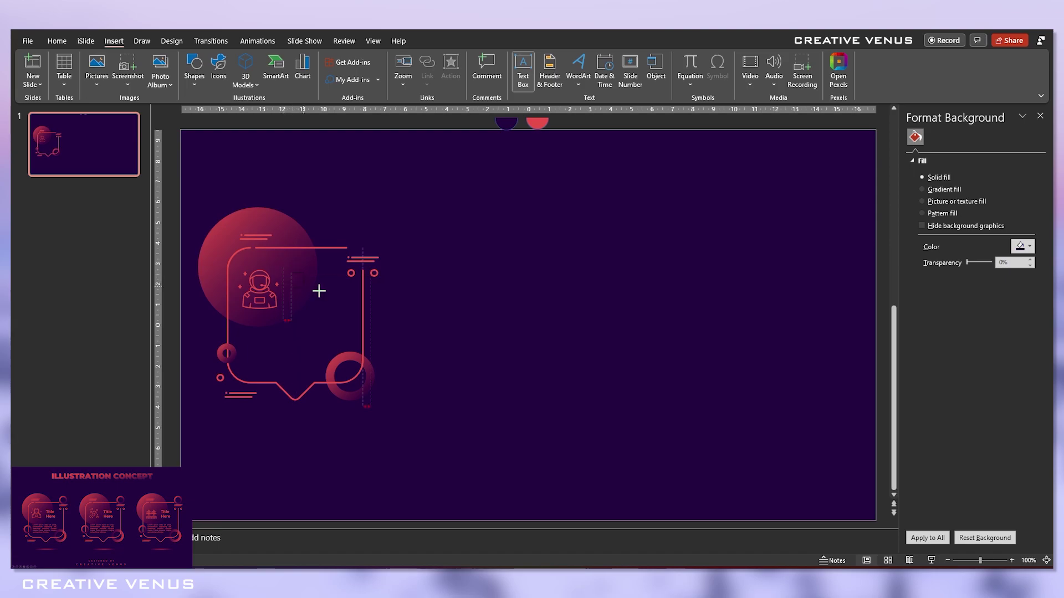
left_click_drag(290, 273, 348, 299)
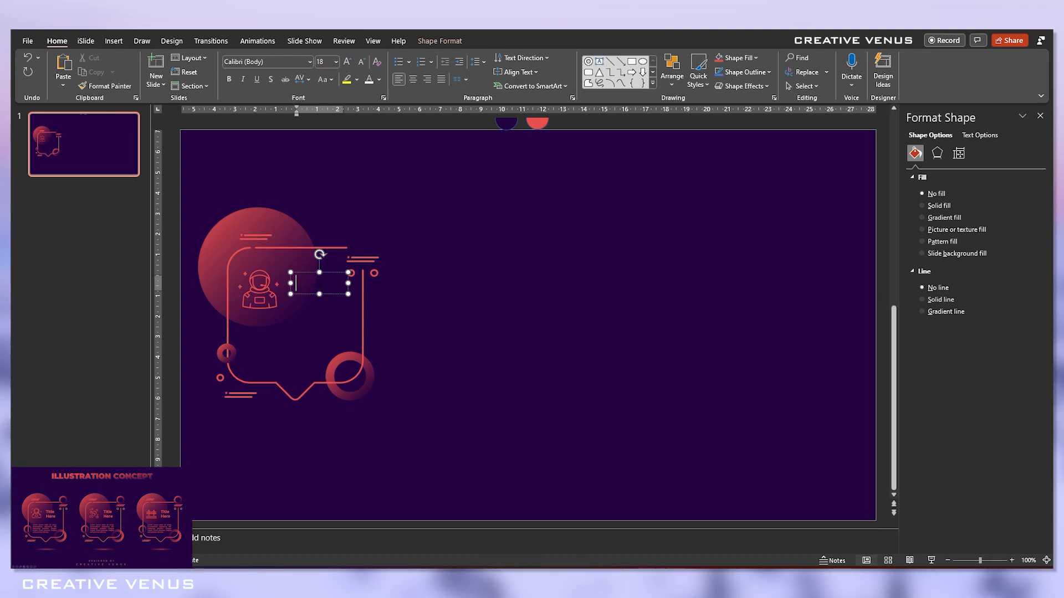
type("Title")
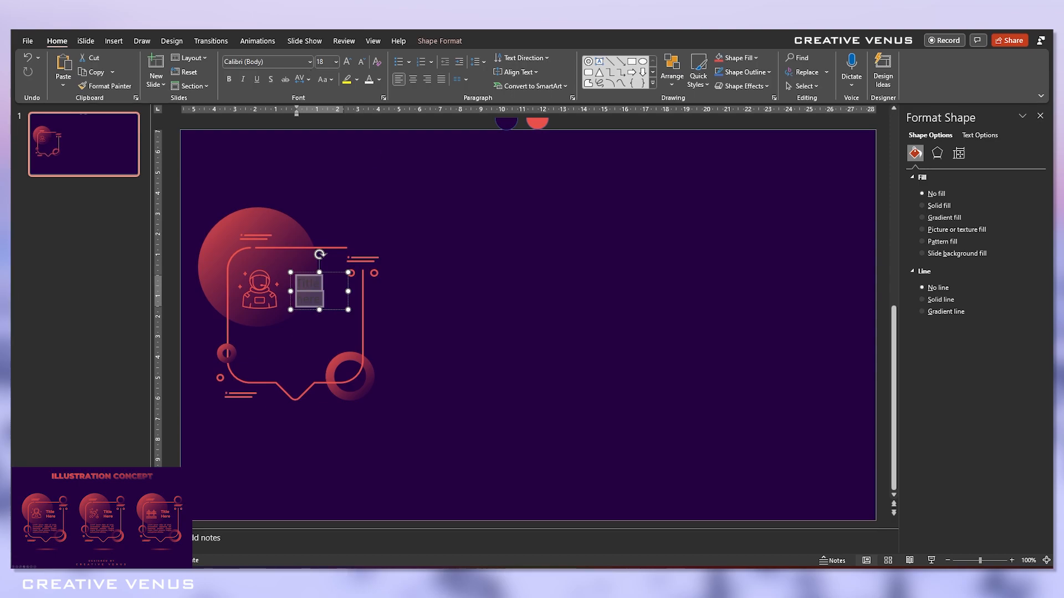
left_click(265, 61)
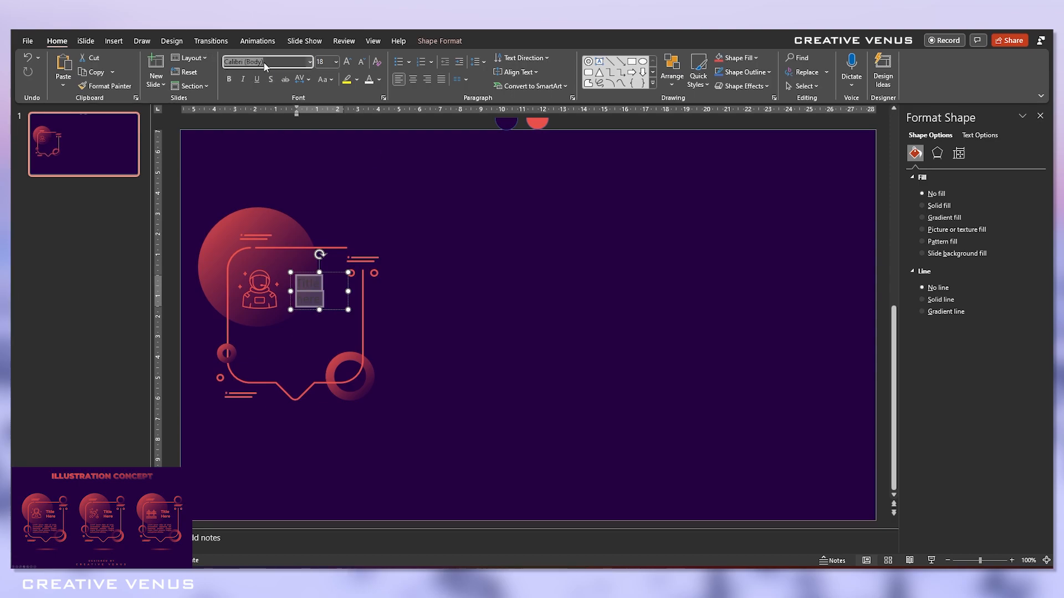
type("Montserrat Black")
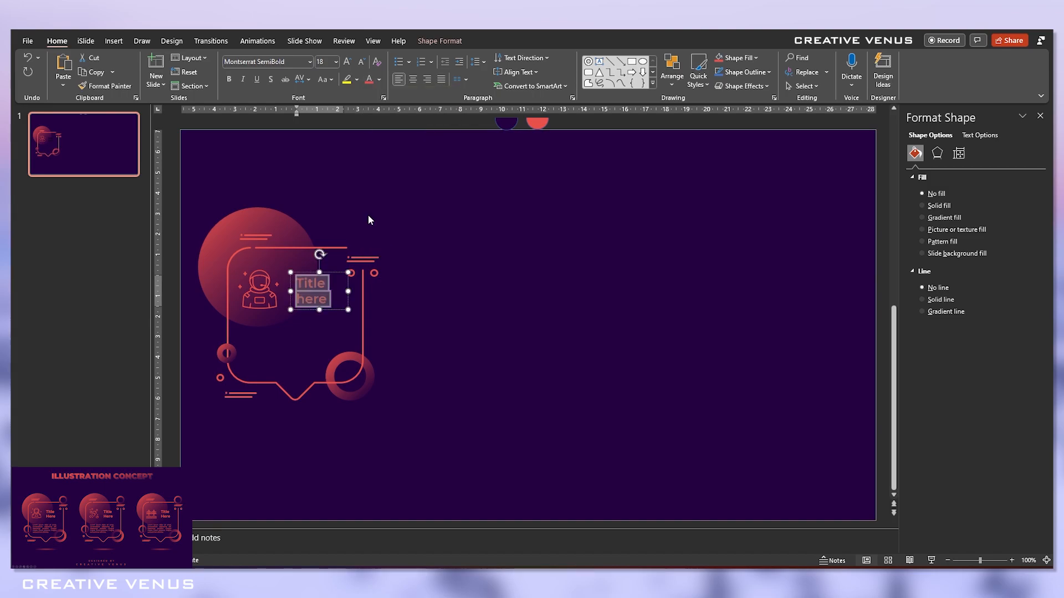
left_click(346, 62)
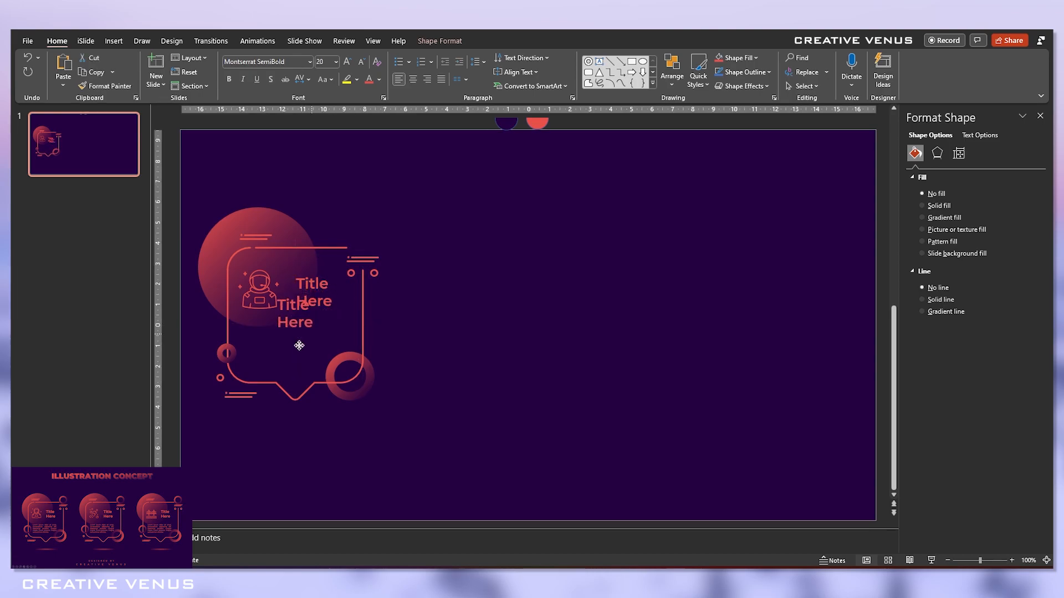
left_click_drag(294, 312, 275, 342)
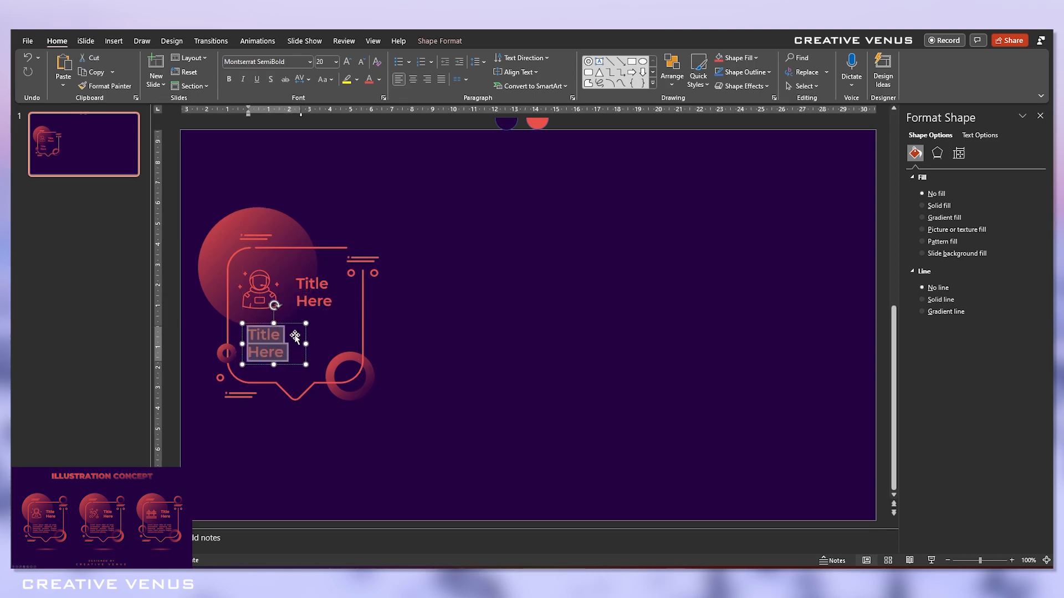
- Fill the copied box with =lorem text in Montserrat 8, shortened and justified
type("=lorem")
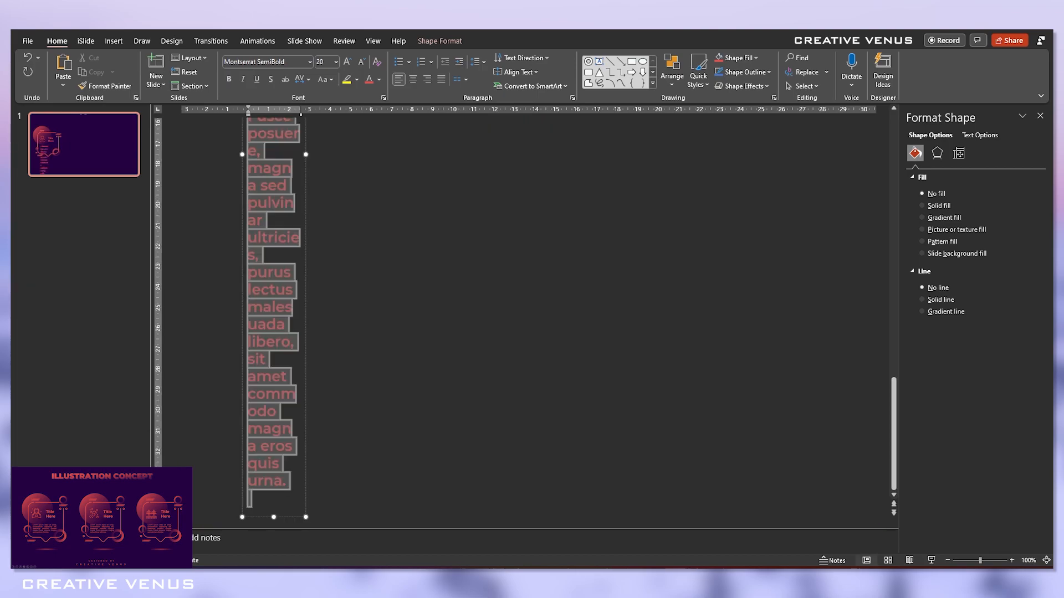
left_click(264, 62)
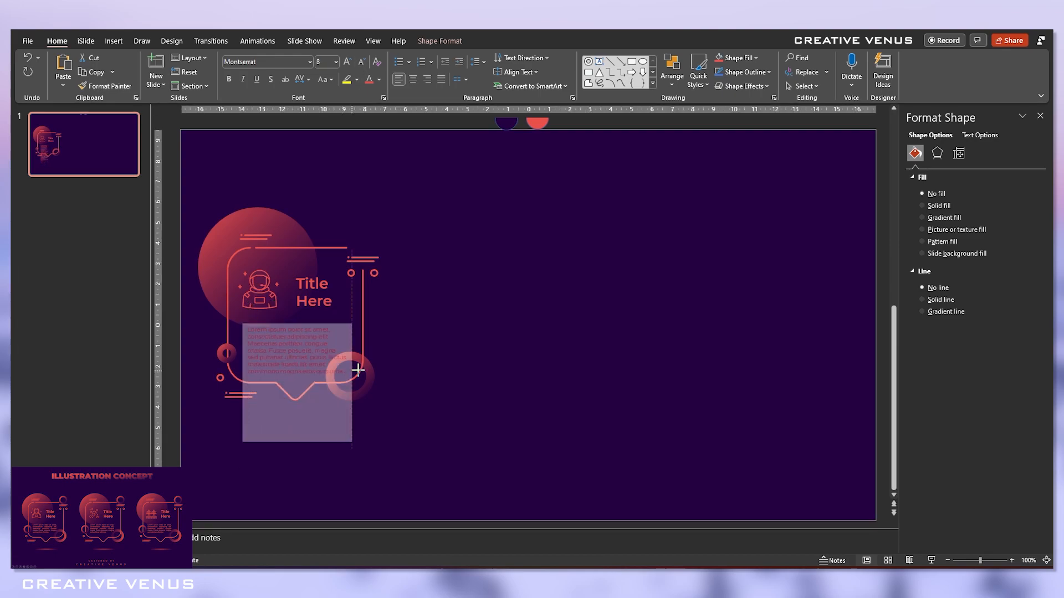
left_click(922, 217)
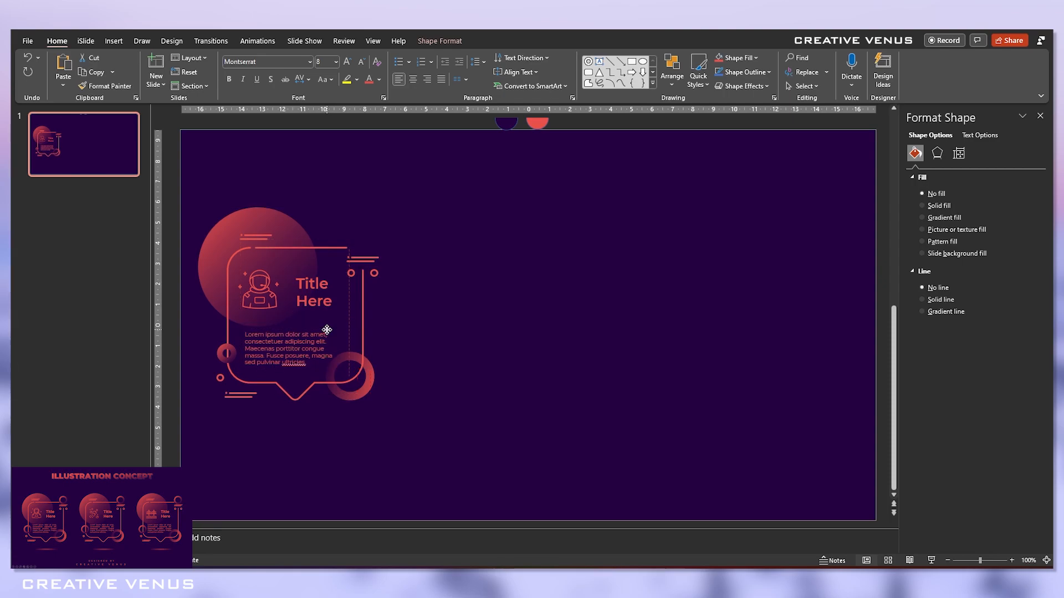
left_click(289, 351)
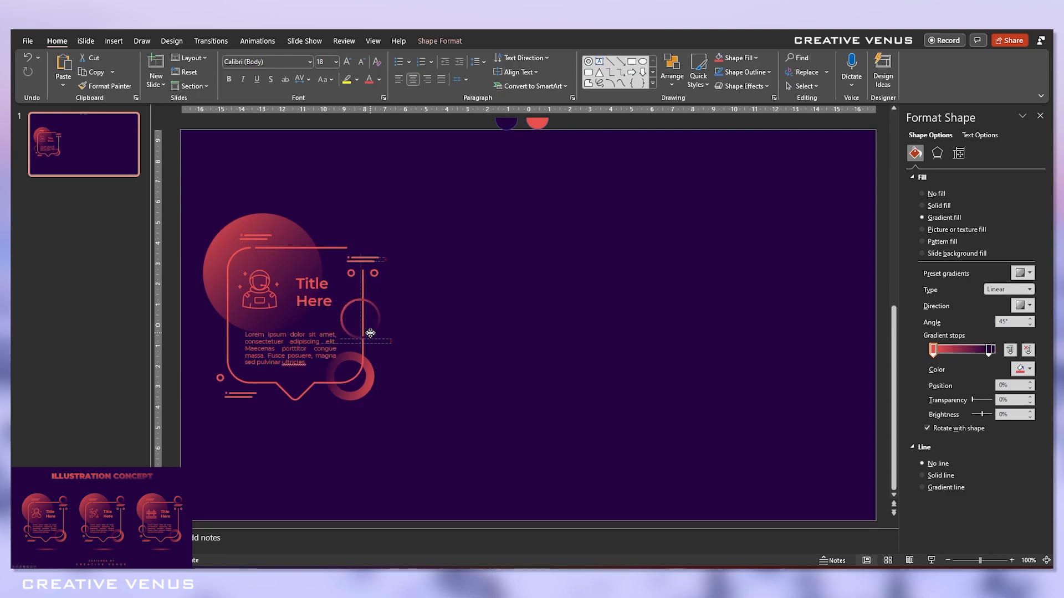
- Place gradient rings at the bubble's top-right corner and its lower-left edge
left_click_drag(370, 333, 361, 265)
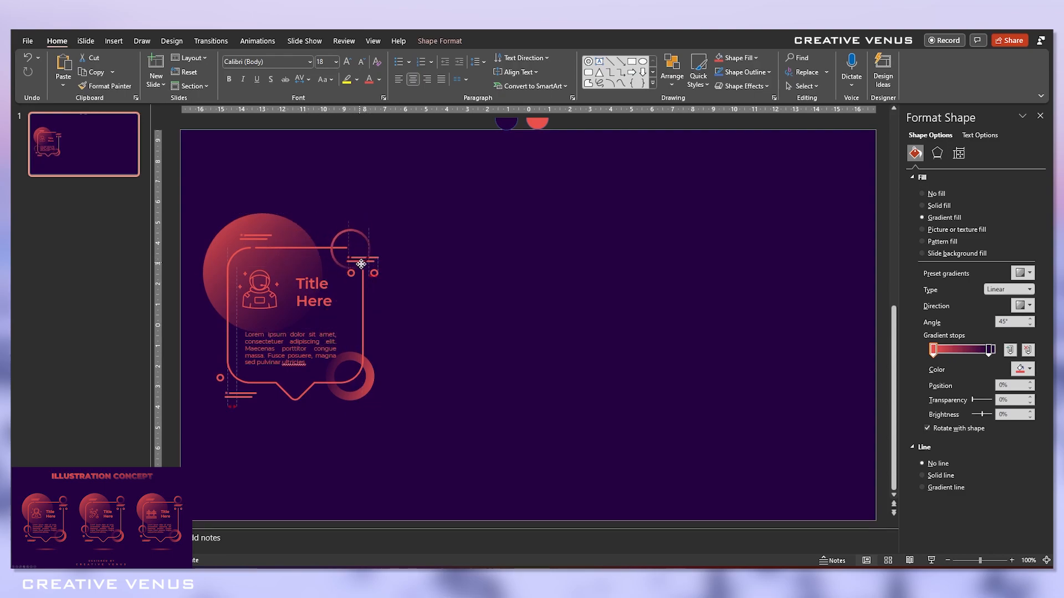
left_click_drag(361, 265, 226, 332)
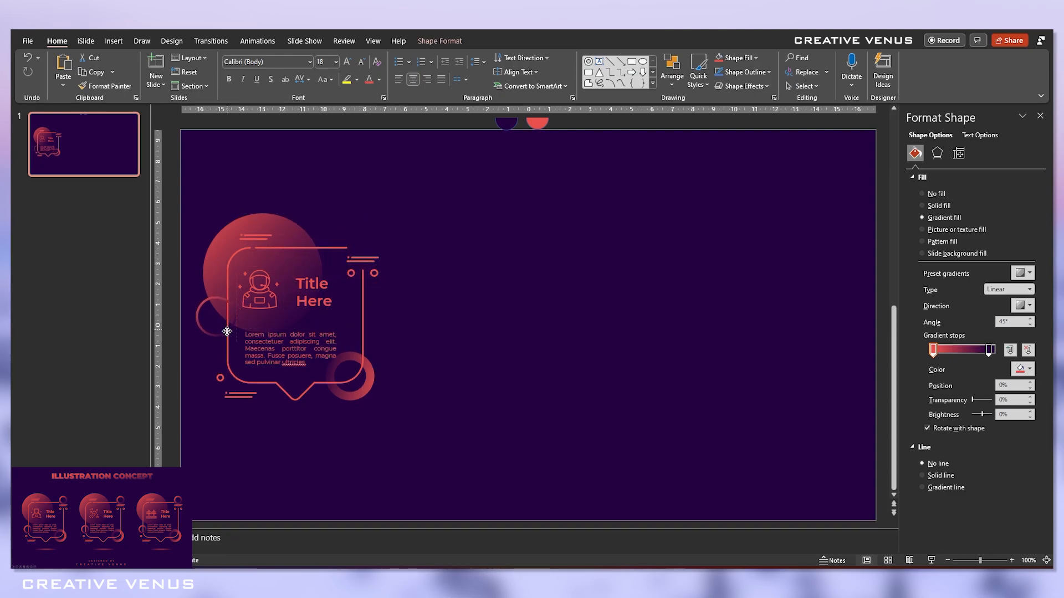
left_click(217, 337)
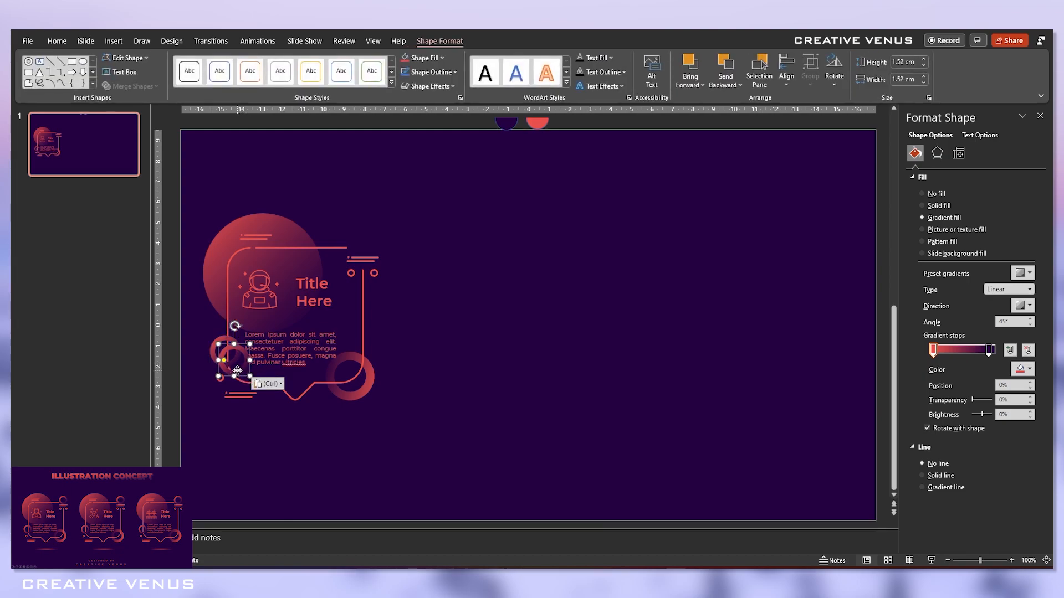
left_click_drag(237, 371, 365, 248)
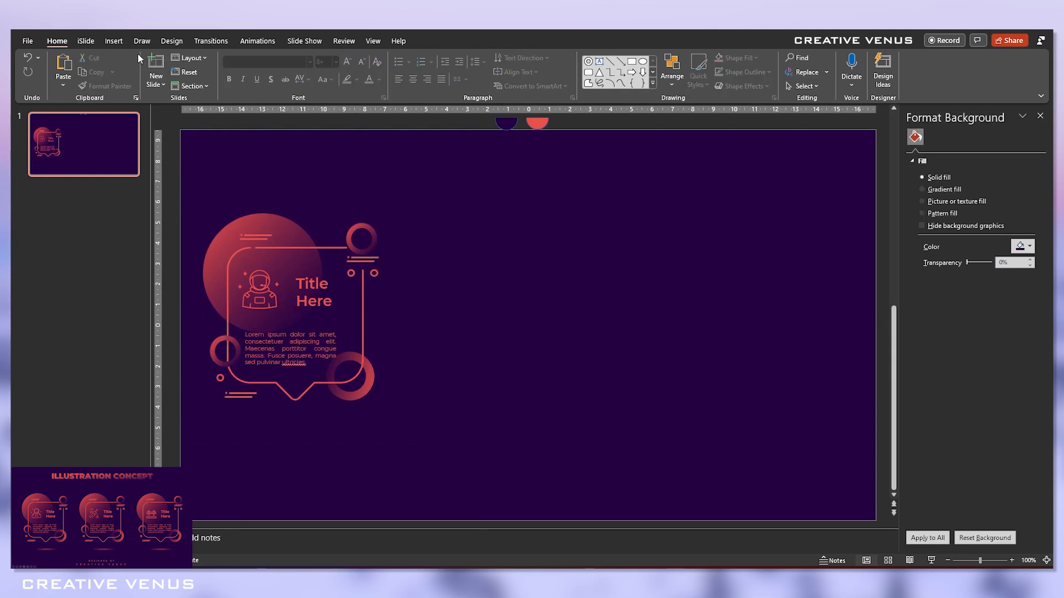
left_click(113, 41)
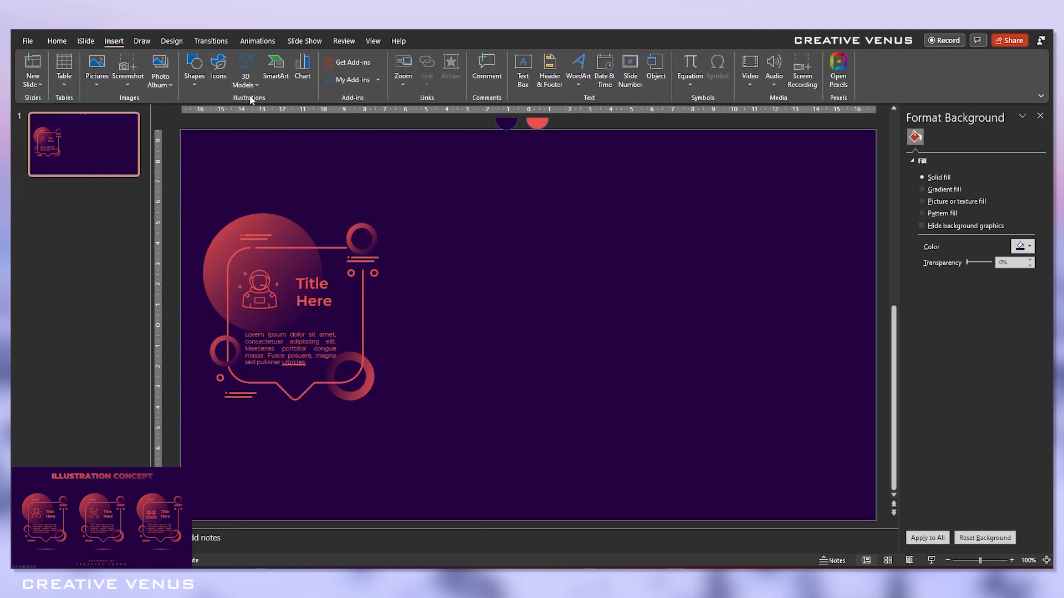
- Draw a flat oval with a red Path gradient at 100% and 38% transparency
left_click(194, 70)
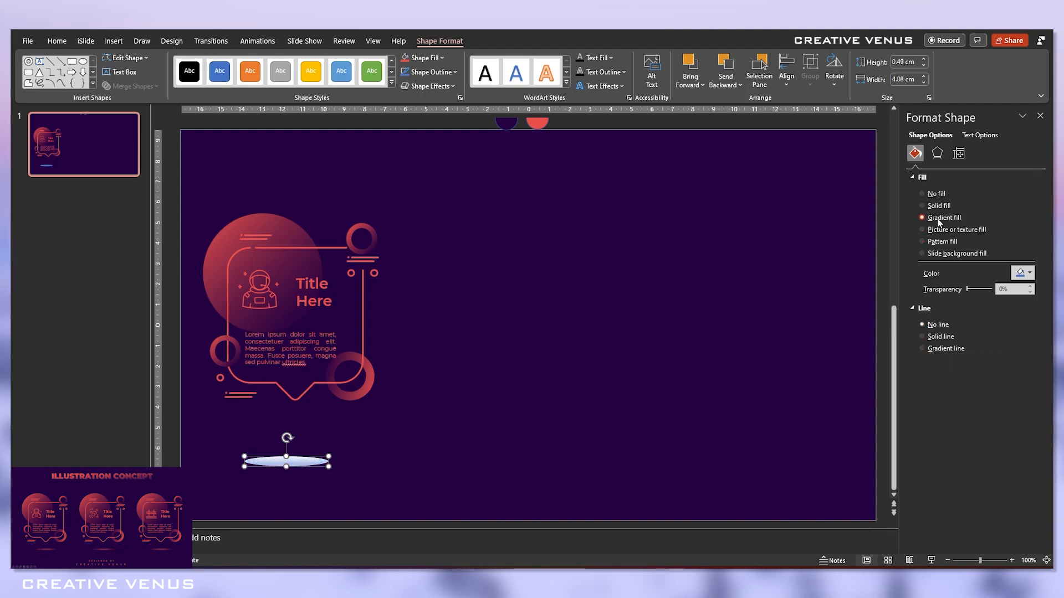
left_click(1031, 289)
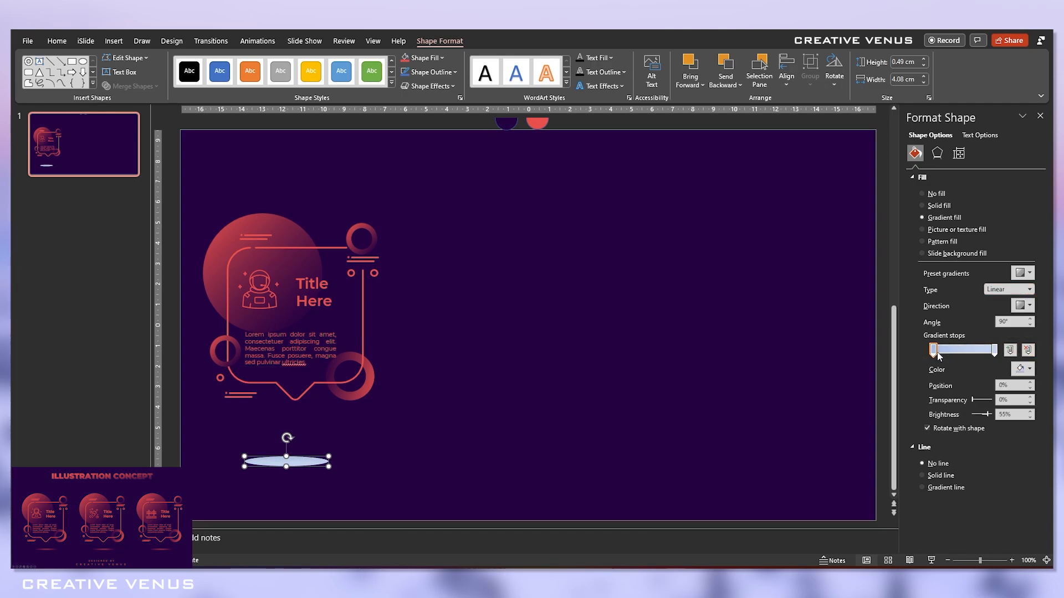
left_click(1029, 369)
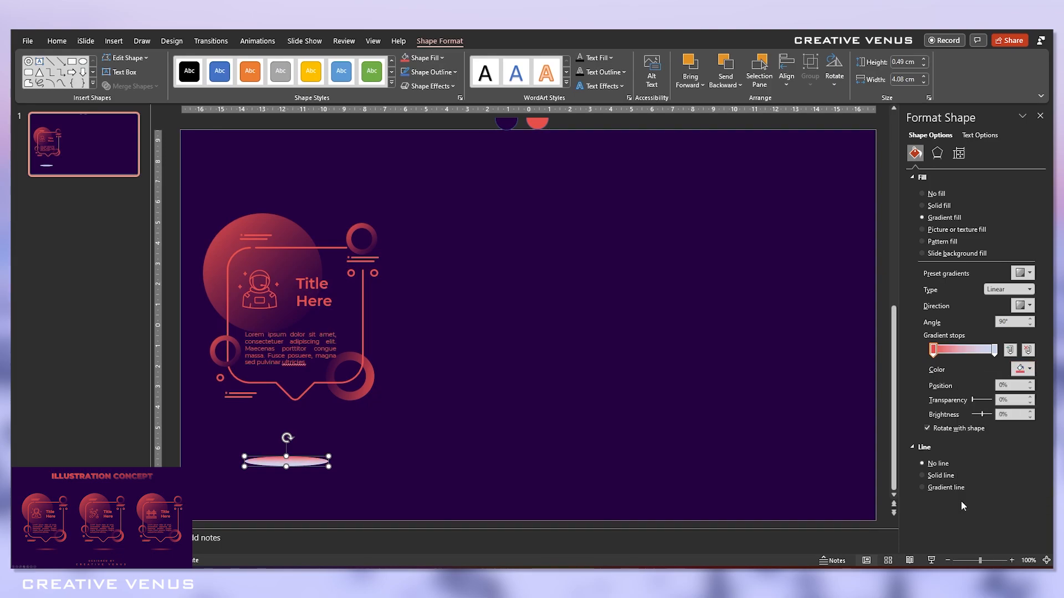
left_click(1029, 306)
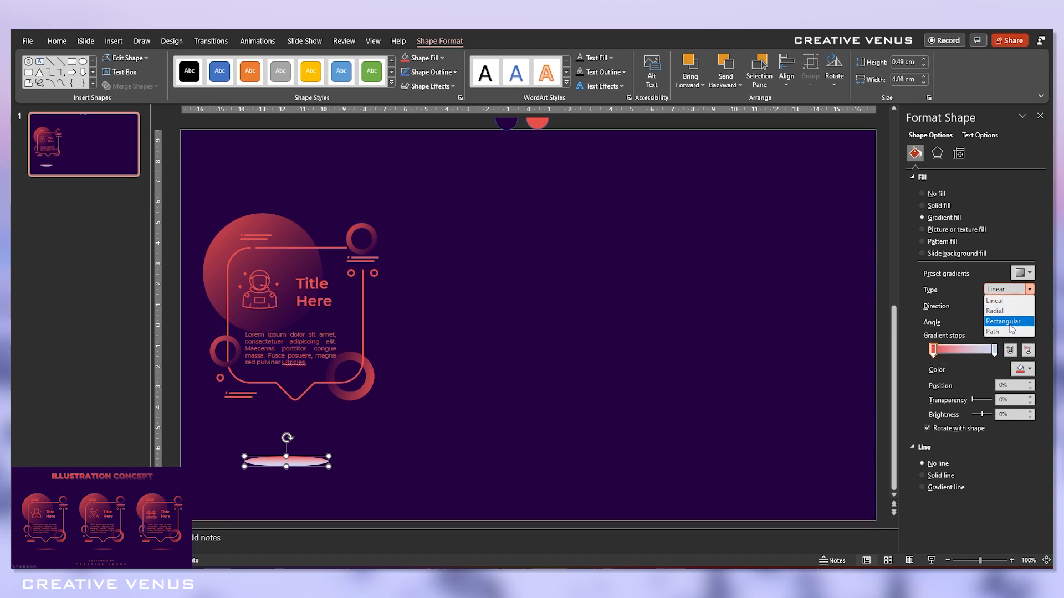
left_click(992, 331)
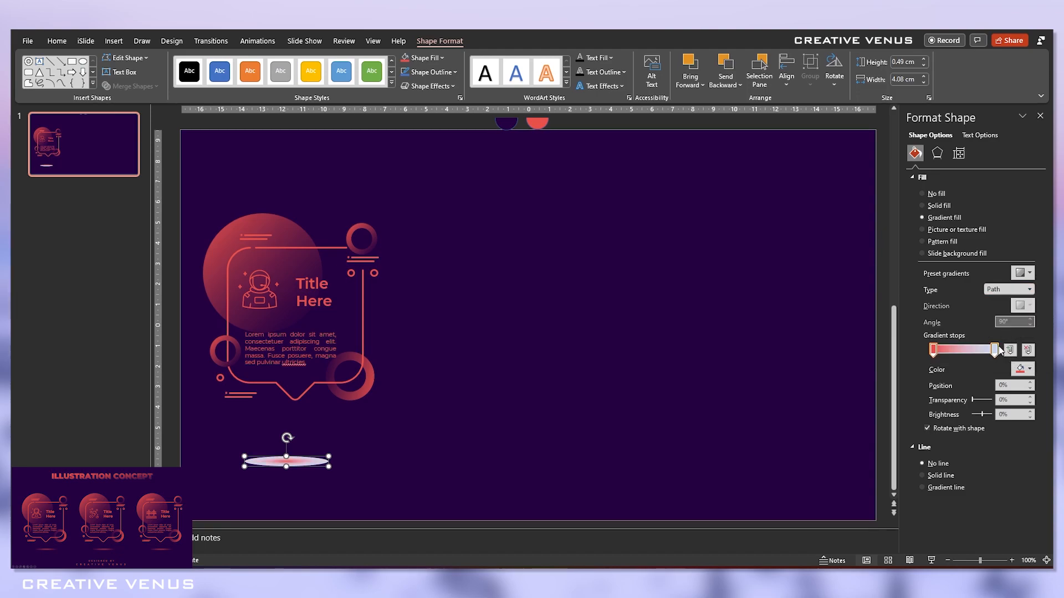
left_click(1029, 369)
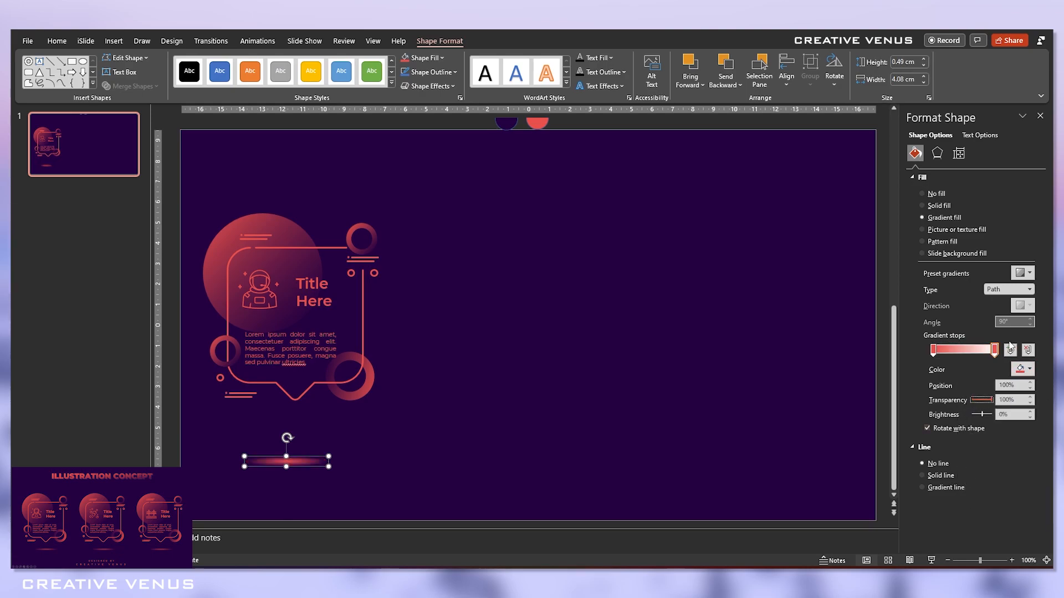
left_click_drag(994, 348, 987, 349)
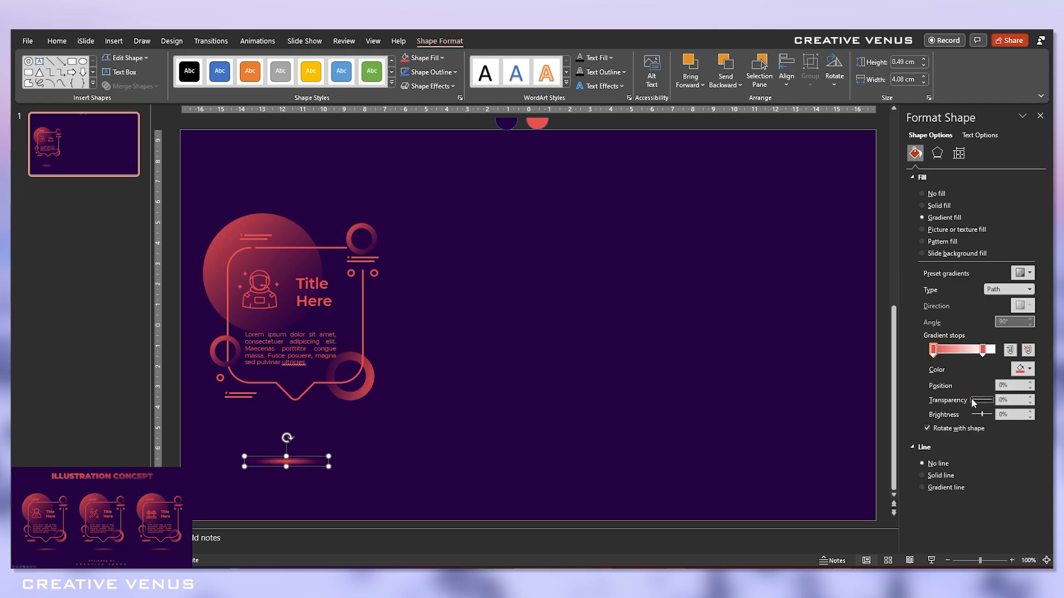
left_click_drag(970, 400, 984, 400)
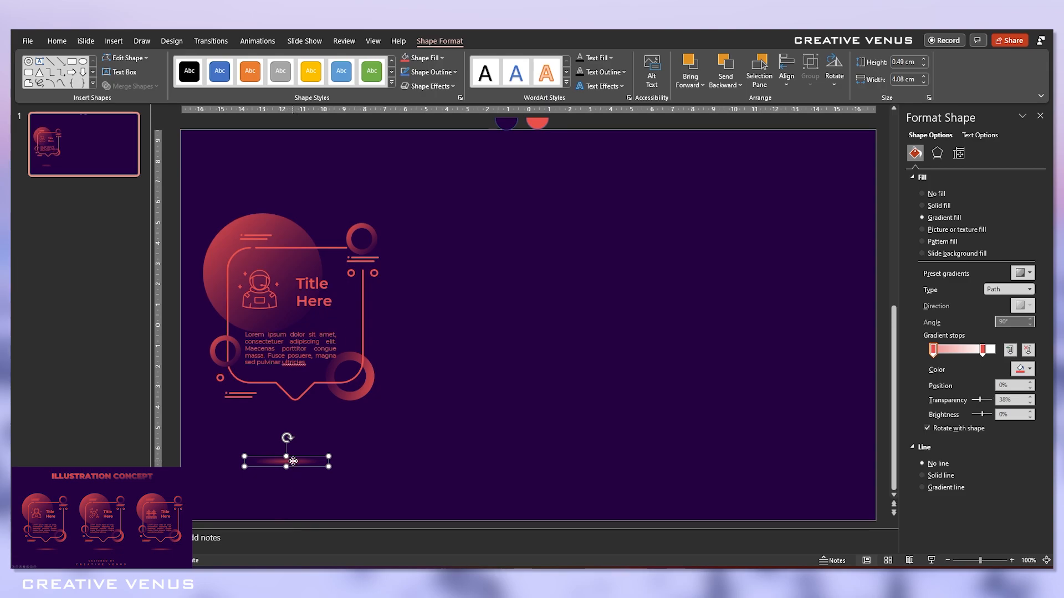
- Move the glowing oval up so it sits just below the speech bubble
left_click_drag(293, 462, 303, 427)
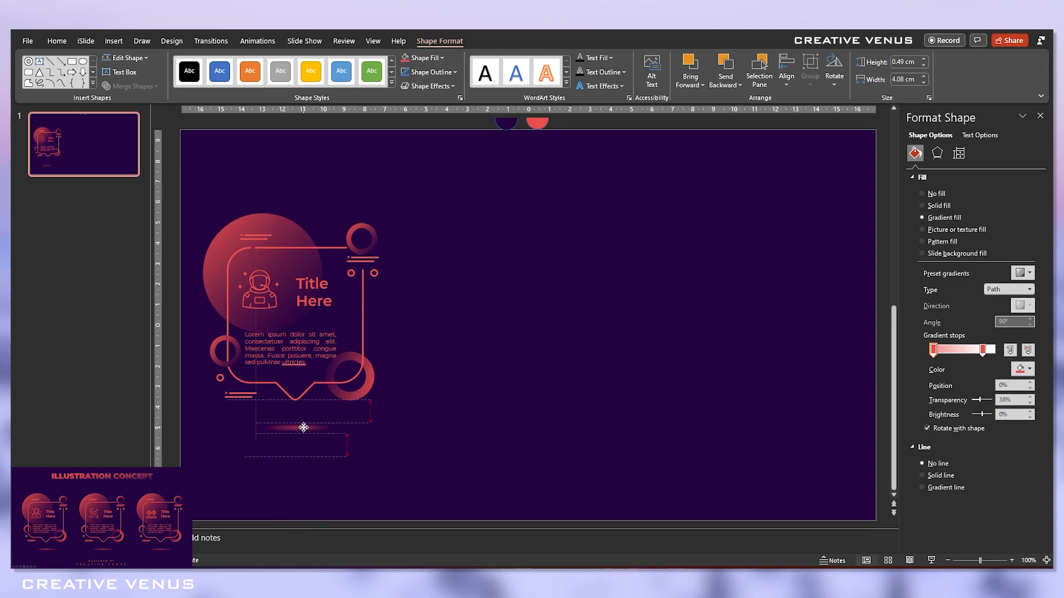
left_click(303, 428)
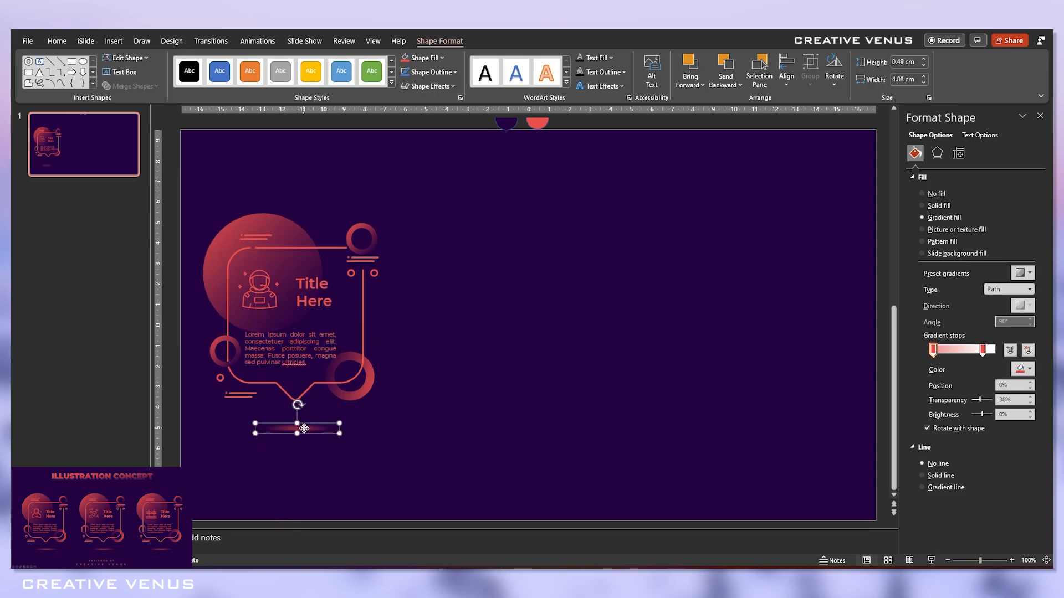
left_click_drag(341, 429, 371, 431)
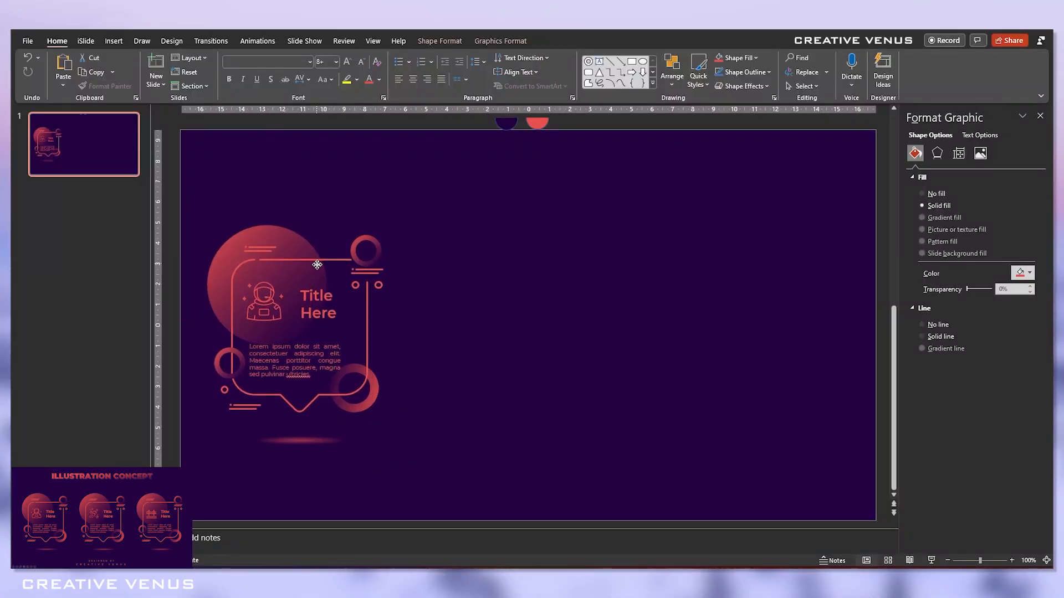
- Duplicate the finished speech-bubble block into three side-by-side copies
left_click(317, 265)
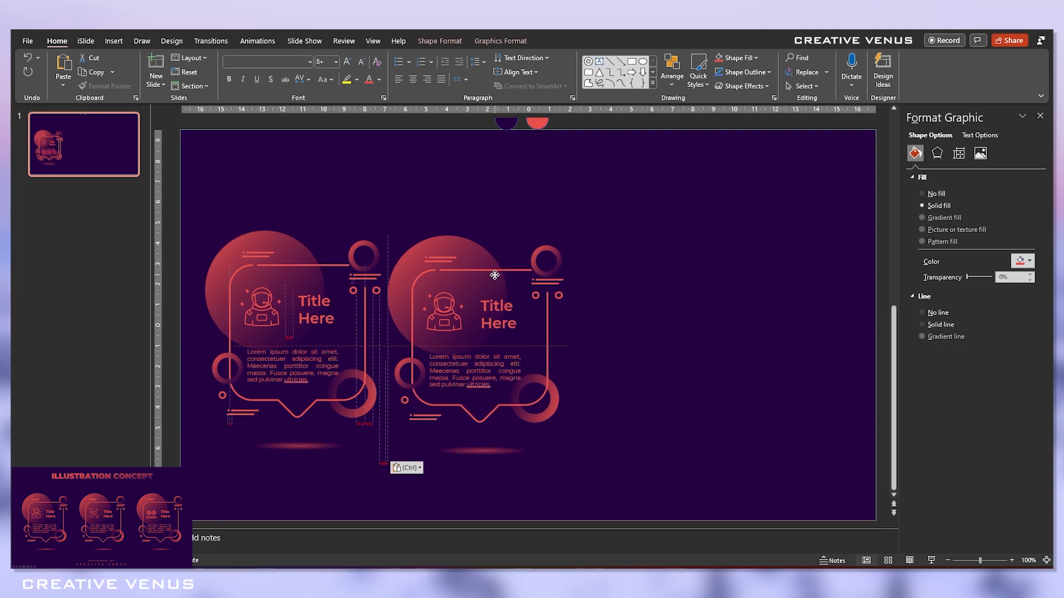
left_click(492, 275)
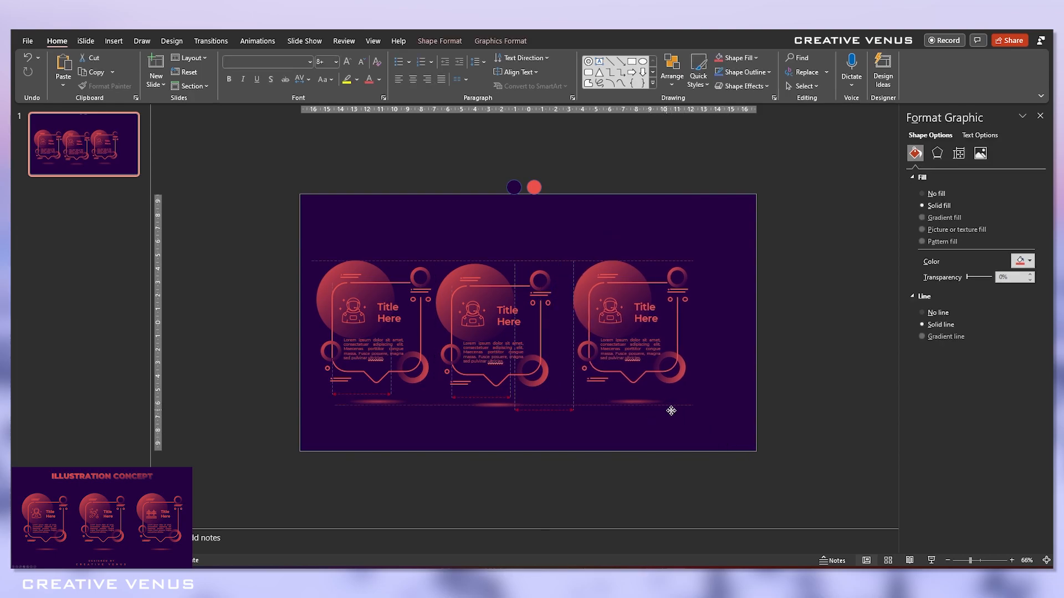
- Select all three blocks and distribute them horizontally with equal spacing
left_click_drag(627, 319, 653, 321)
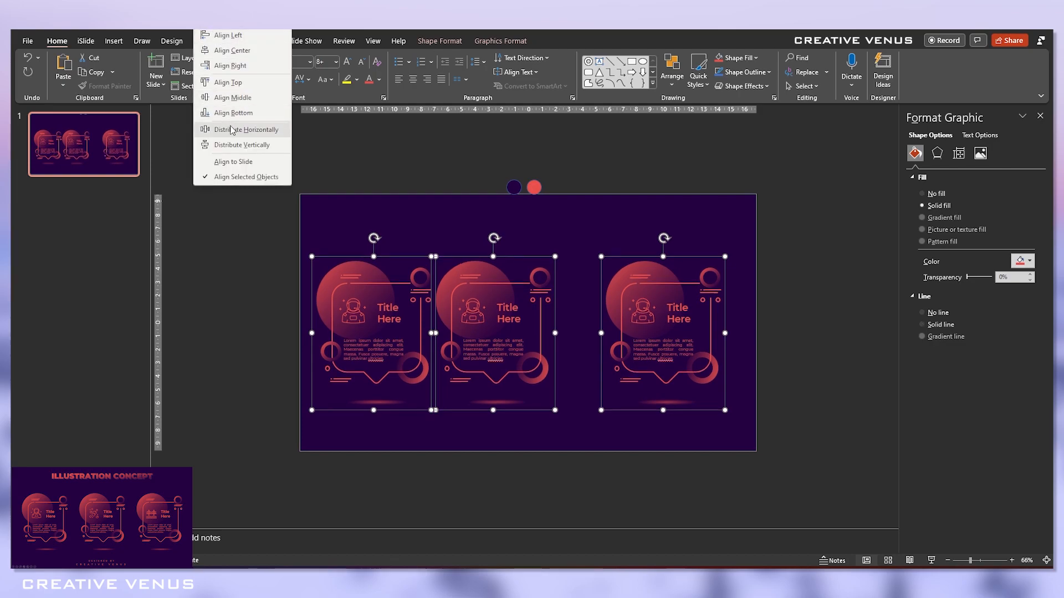
left_click(241, 129)
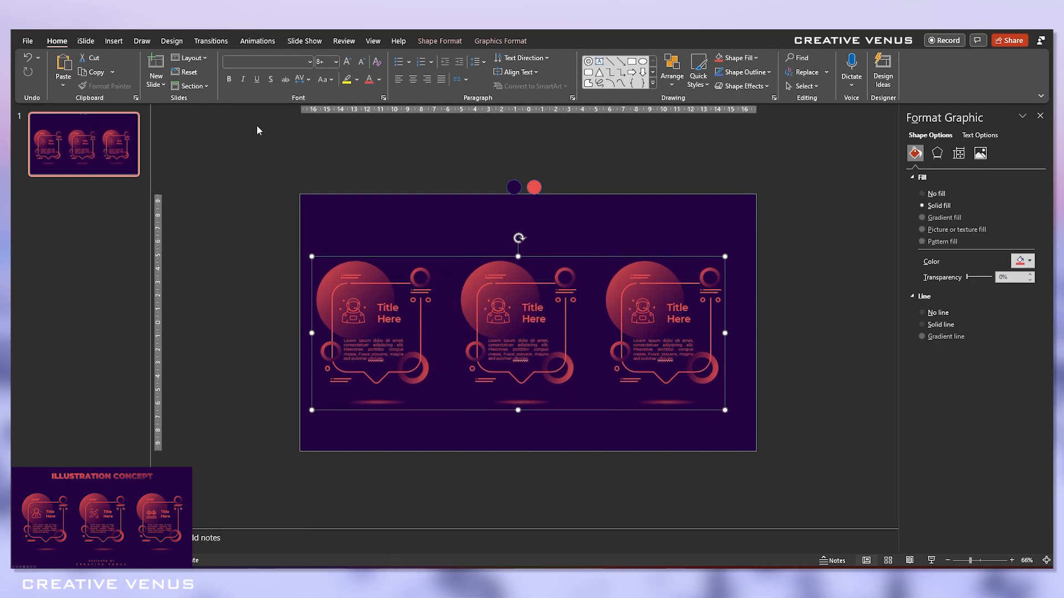